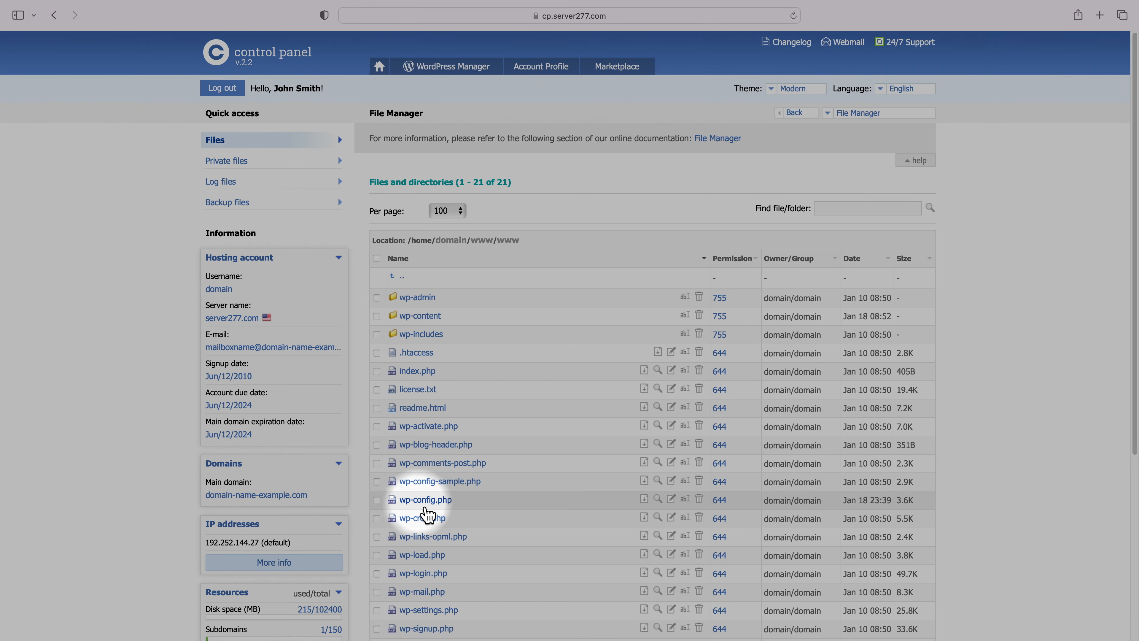
mouse_move(425, 518)
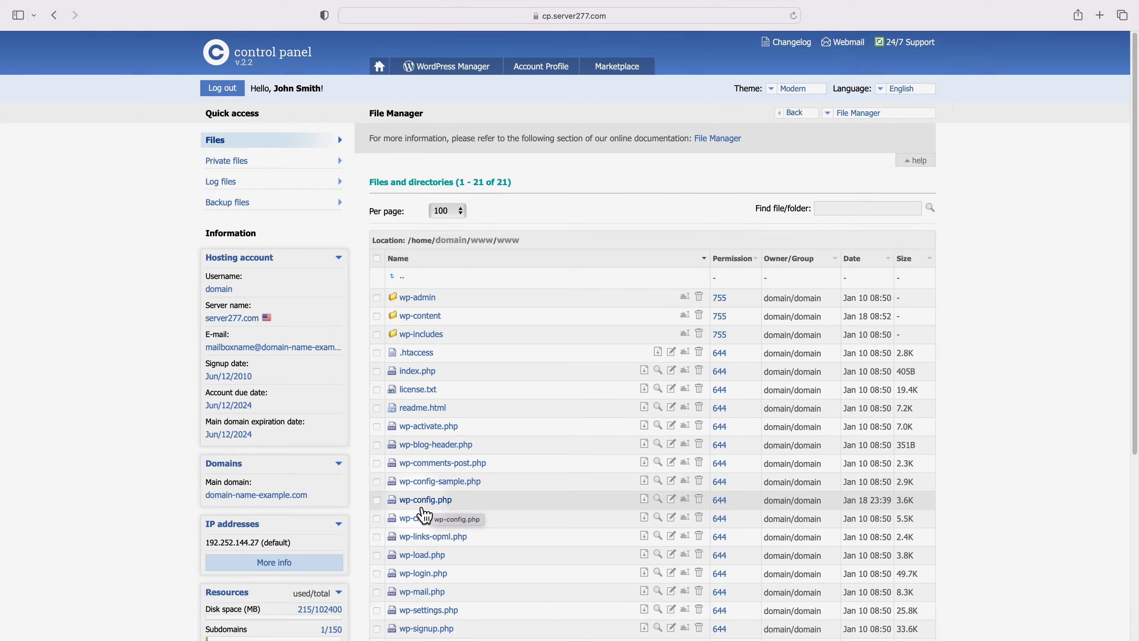
Inspect wp-config.php and scroll through it to reveal the injected obfuscated 'goto' code.
click(424, 500)
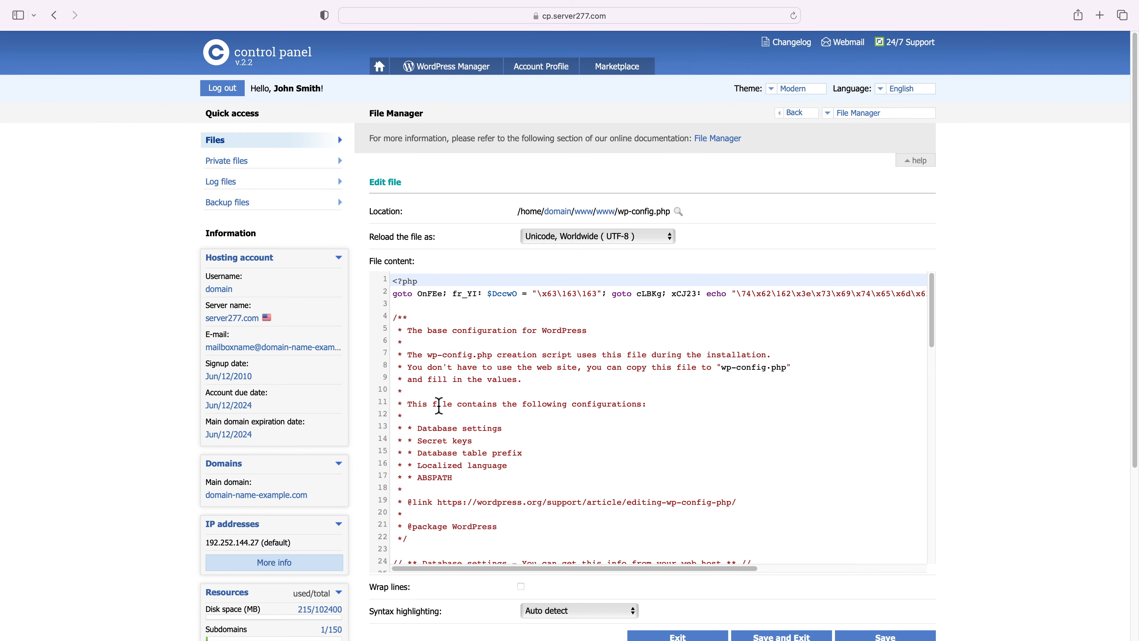
scroll(down, 3)
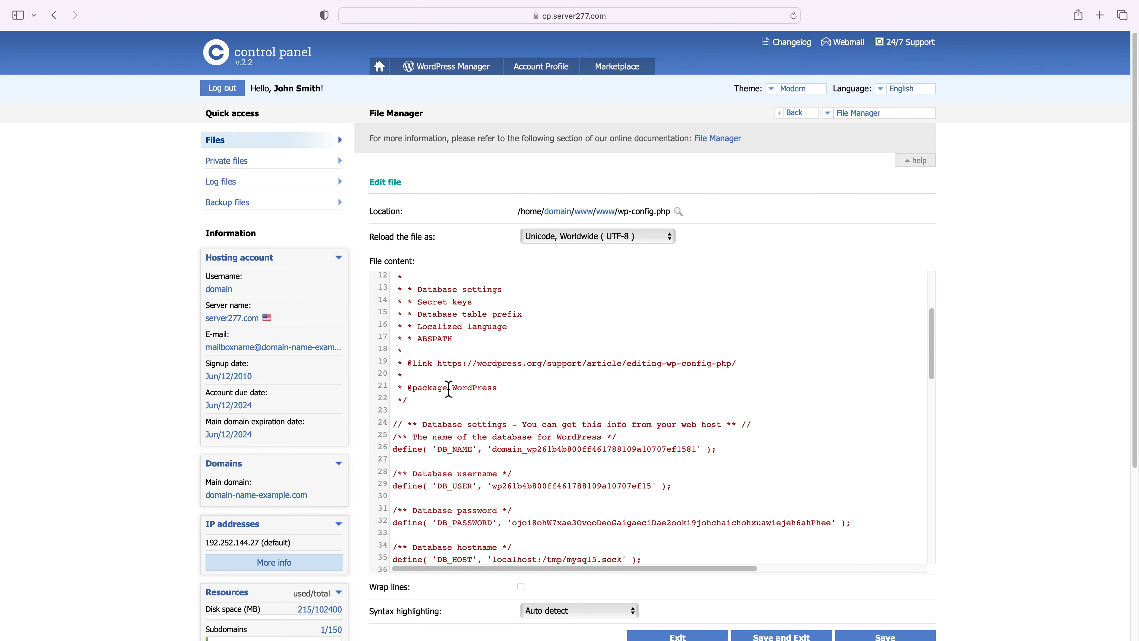
scroll(up, 3)
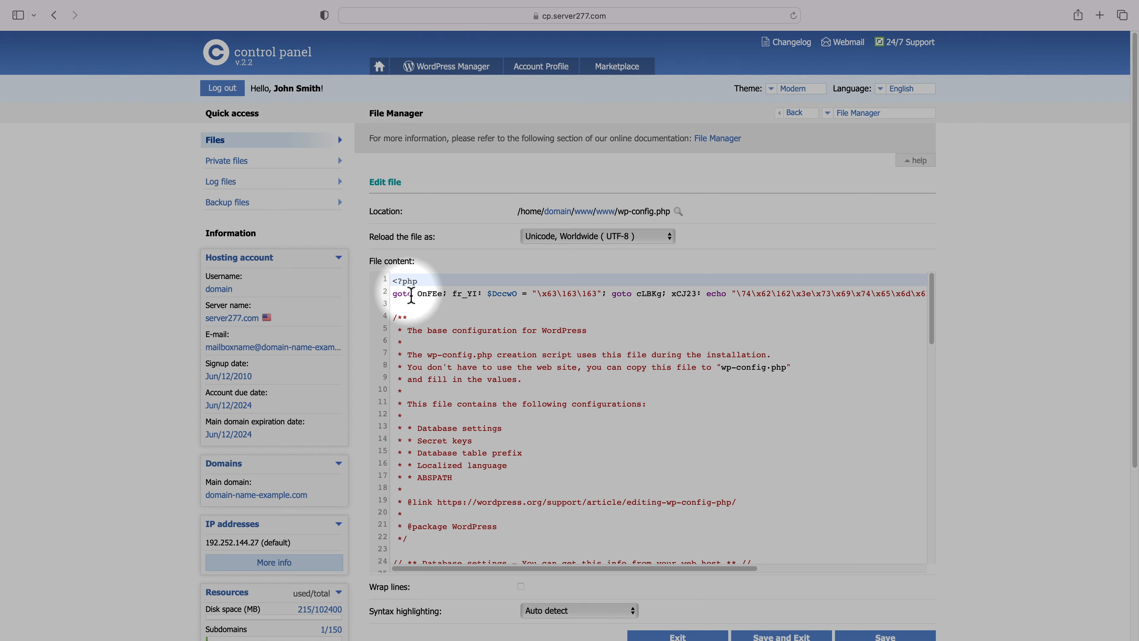
mouse_move(828, 298)
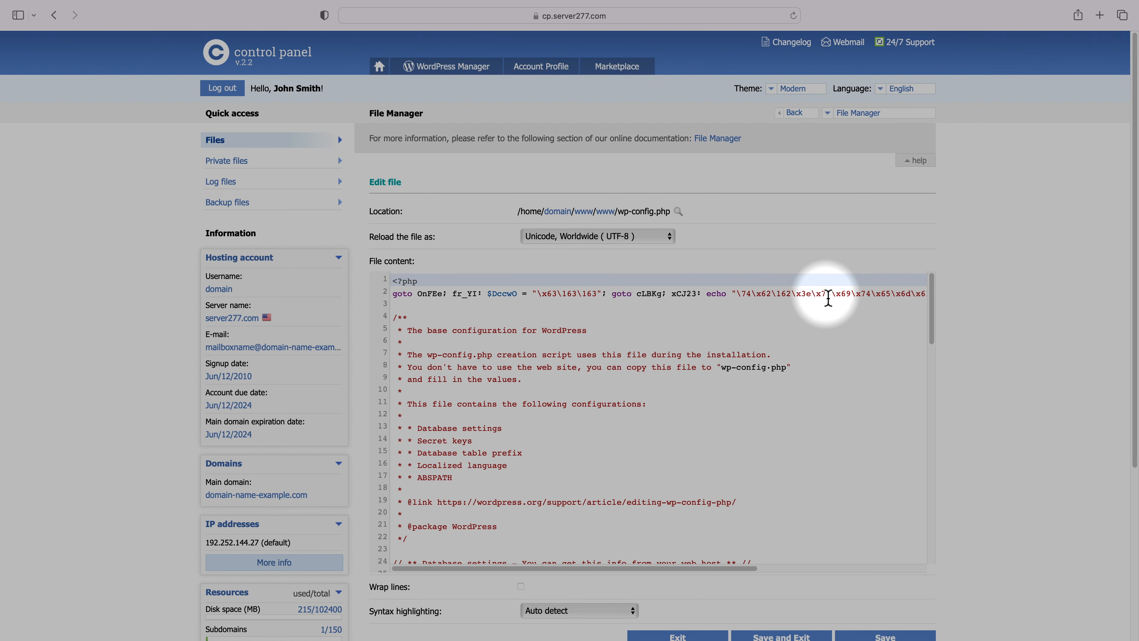
mouse_move(537, 571)
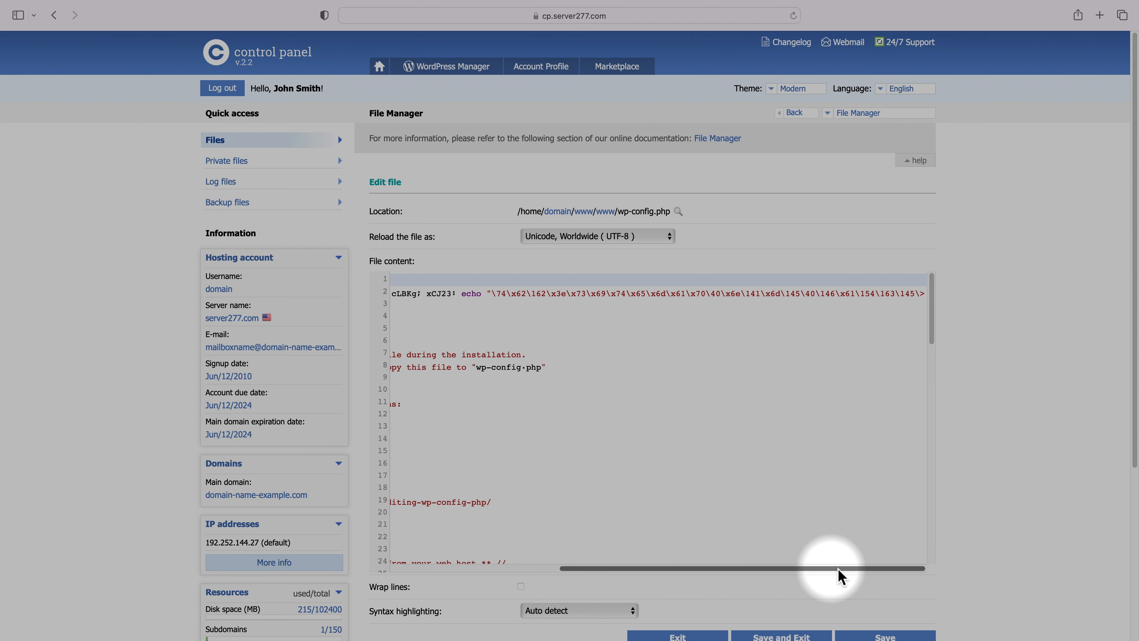
mouse_move(559, 308)
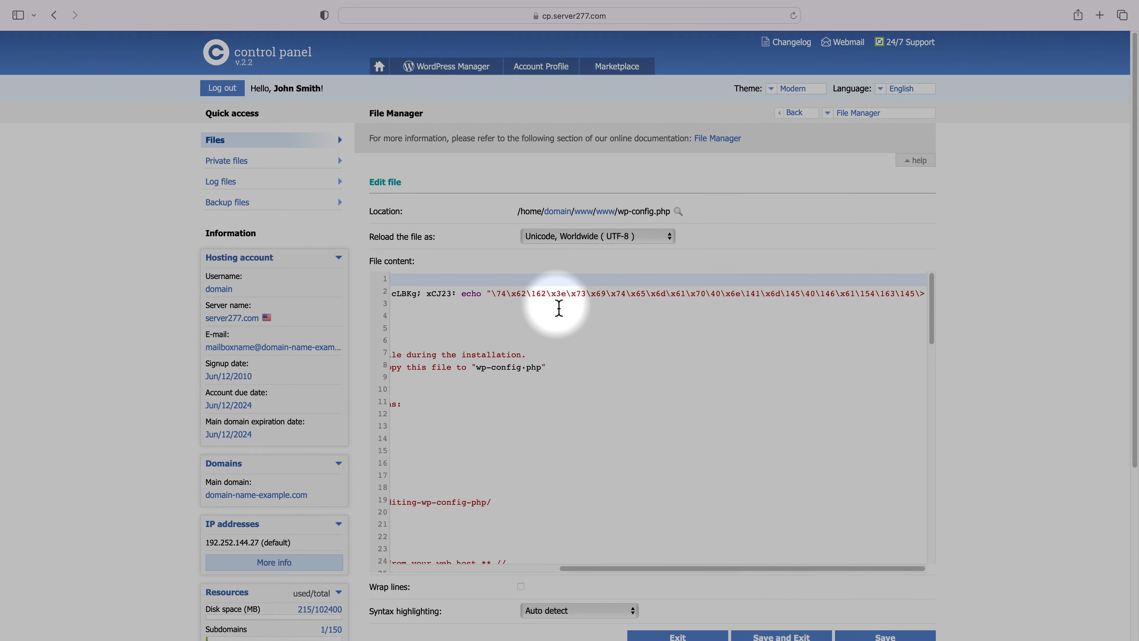
mouse_move(636, 308)
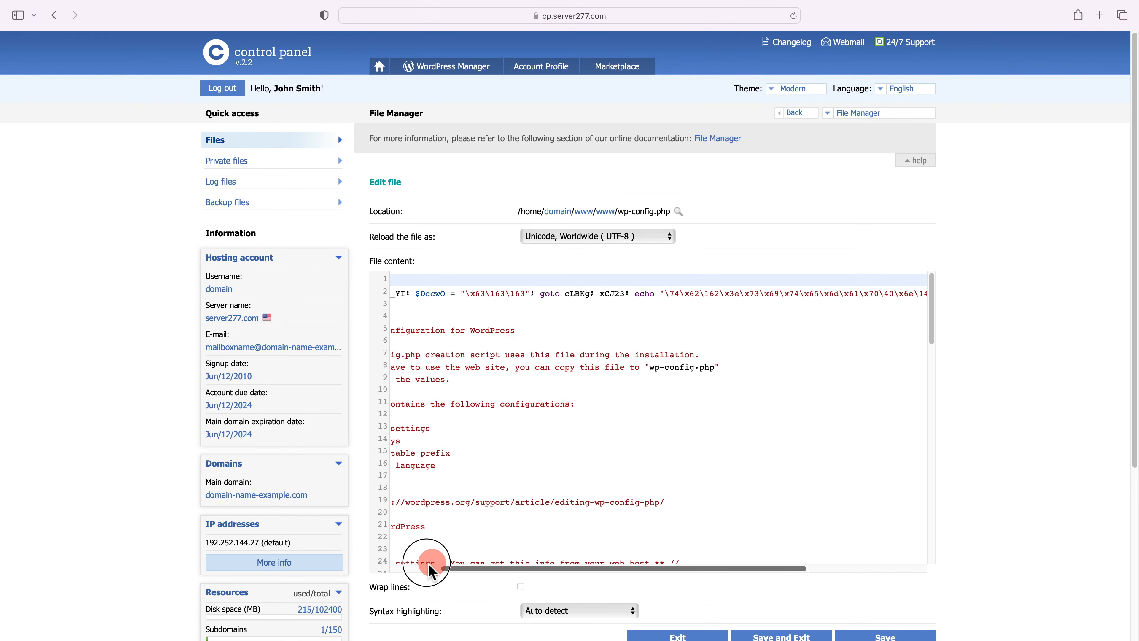
scroll(down, 3)
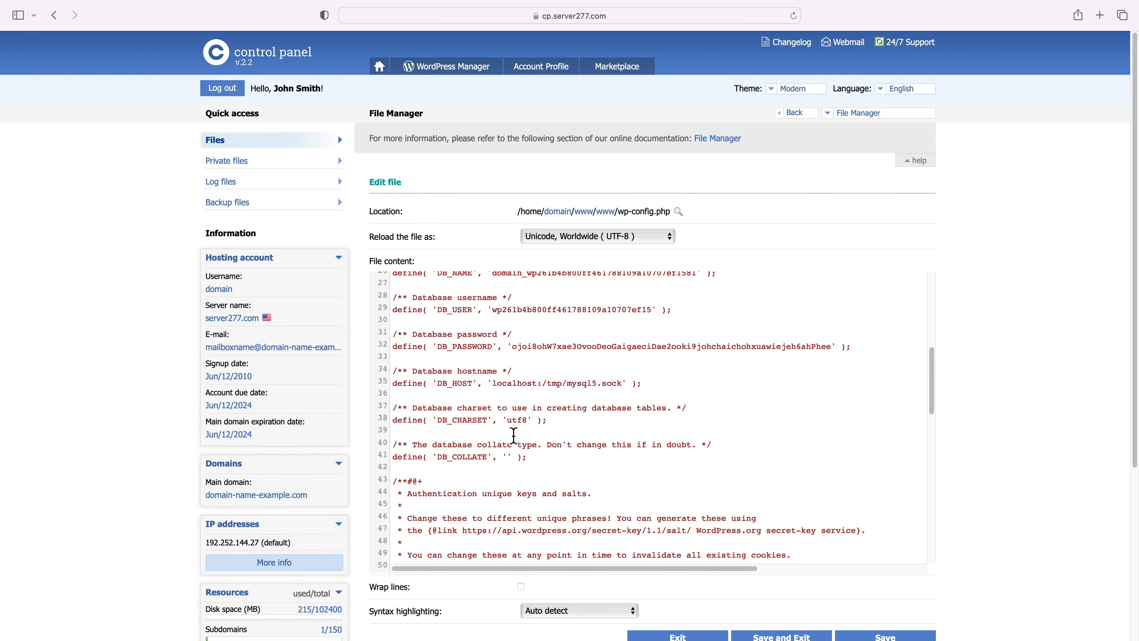
scroll(up, 3)
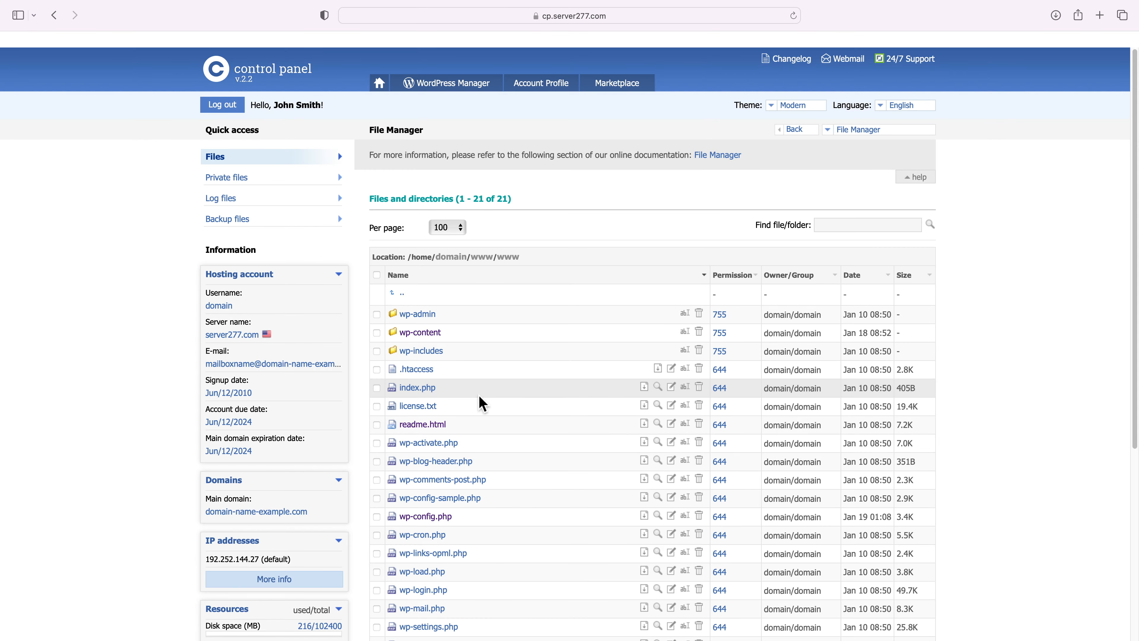
Browse into wp-content/uploads/2024/01 to review the uploaded files.
click(420, 332)
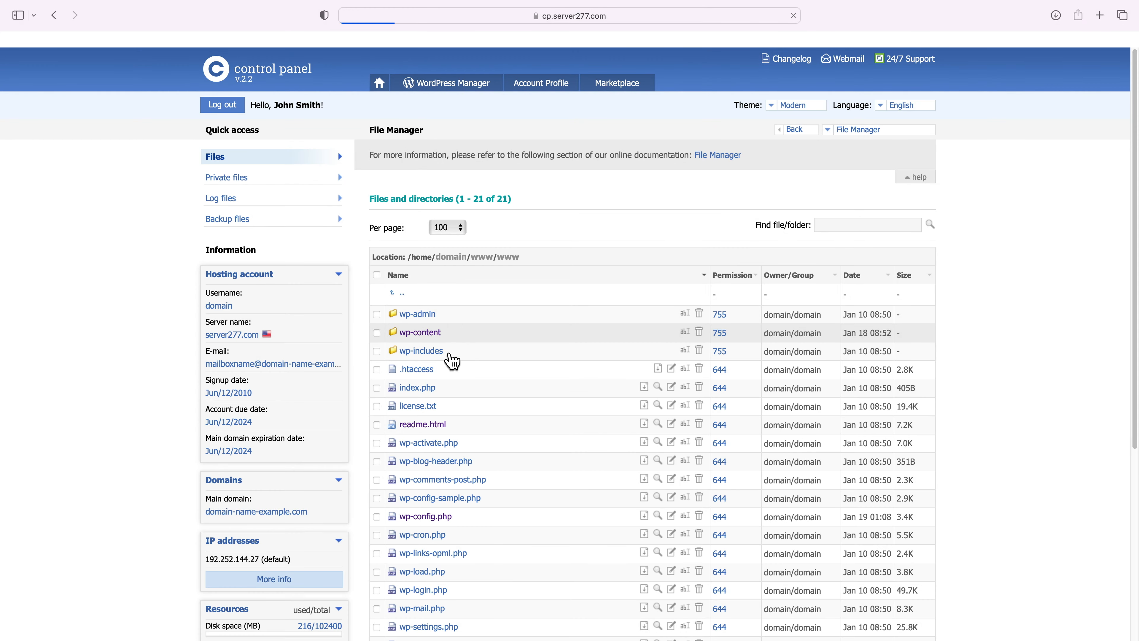
click(420, 332)
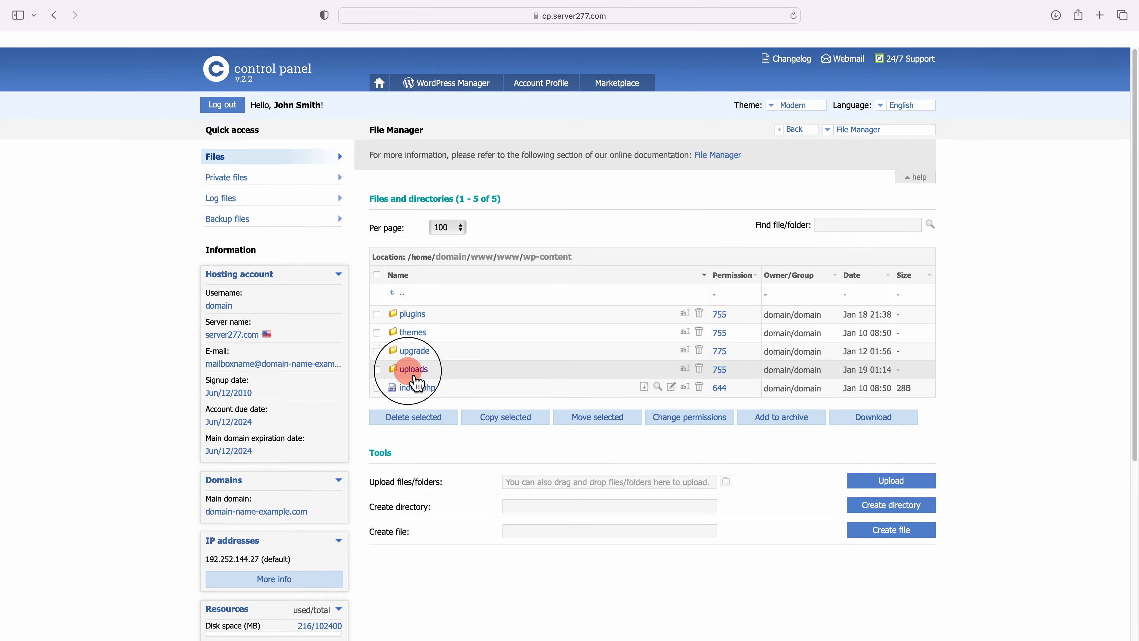
click(413, 369)
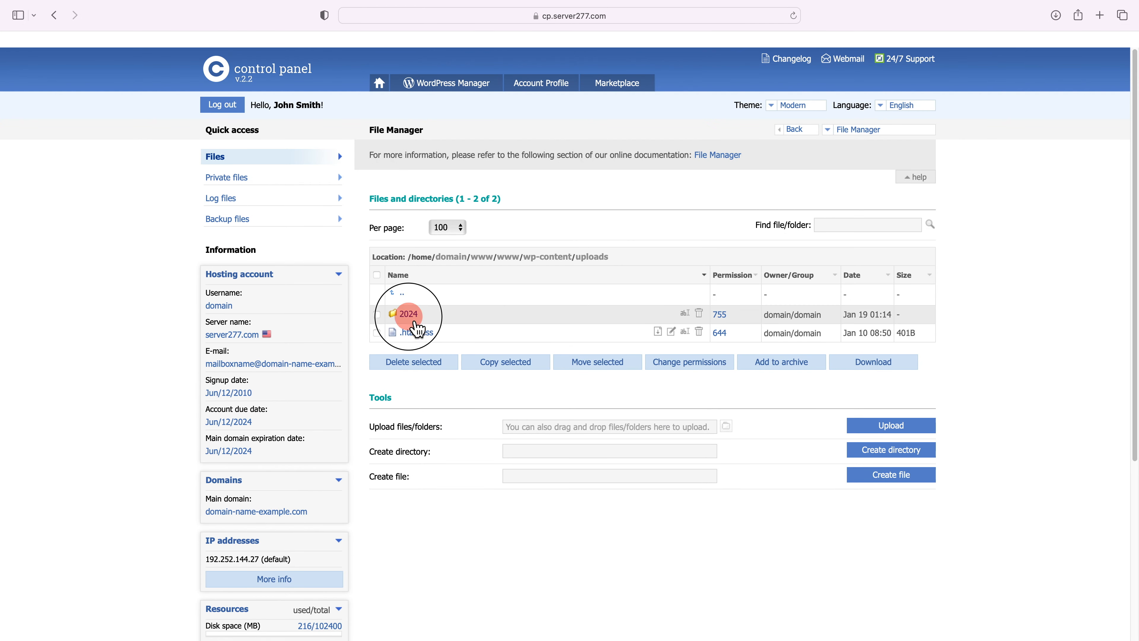
click(408, 314)
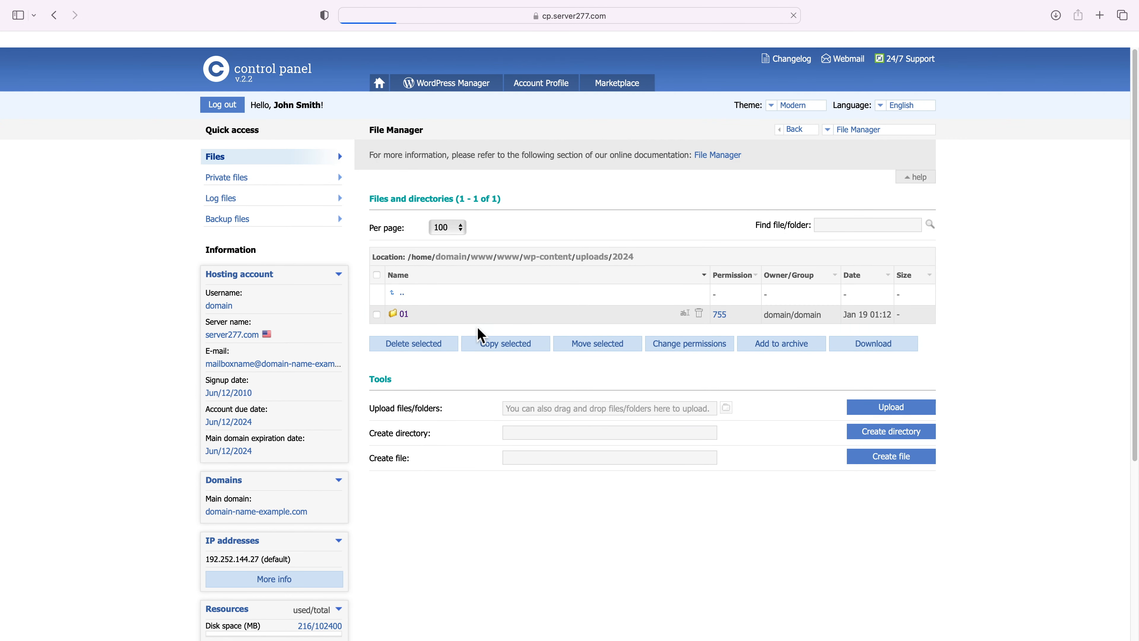
click(405, 314)
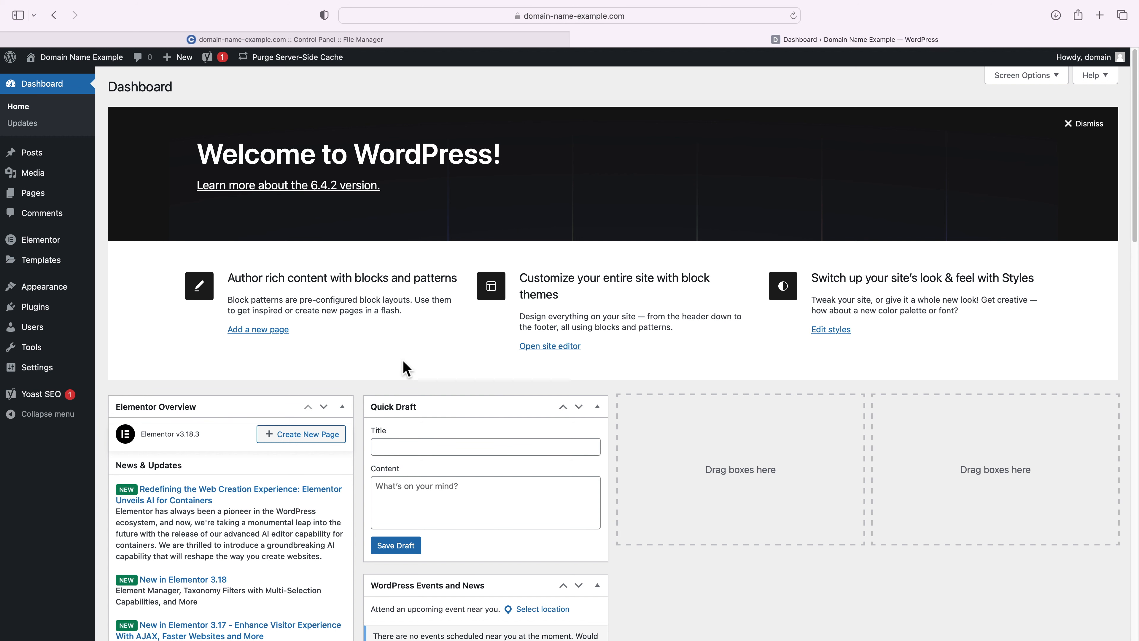
mouse_move(61, 319)
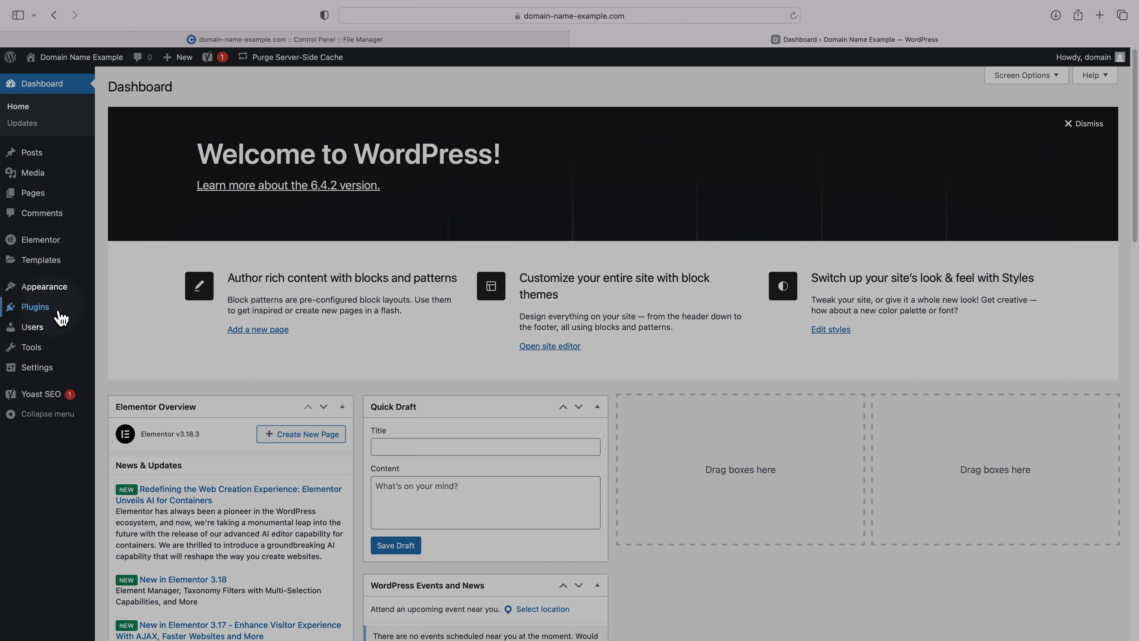
Show the Installed Plugins list filtered to the four Active plugins.
click(35, 306)
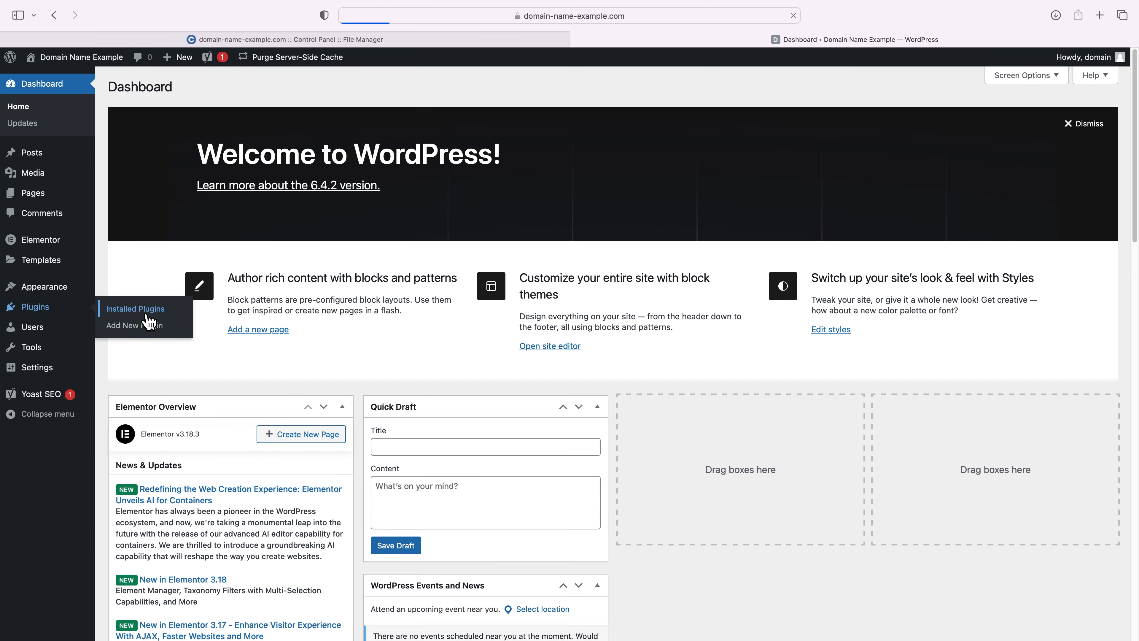
click(136, 308)
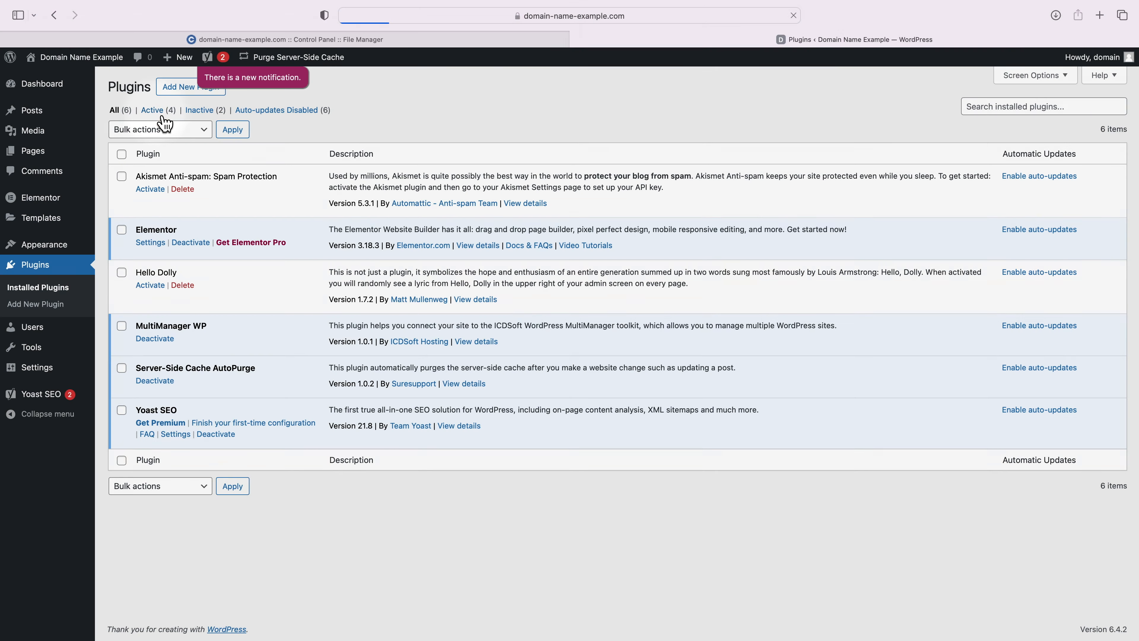
click(152, 109)
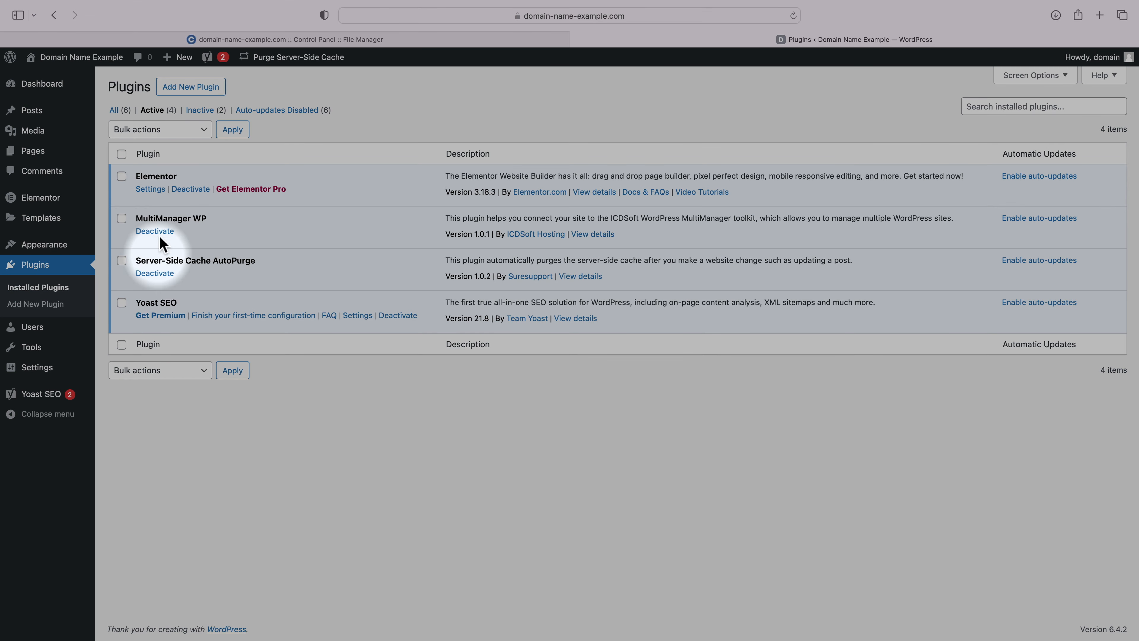
mouse_move(302, 190)
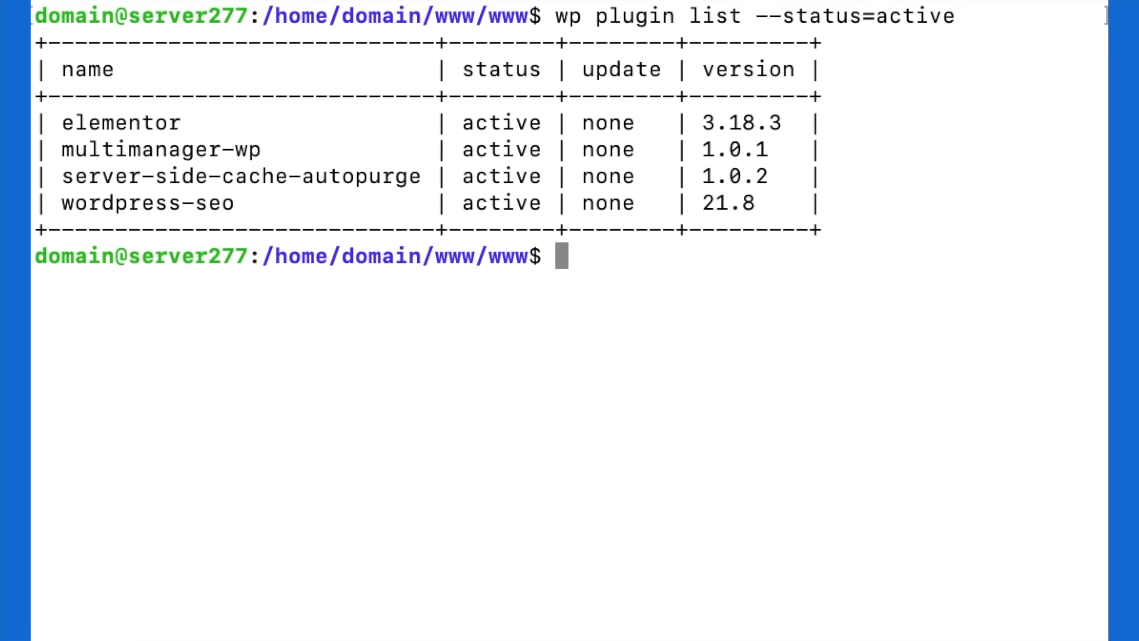
mouse_move(167, 197)
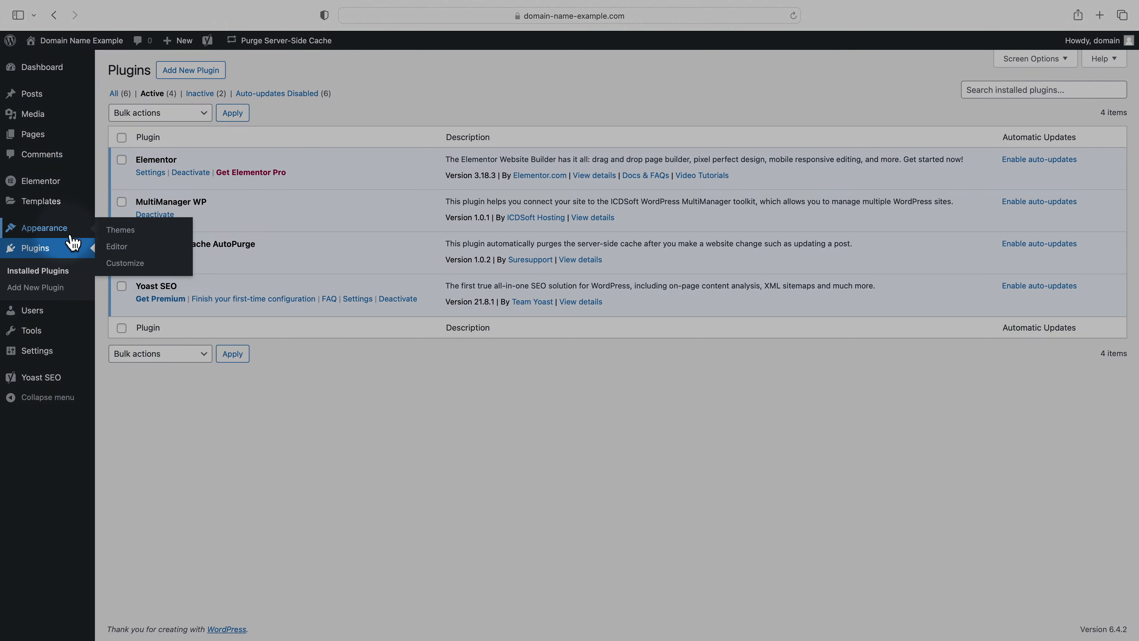
View Appearance > Themes and query 'wp theme list --status=active' to find the active theme.
click(120, 230)
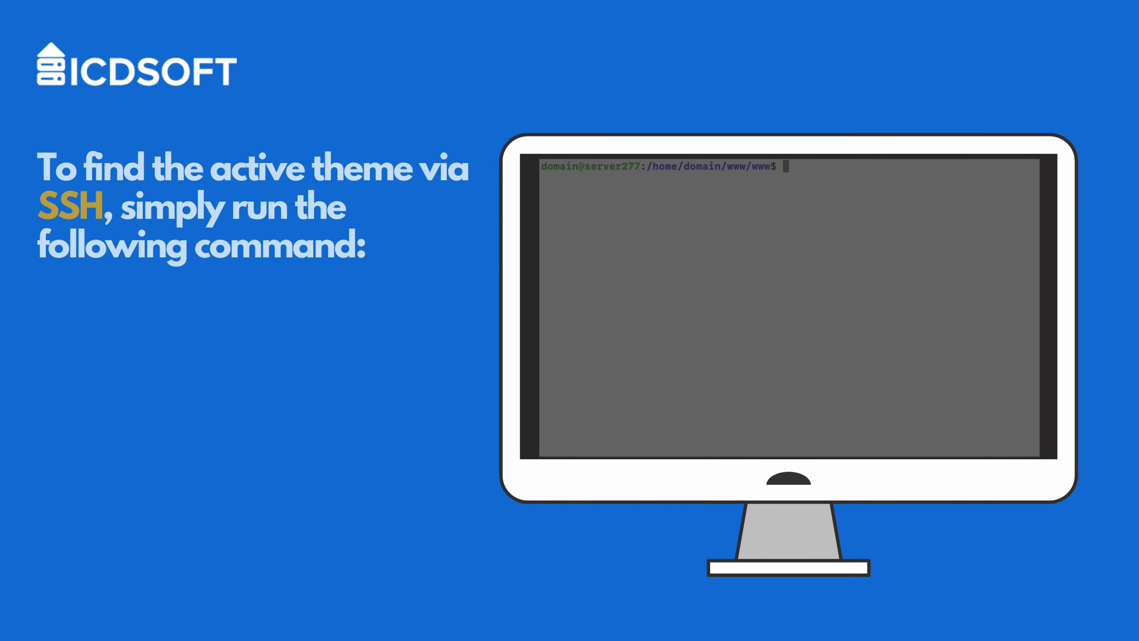
text(wp theme li)
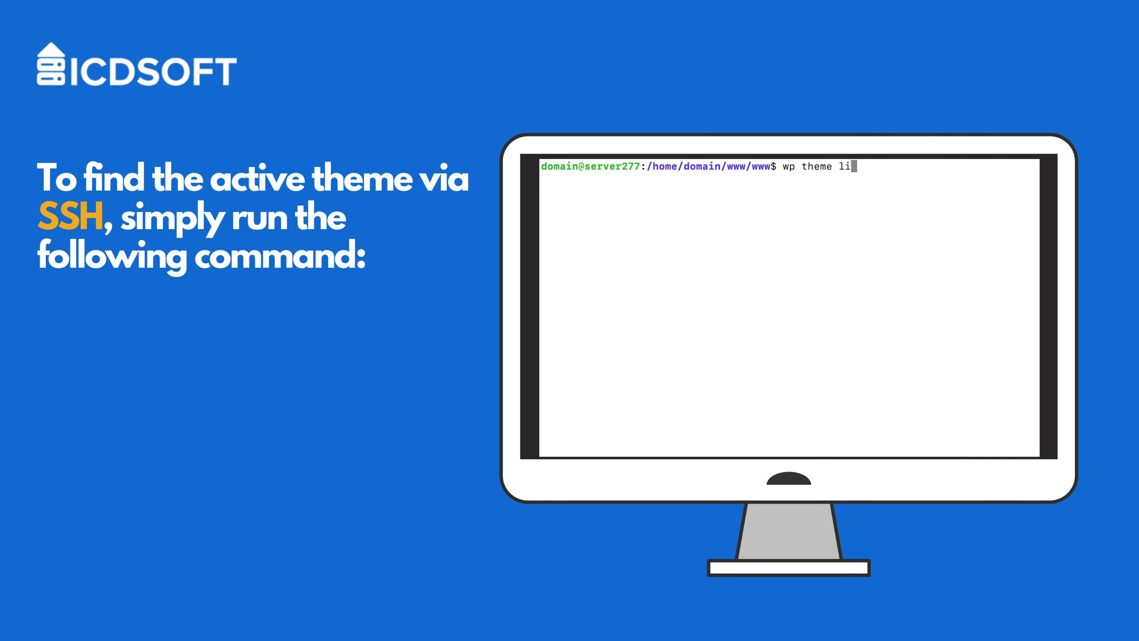
text(st --status)
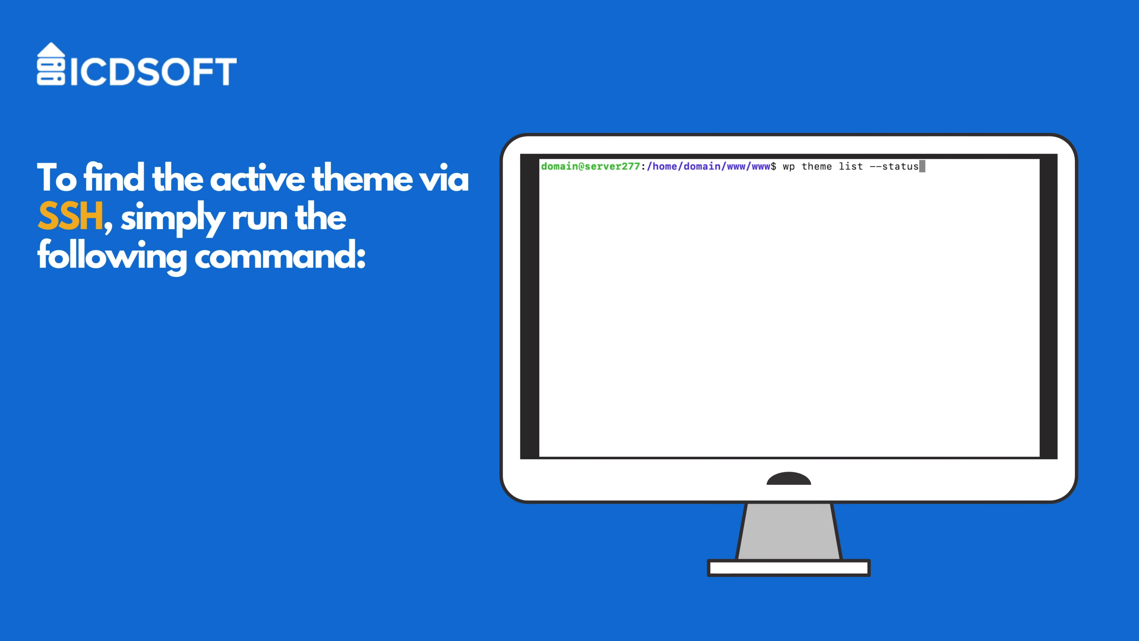
text(=active)
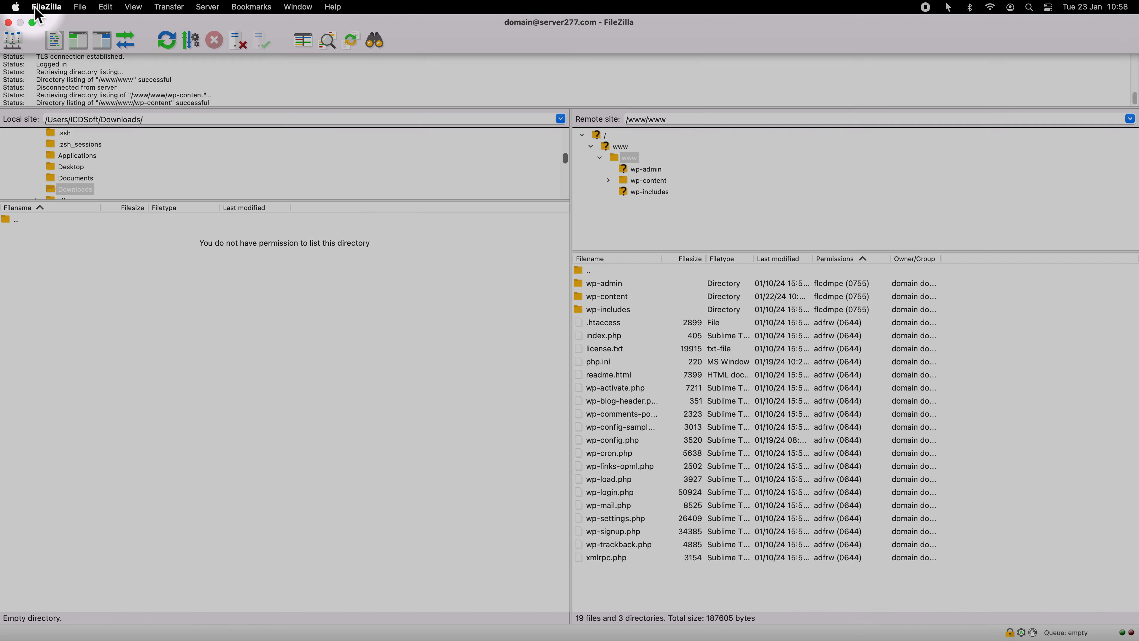
Enter the wp-content directory in the remote site file list.
click(606, 296)
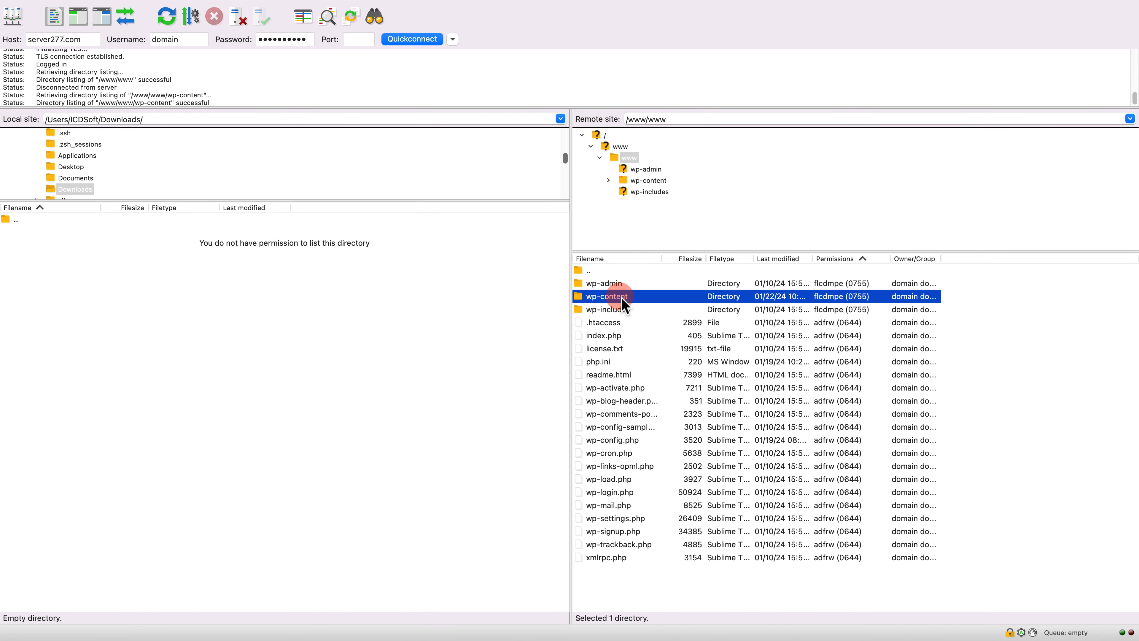
double_click(605, 296)
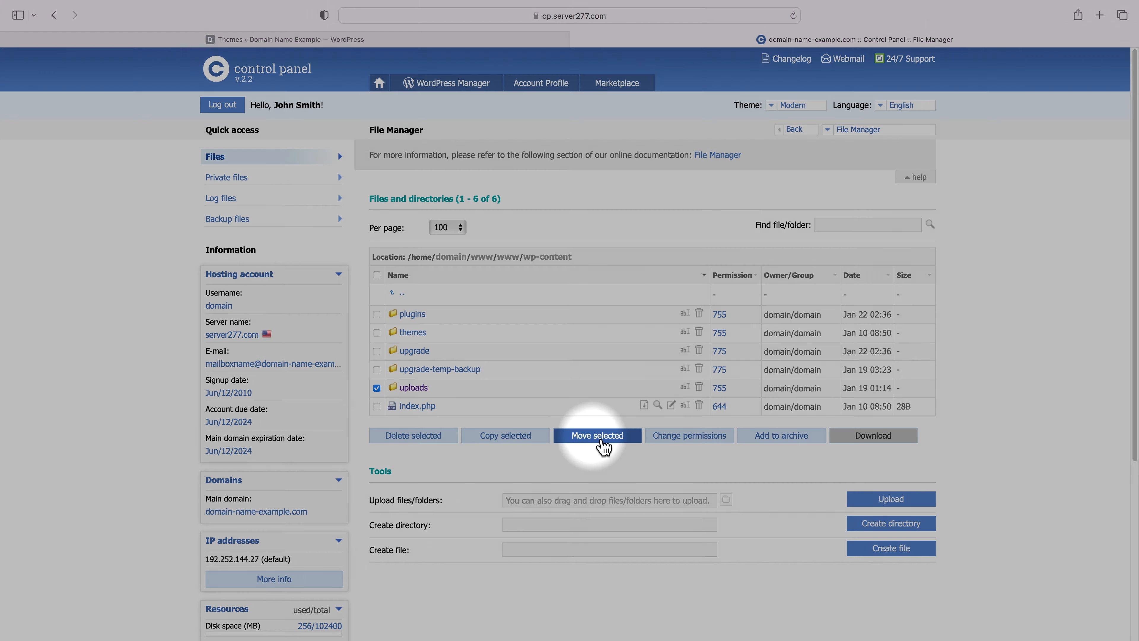
Move uploads into /private and mark wp-config.php there alongside it.
click(596, 435)
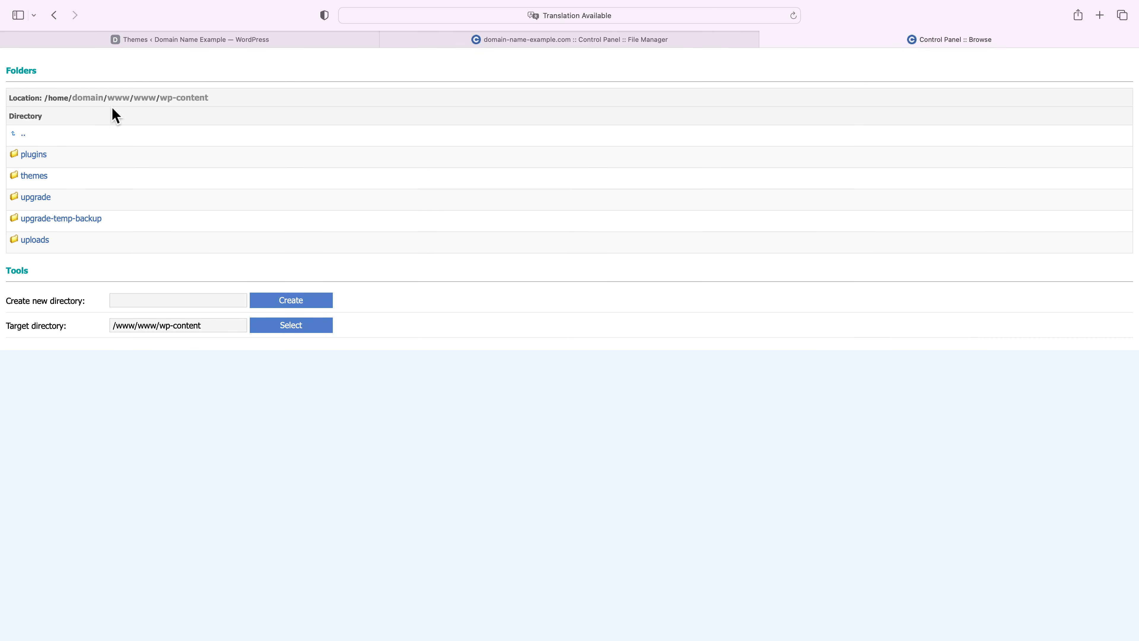
click(88, 97)
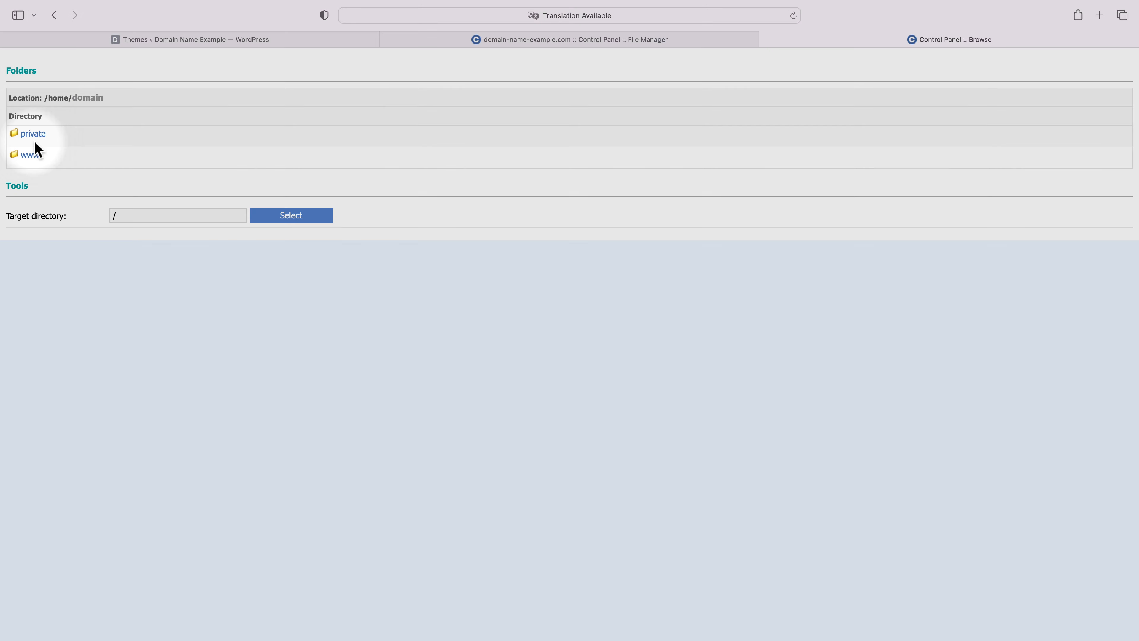
click(32, 132)
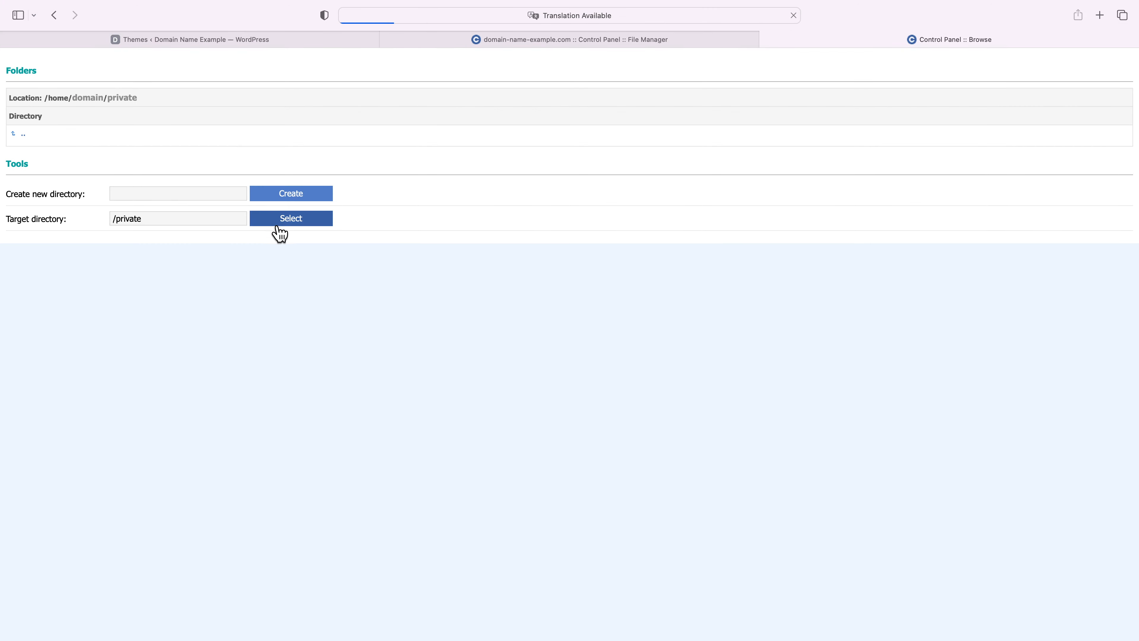
click(290, 218)
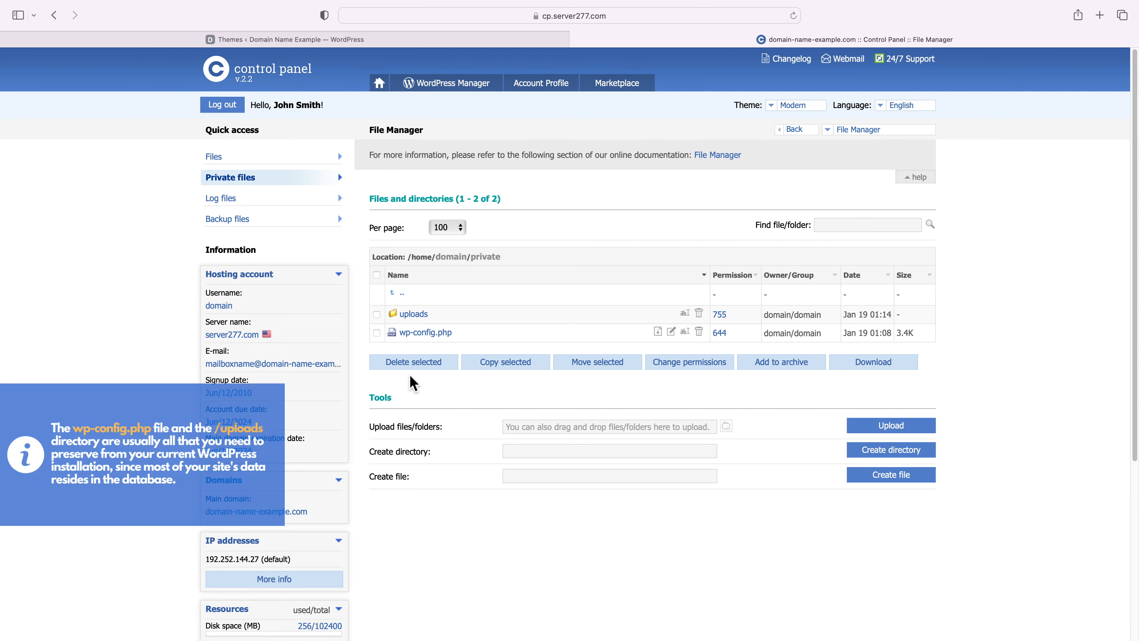
mouse_move(424, 323)
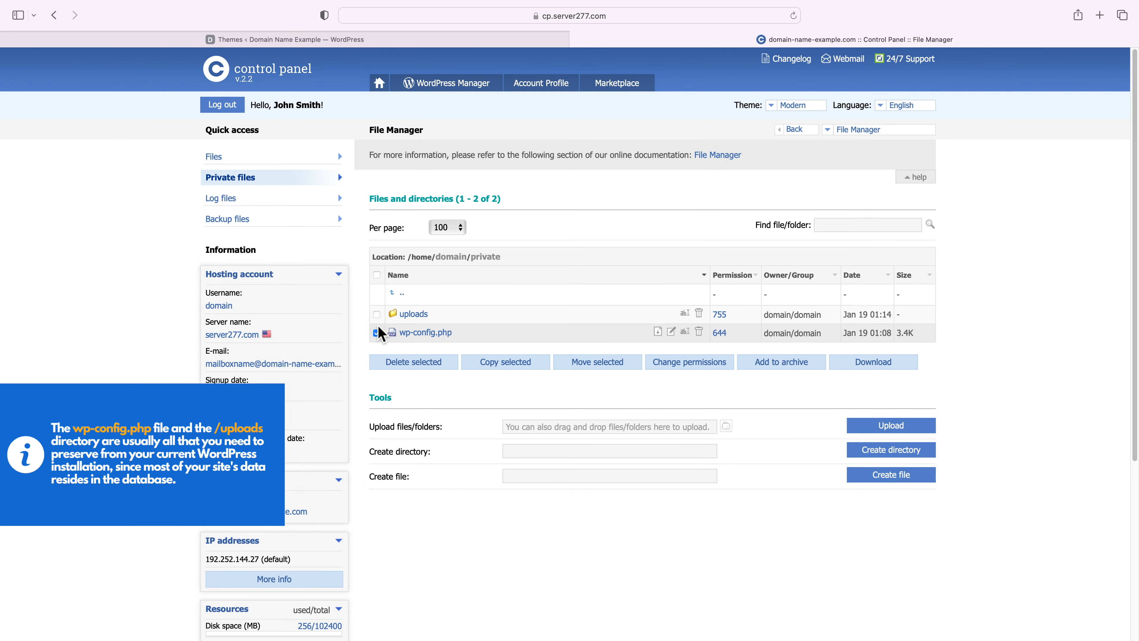
click(376, 332)
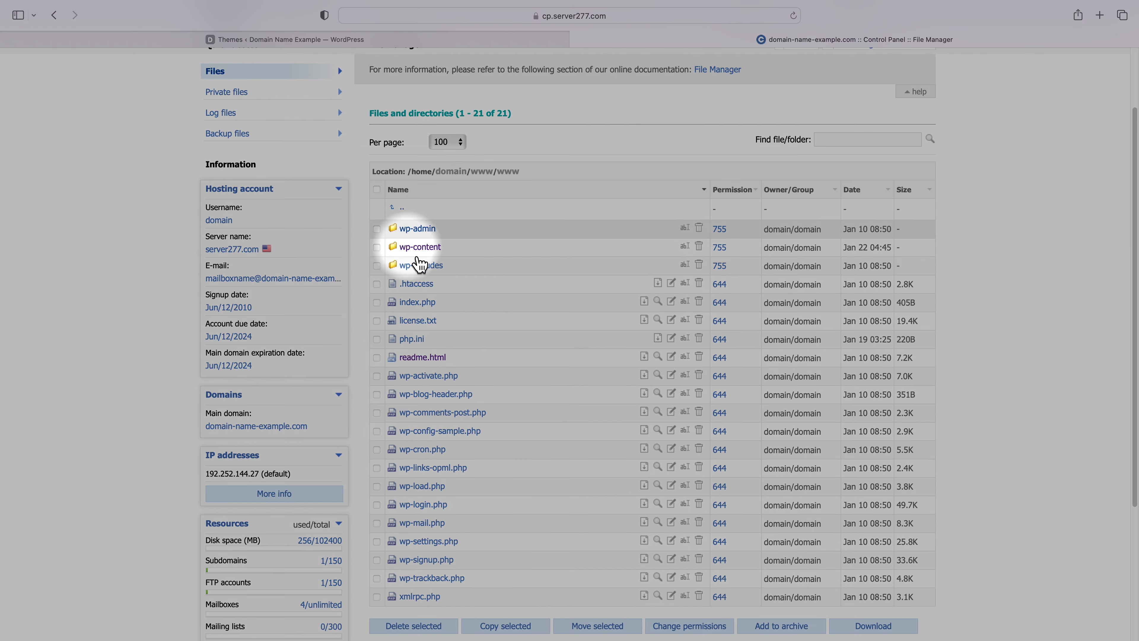
mouse_move(446, 279)
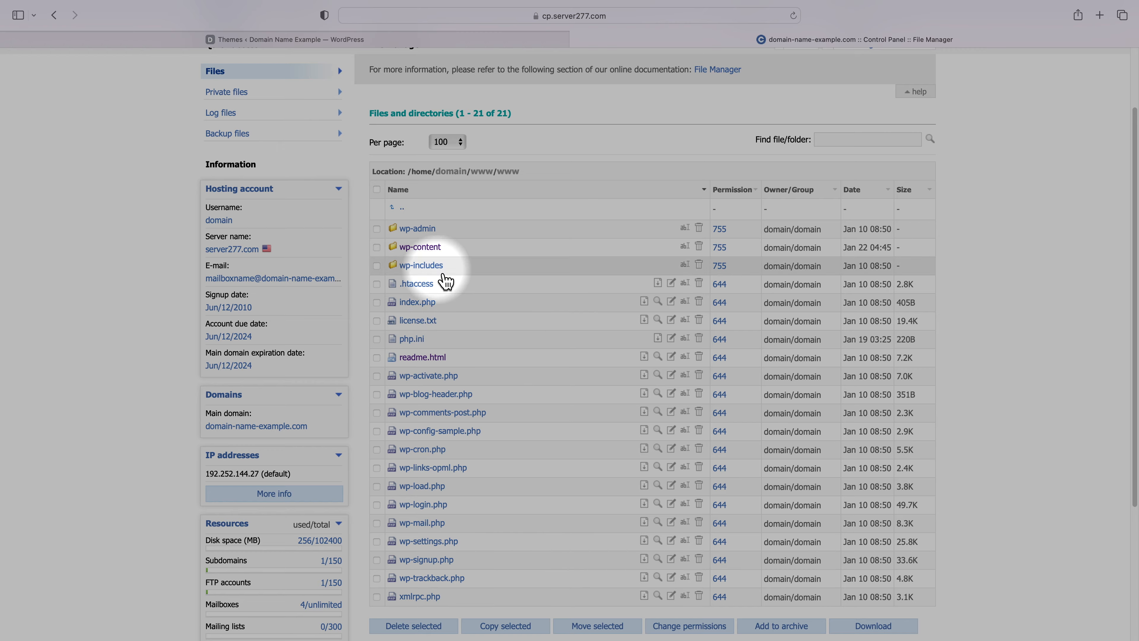
Select every item in /www/www and confirm deleting them all.
click(376, 168)
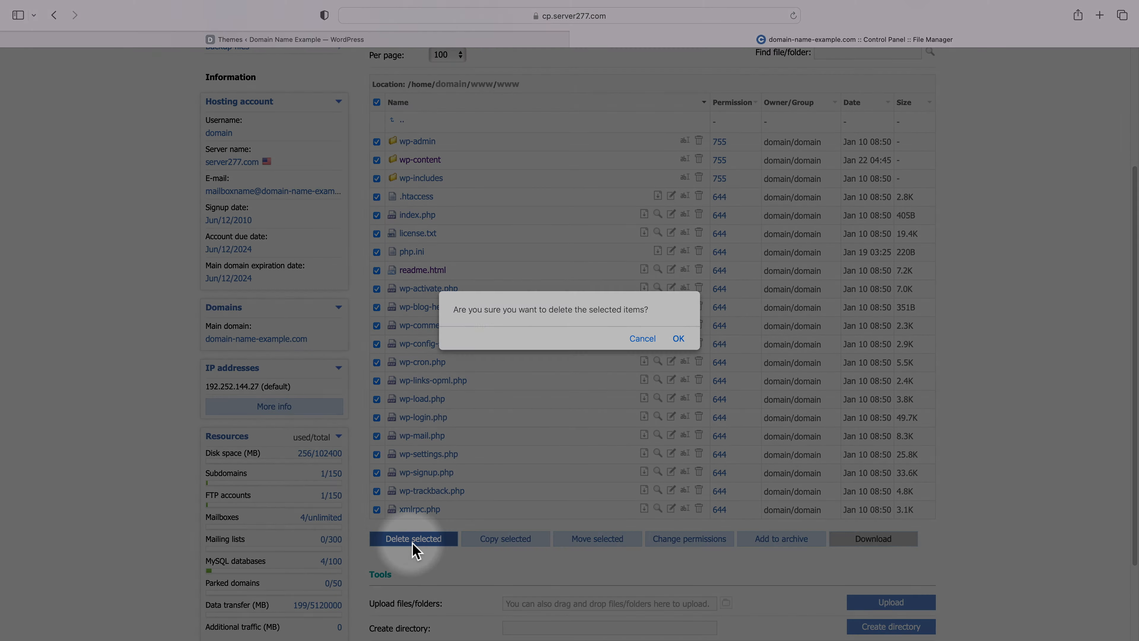
click(677, 339)
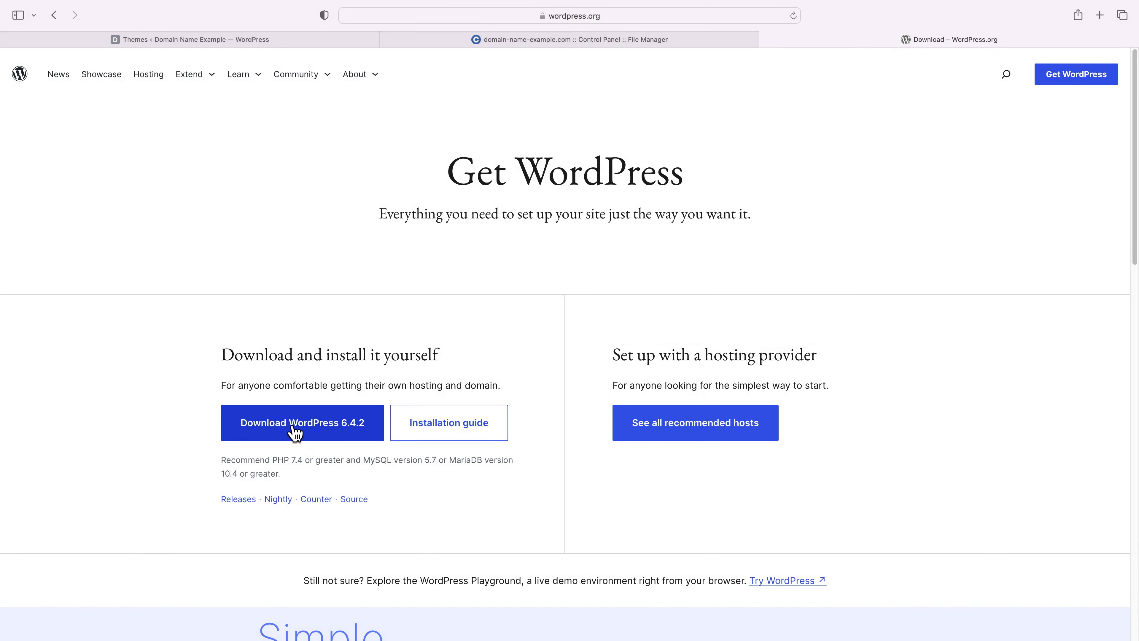
Download wordpress-6.4.2.zip, verify it finished, and return to the control panel File Manager.
click(301, 422)
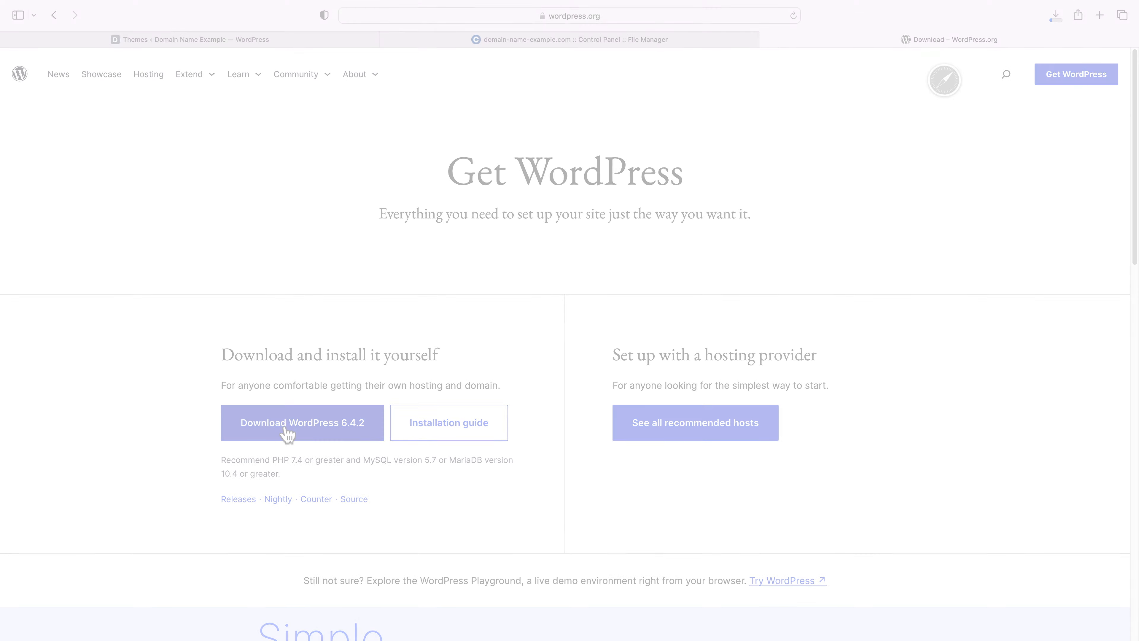
click(301, 422)
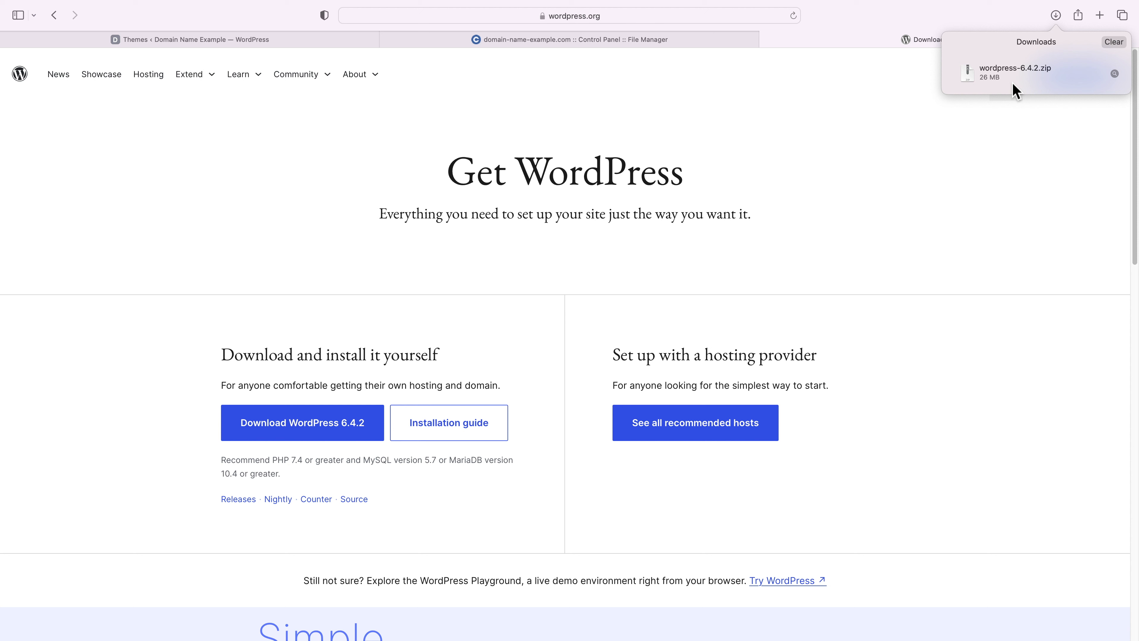
mouse_move(567, 40)
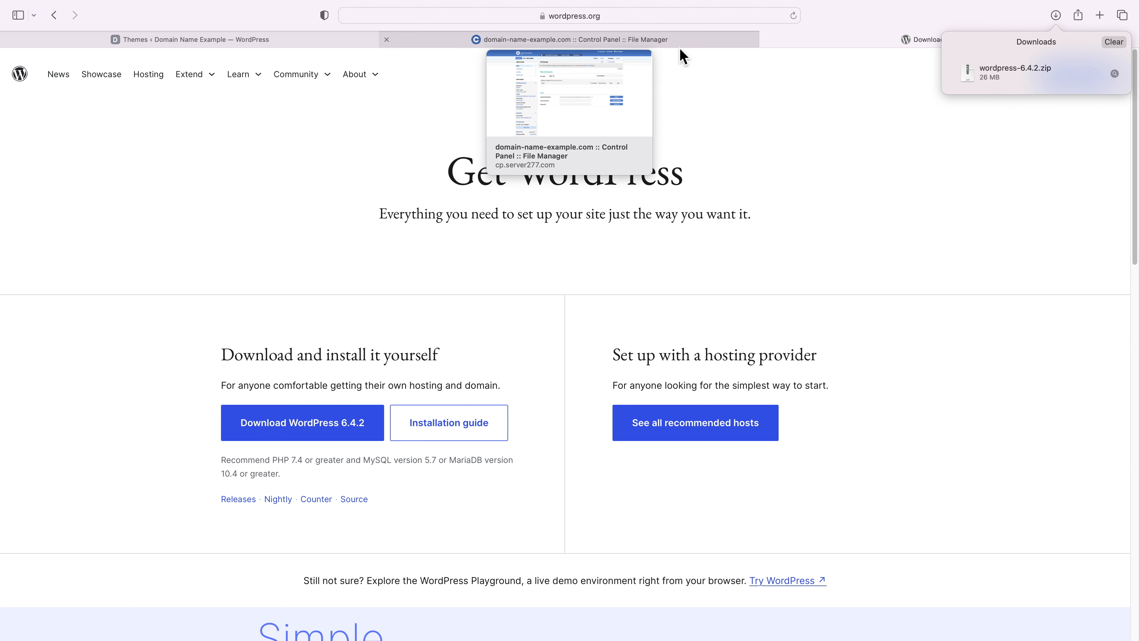
click(549, 39)
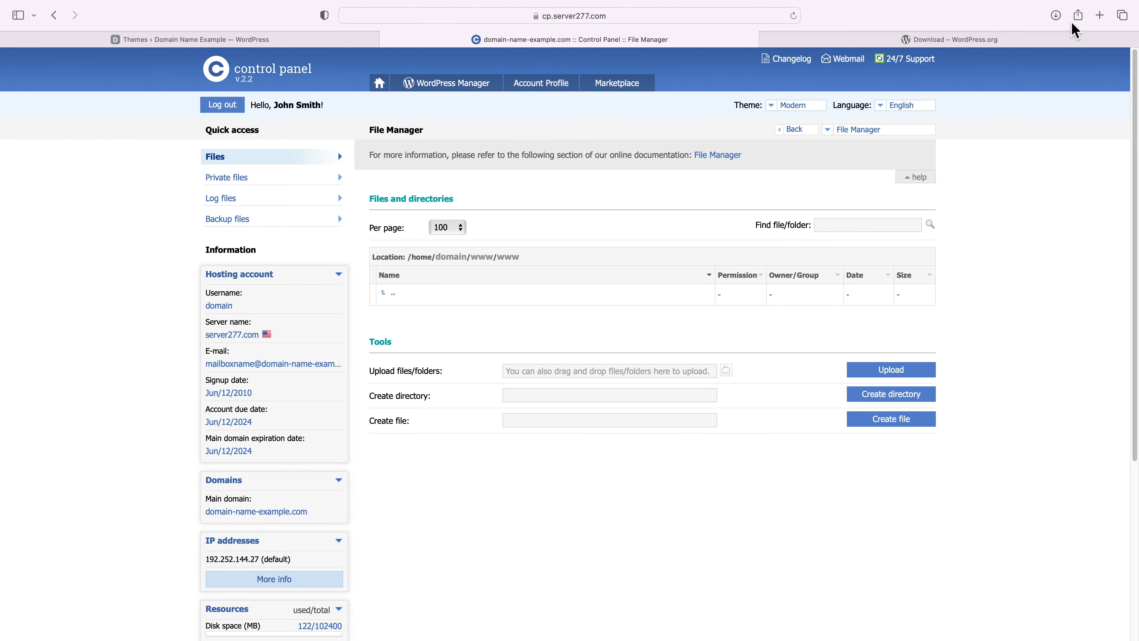
Upload wordpress-6.4.2.zip into the empty www folder and start its extraction wizard.
click(1055, 15)
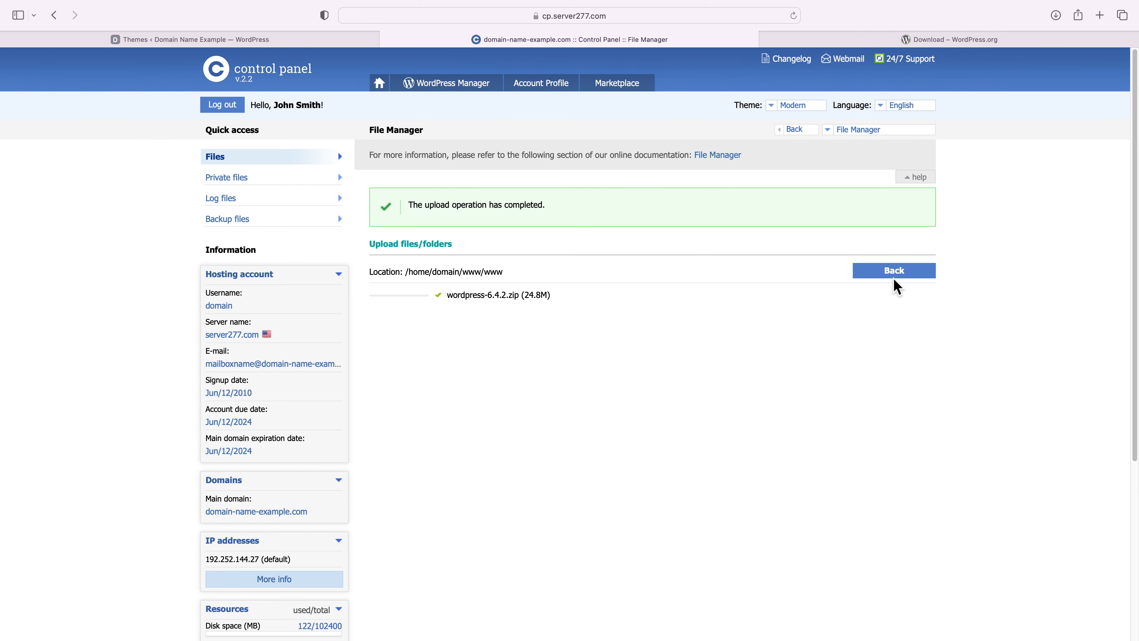
click(893, 271)
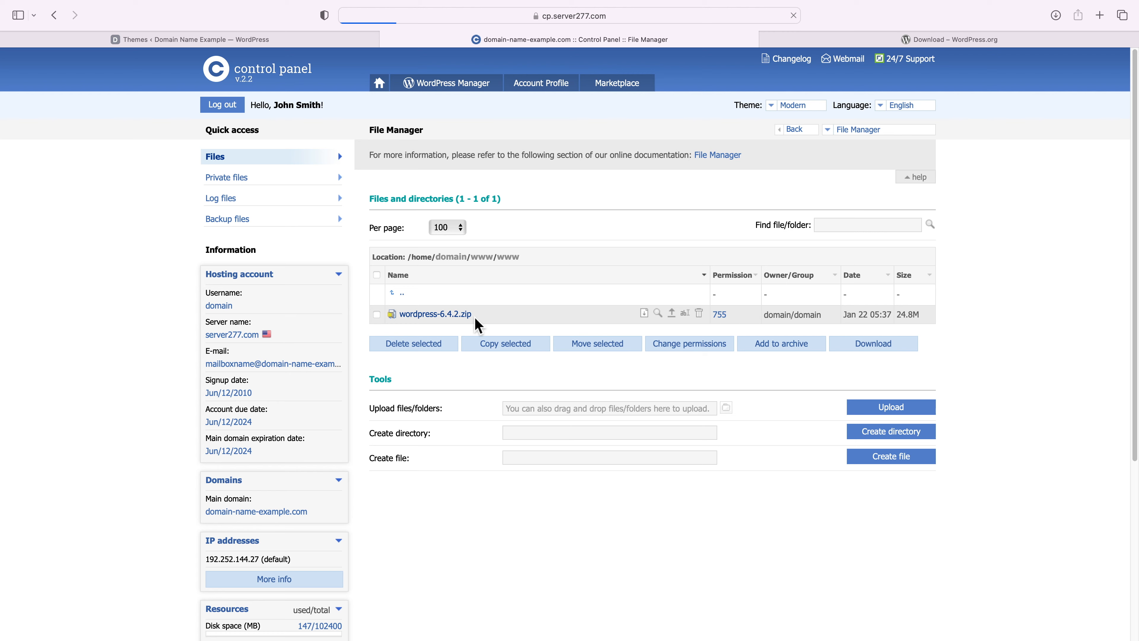
click(644, 313)
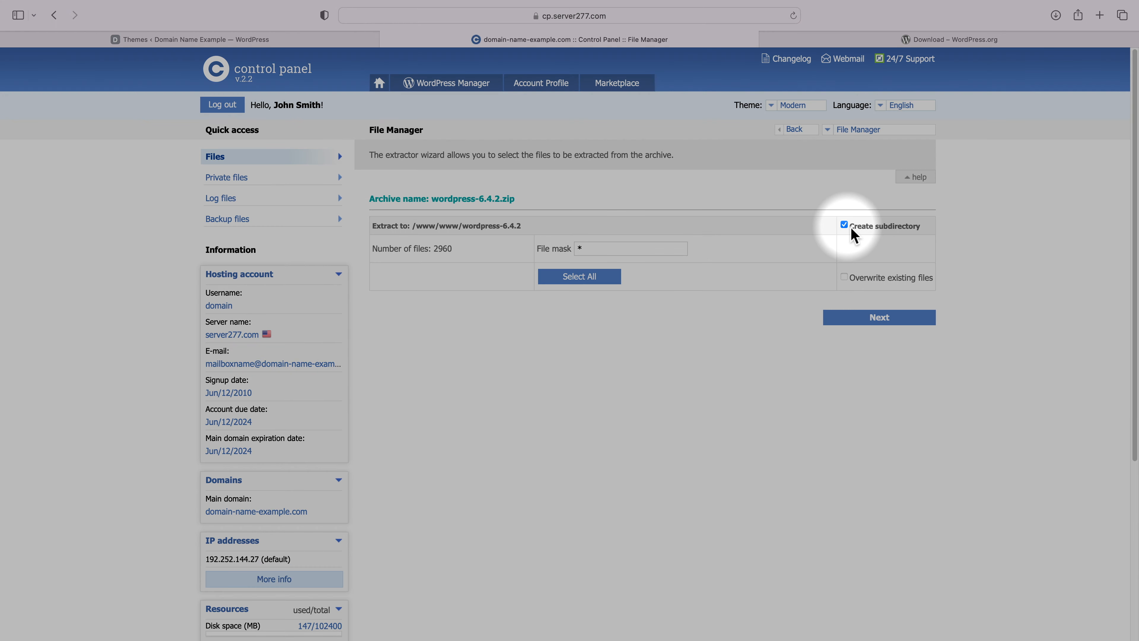
Extract the archive into www without creating a subdirectory and return to the /www/www listing.
click(845, 225)
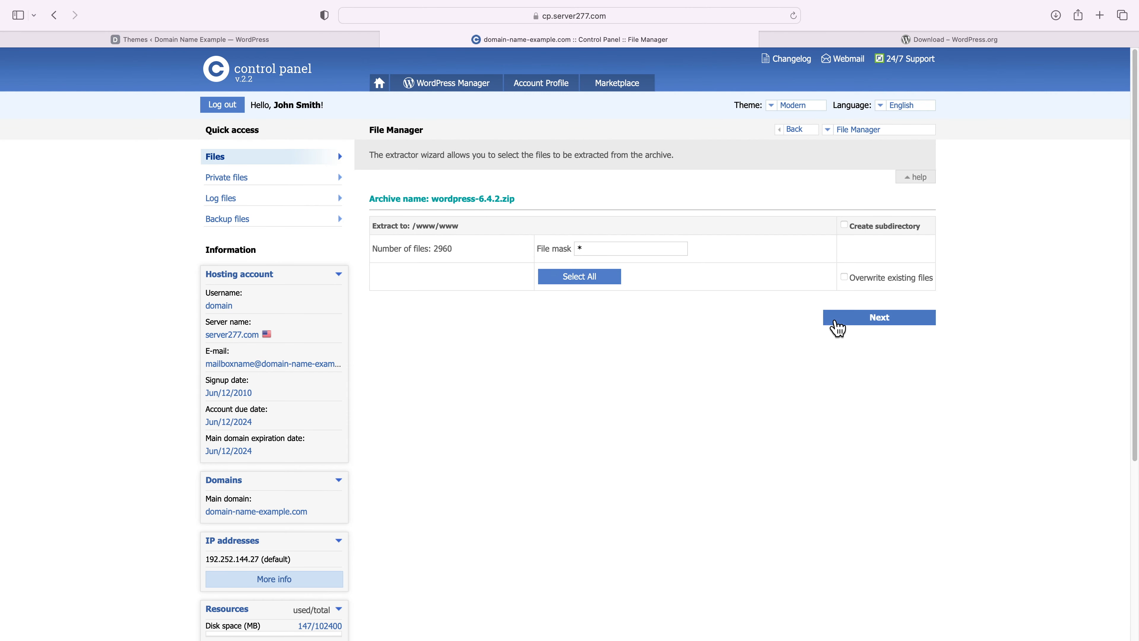
click(878, 317)
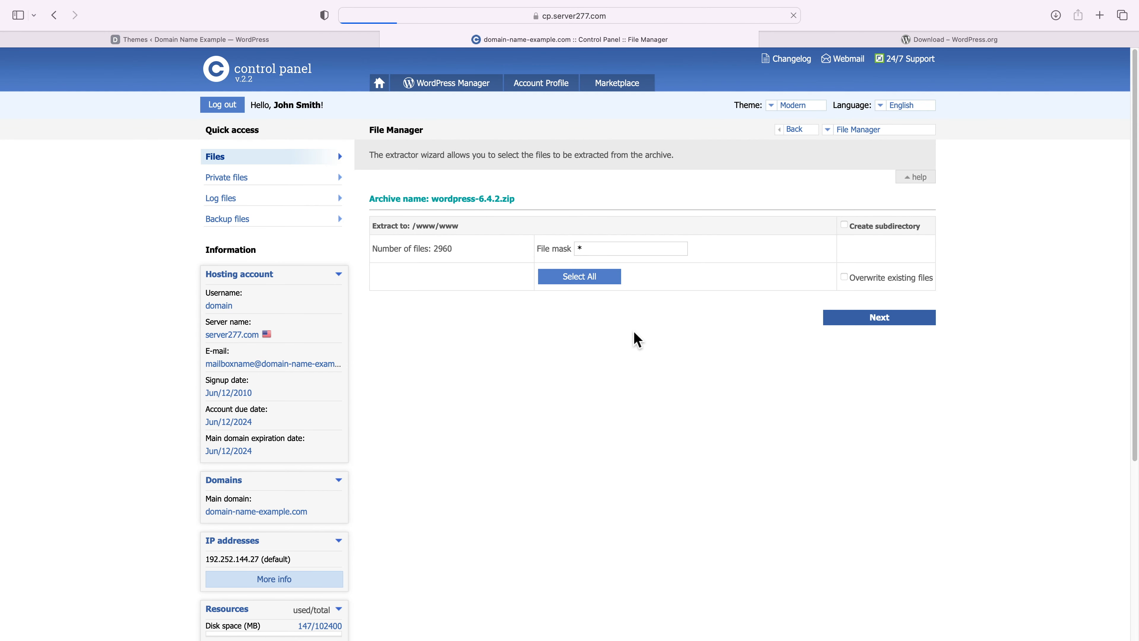
click(878, 317)
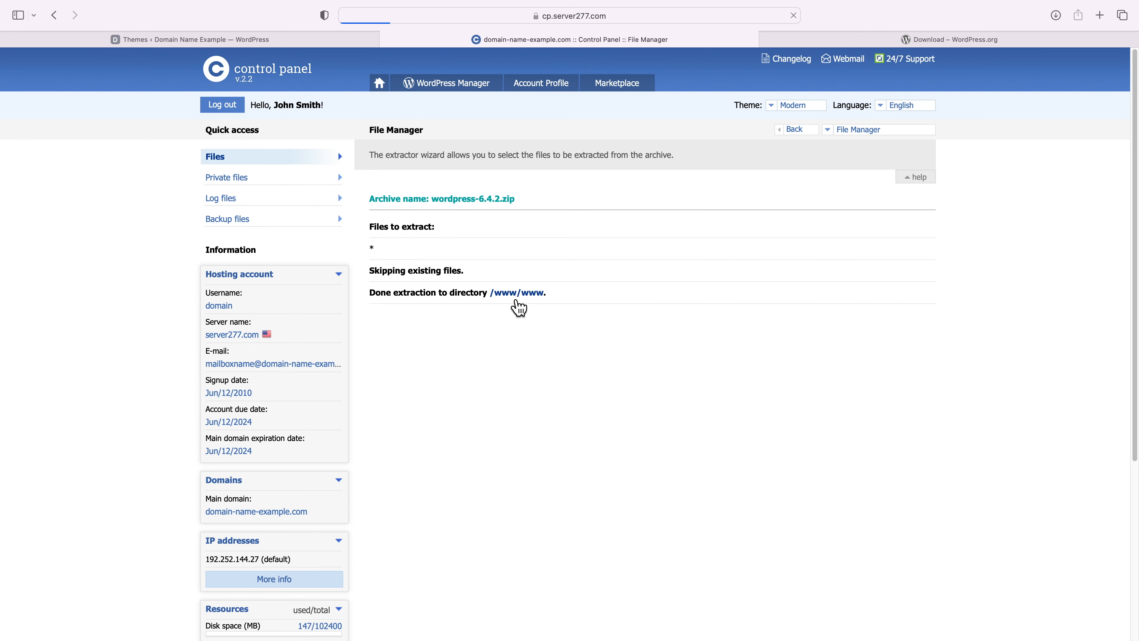
click(520, 291)
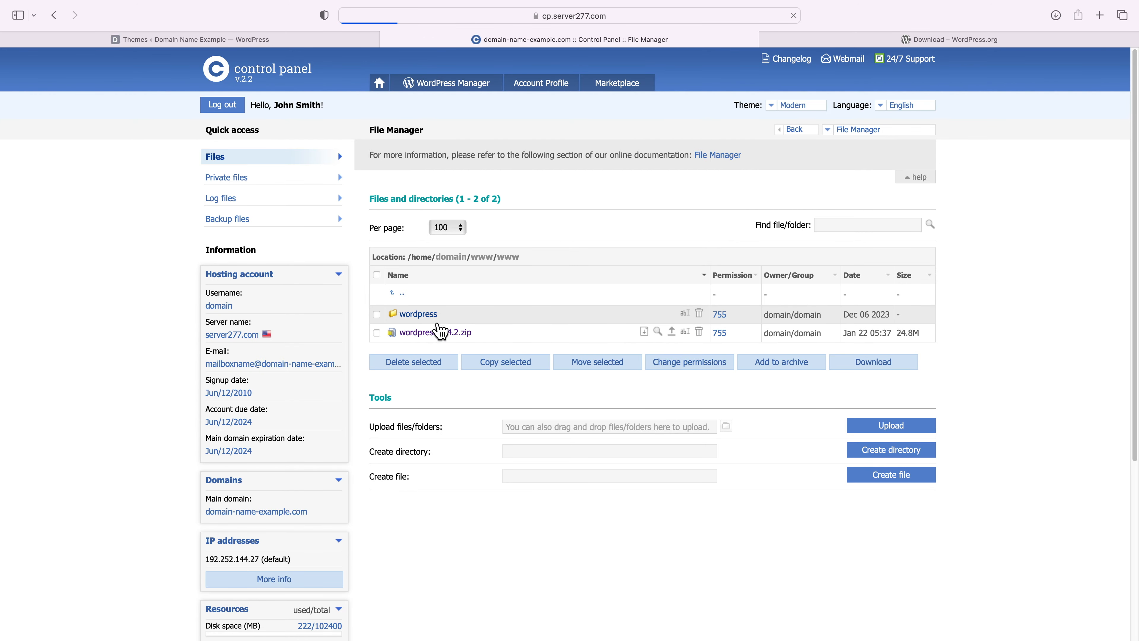
click(417, 313)
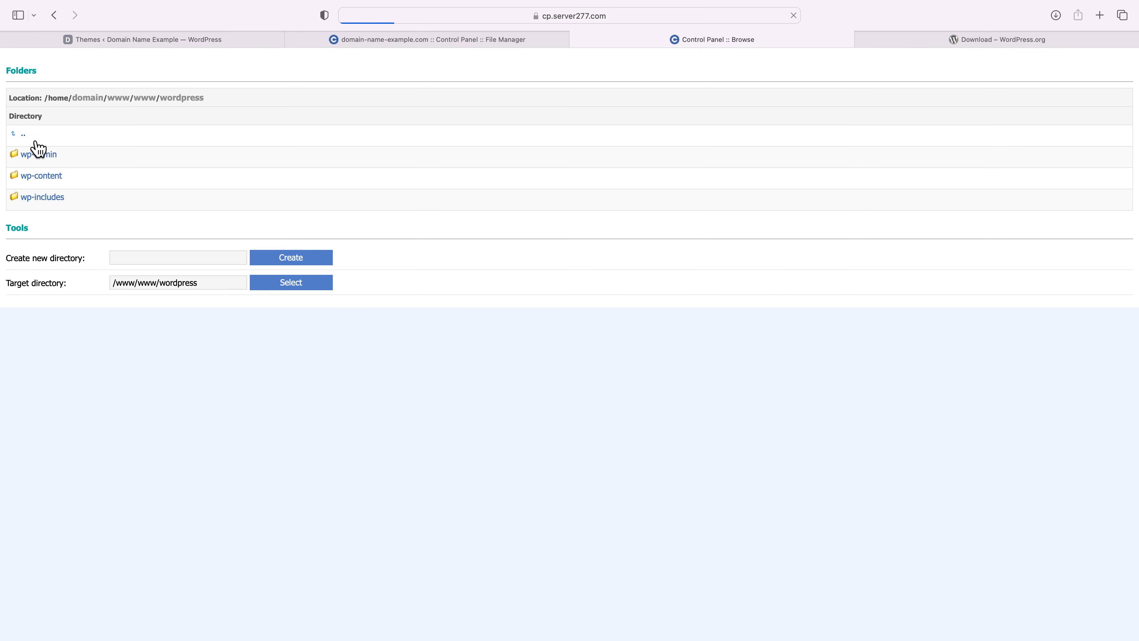
click(22, 134)
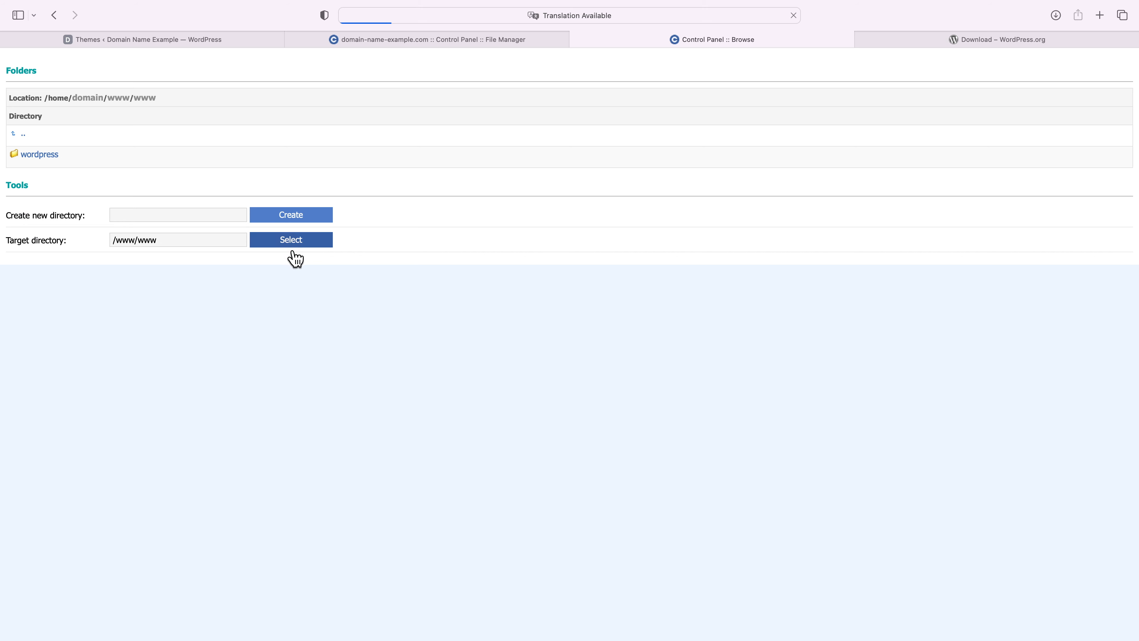
click(290, 240)
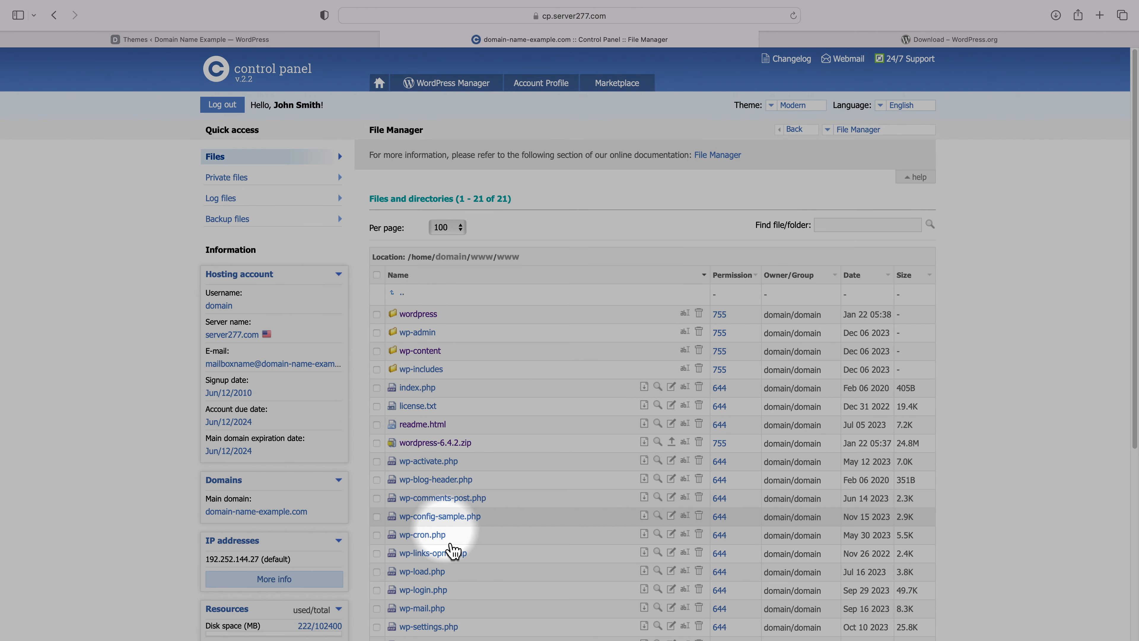
scroll(down, 3)
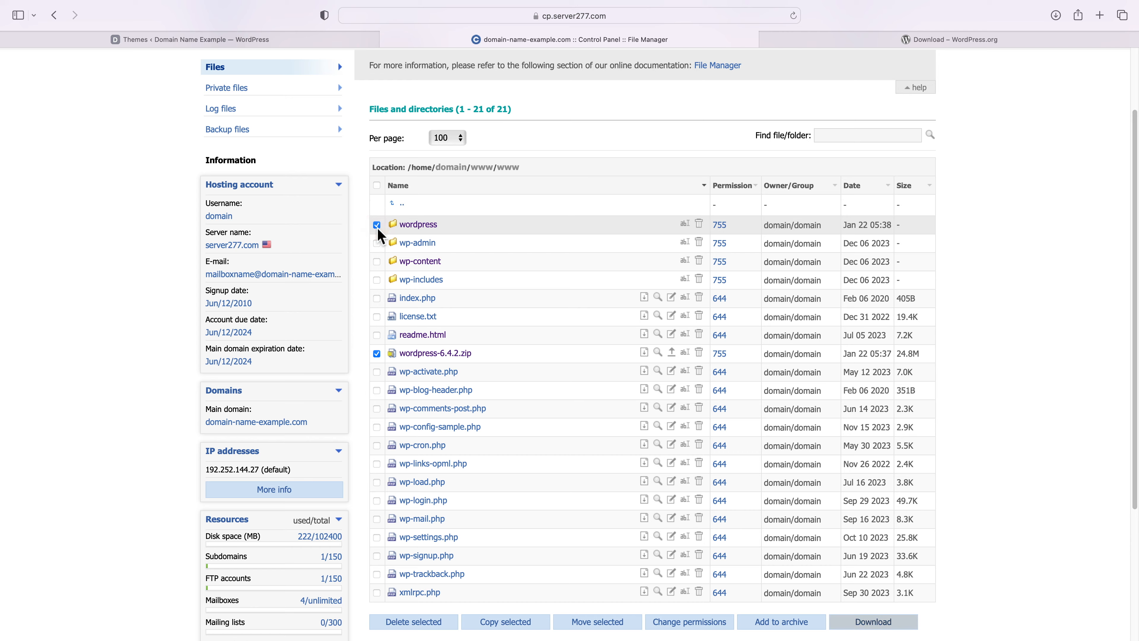
Delete the leftover wordpress folder and 6.4.2 zip, then return to /home/domain.
scroll(down, 3)
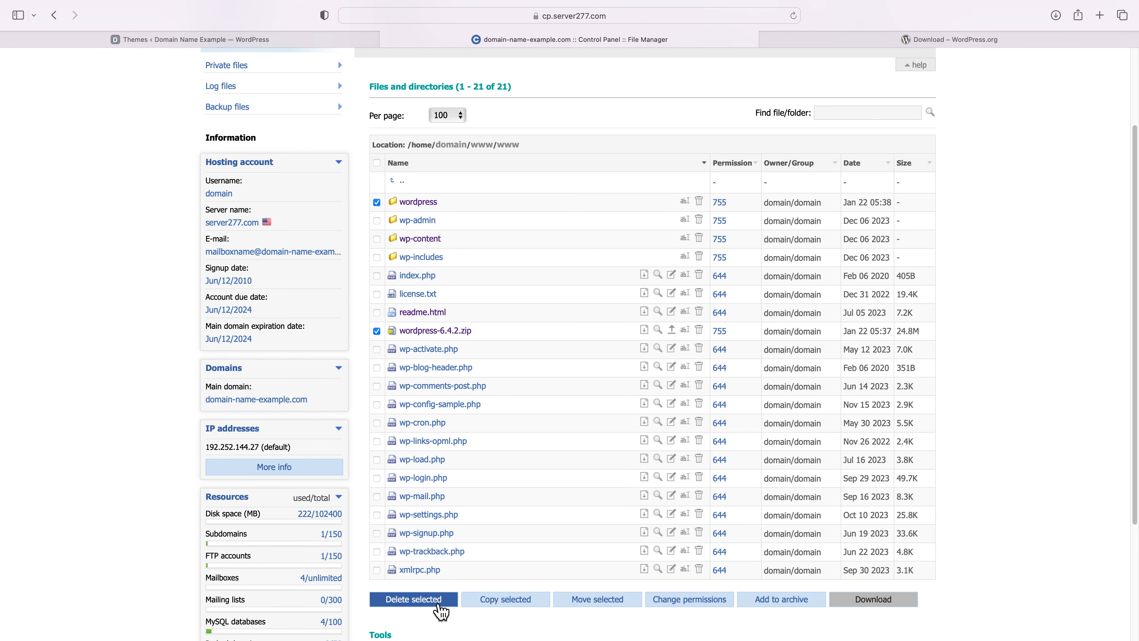
click(413, 598)
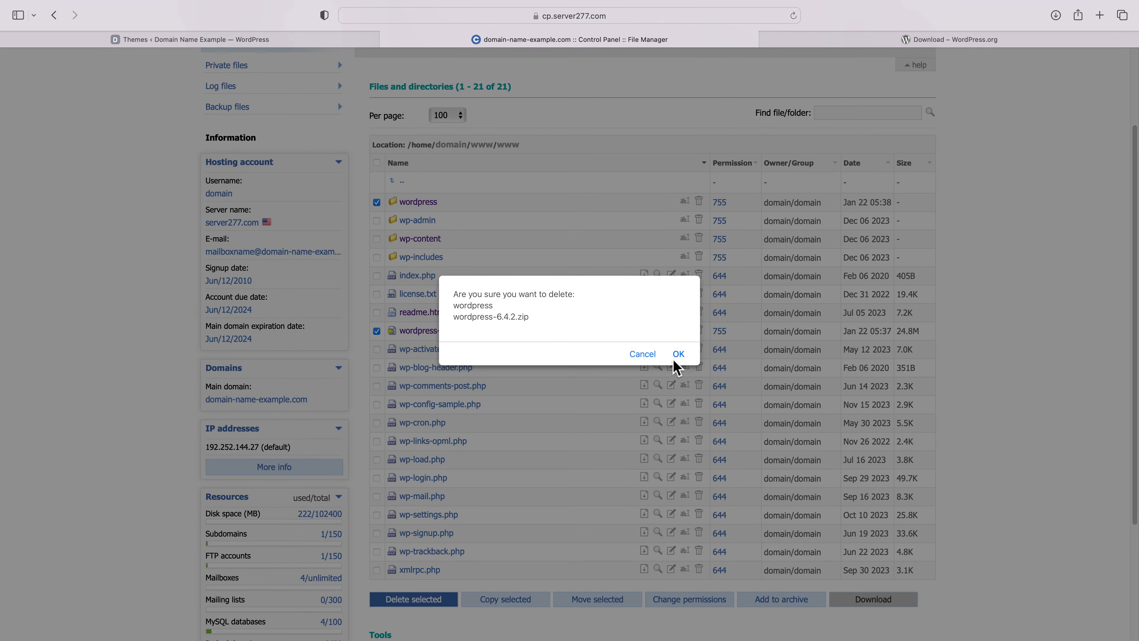
click(677, 353)
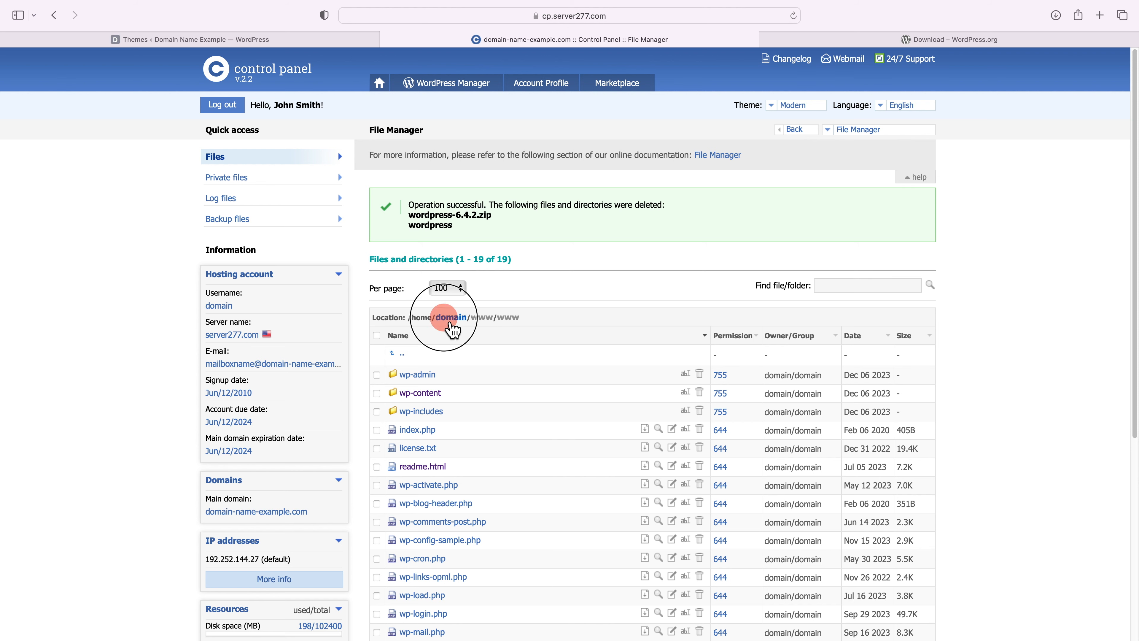
click(449, 316)
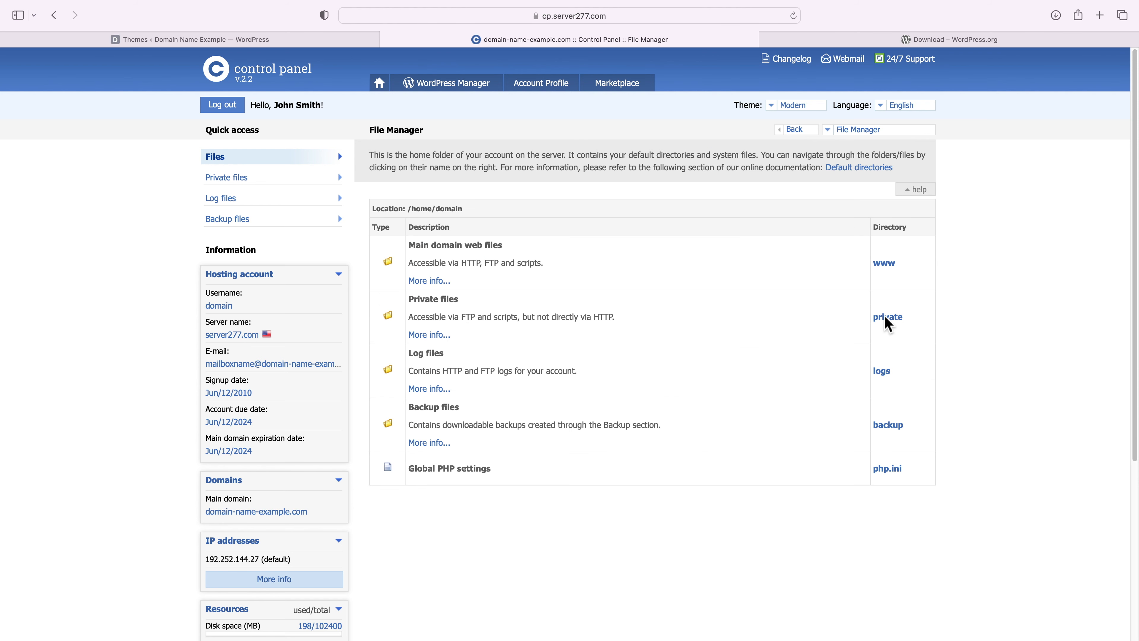
click(887, 317)
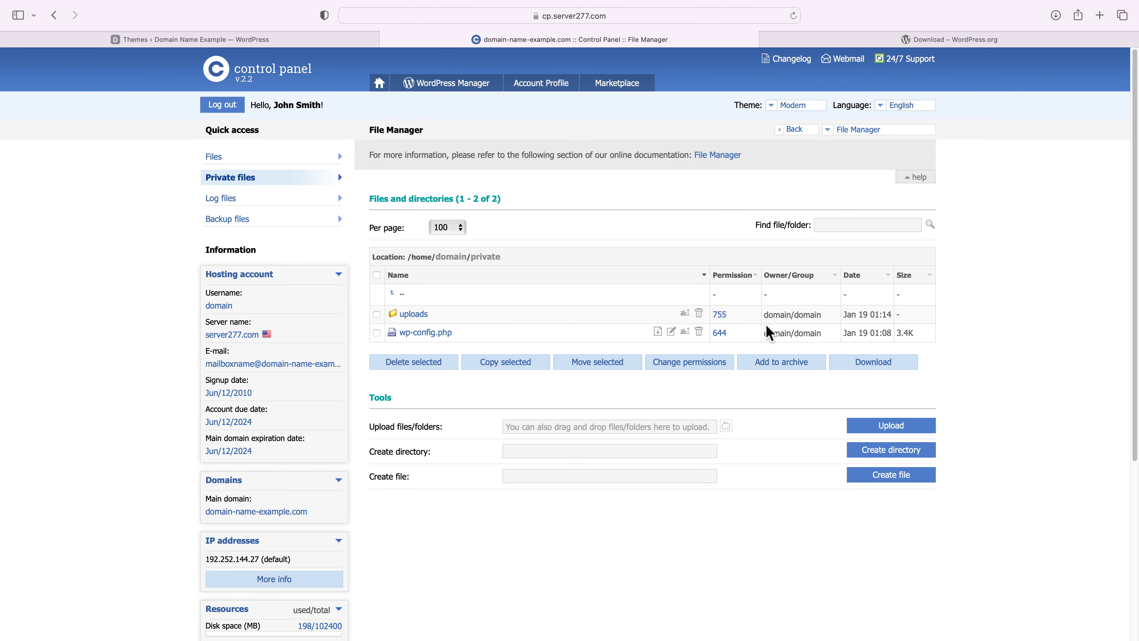
mouse_move(381, 338)
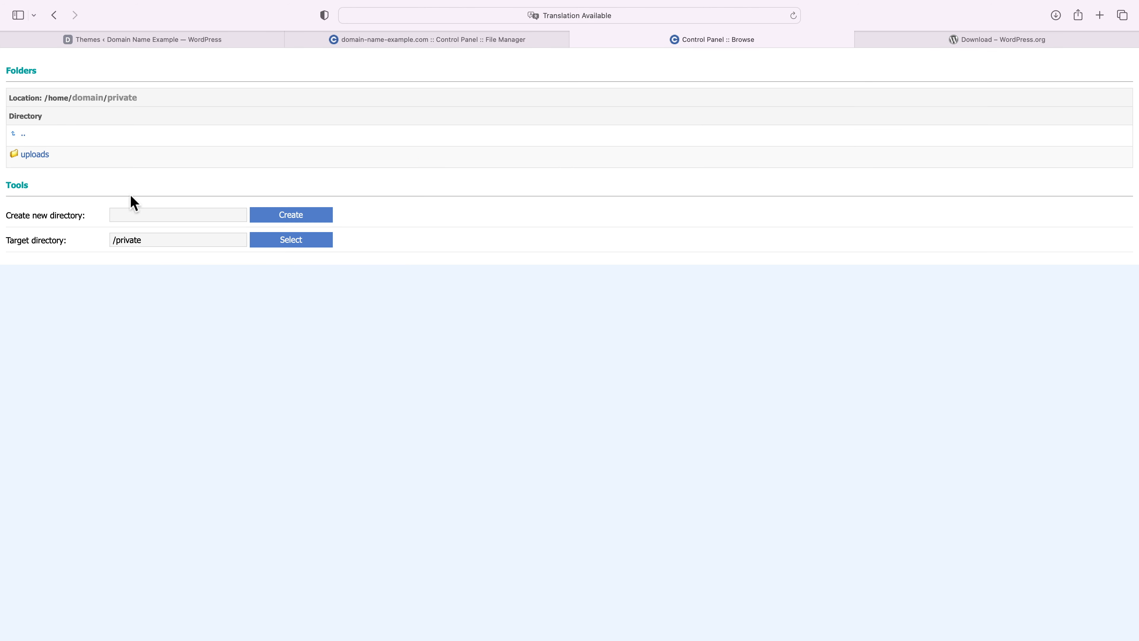
click(23, 134)
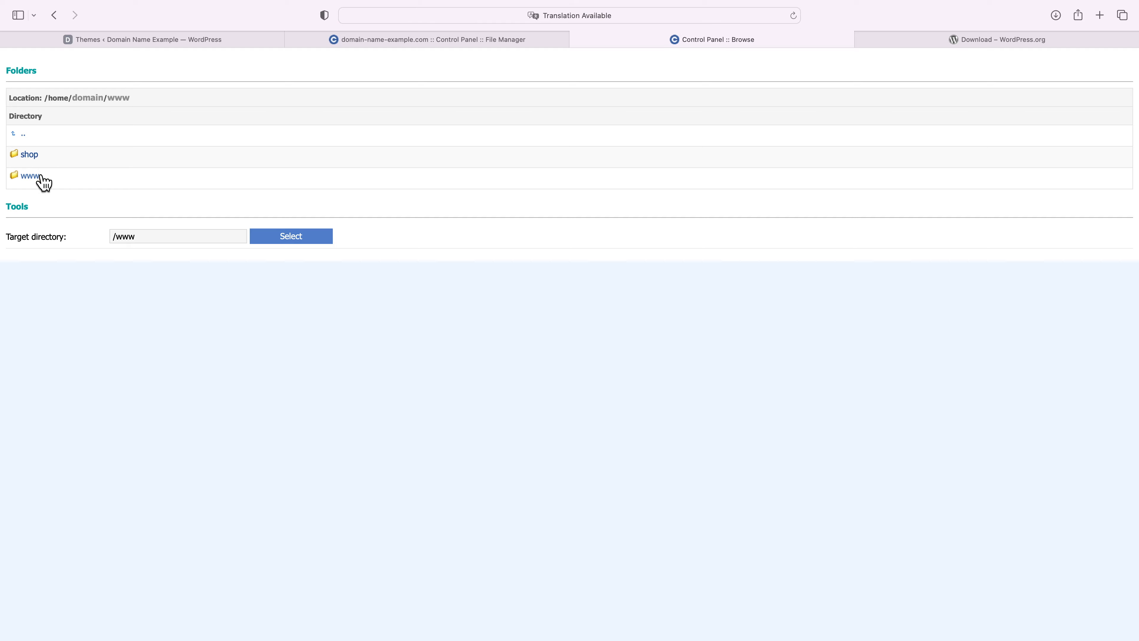
click(290, 236)
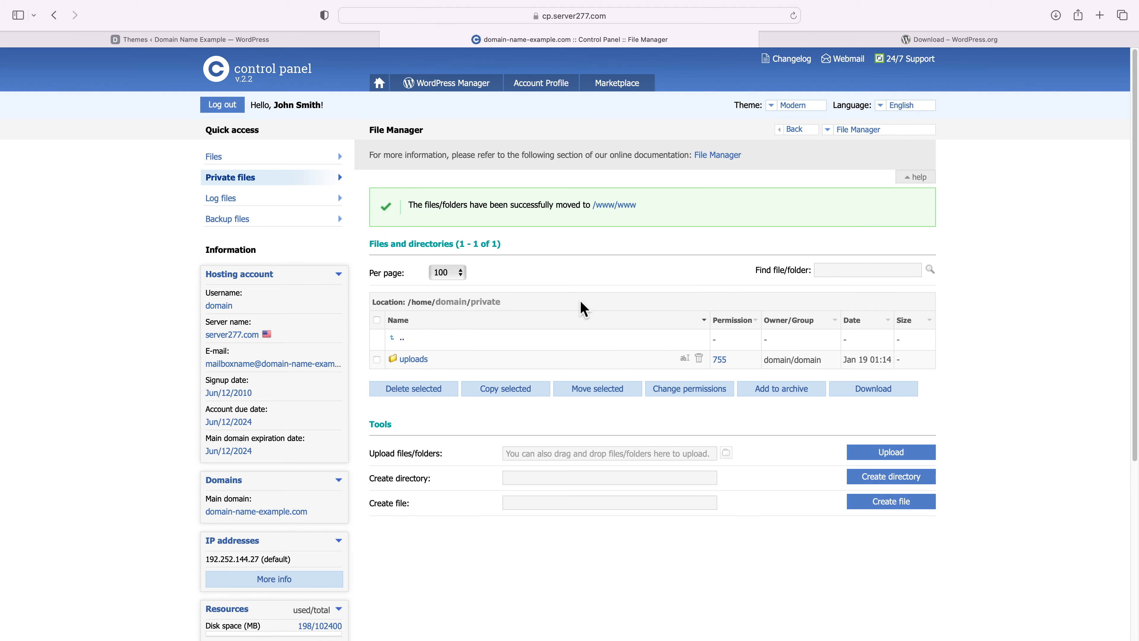
Move the uploads folder into /www/www/wp-content and show it listed there.
click(376, 359)
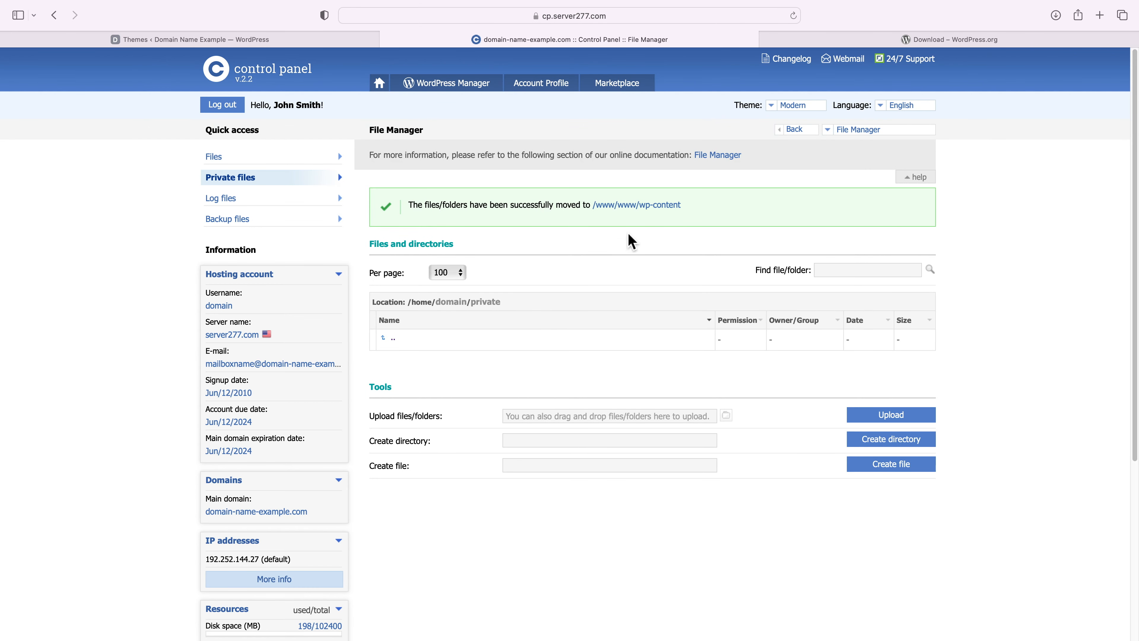
click(636, 205)
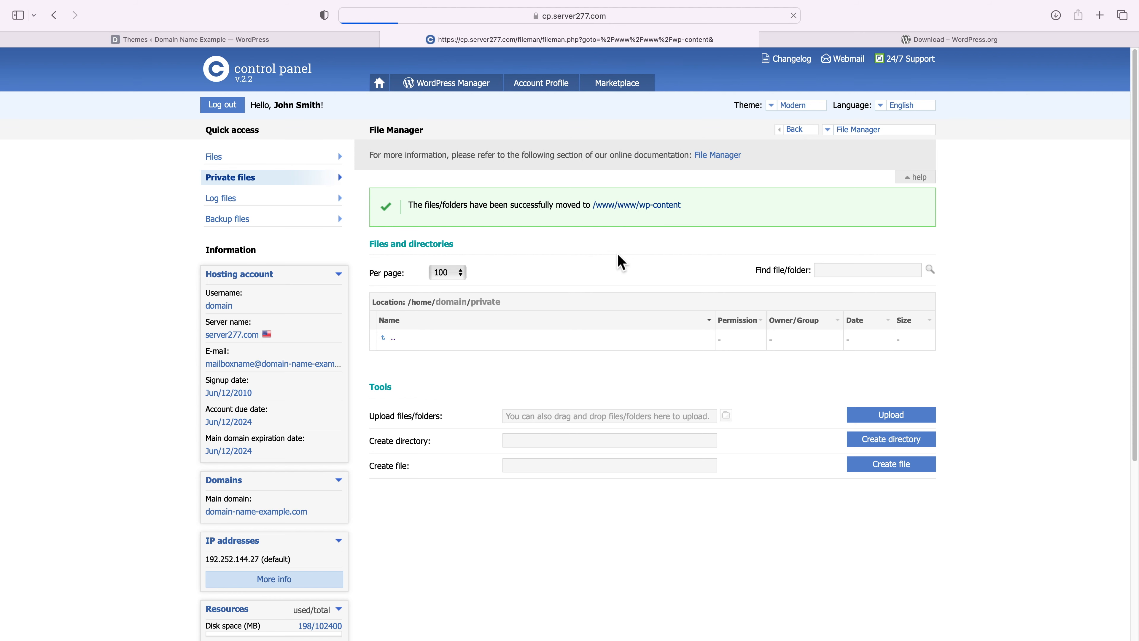
click(634, 204)
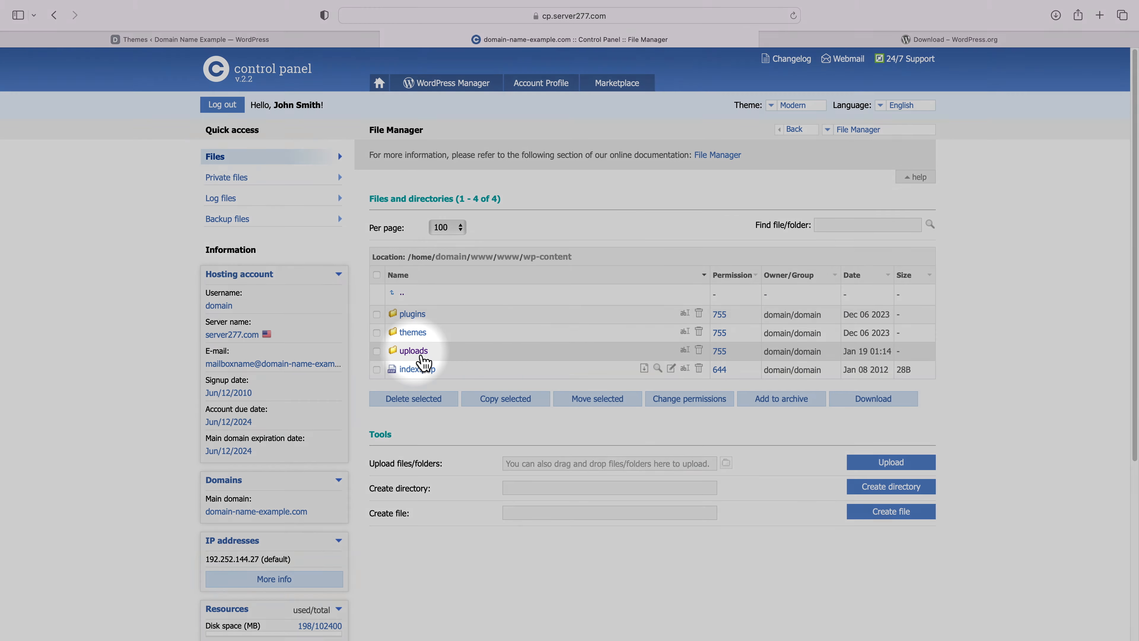
From the control panel Home, show WordPress Manager listing the 6.4.2 installations.
click(379, 82)
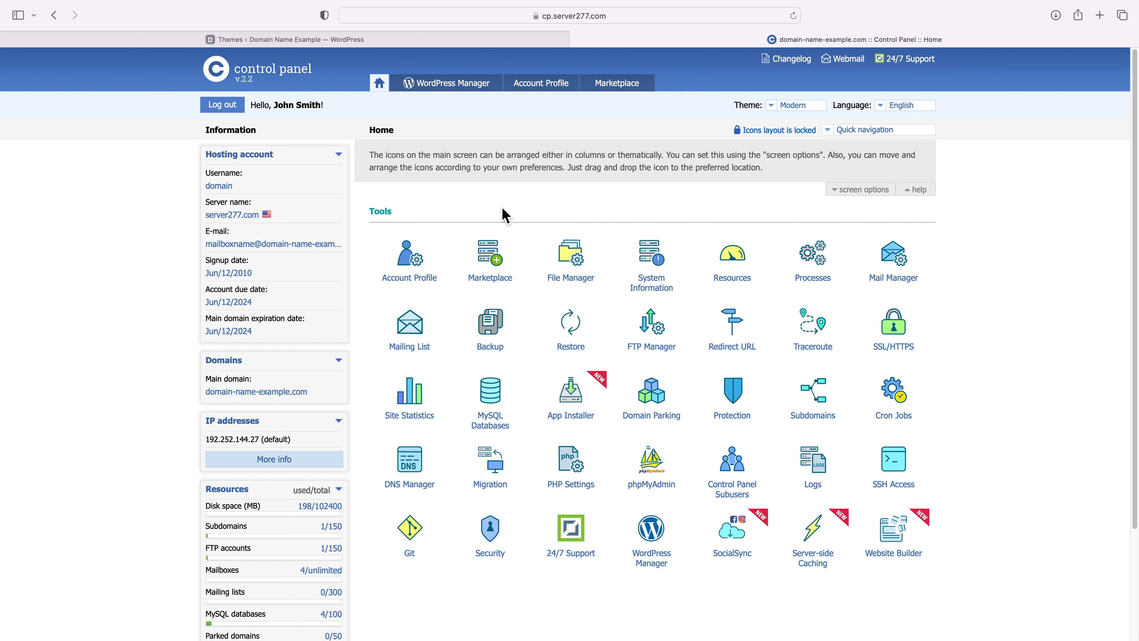
mouse_move(464, 172)
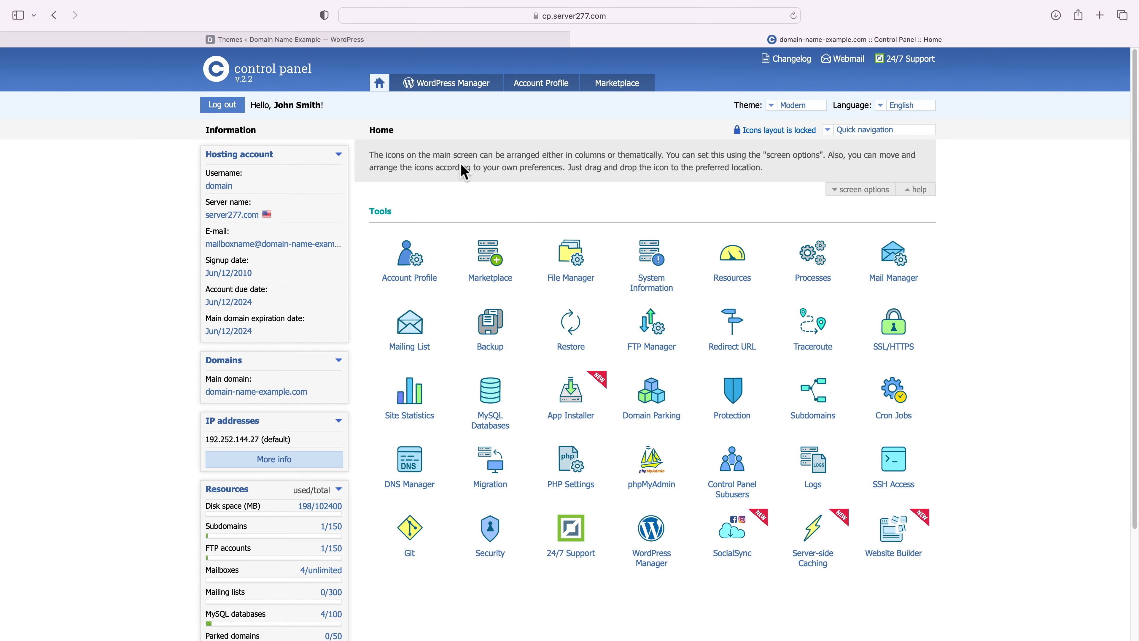
click(454, 83)
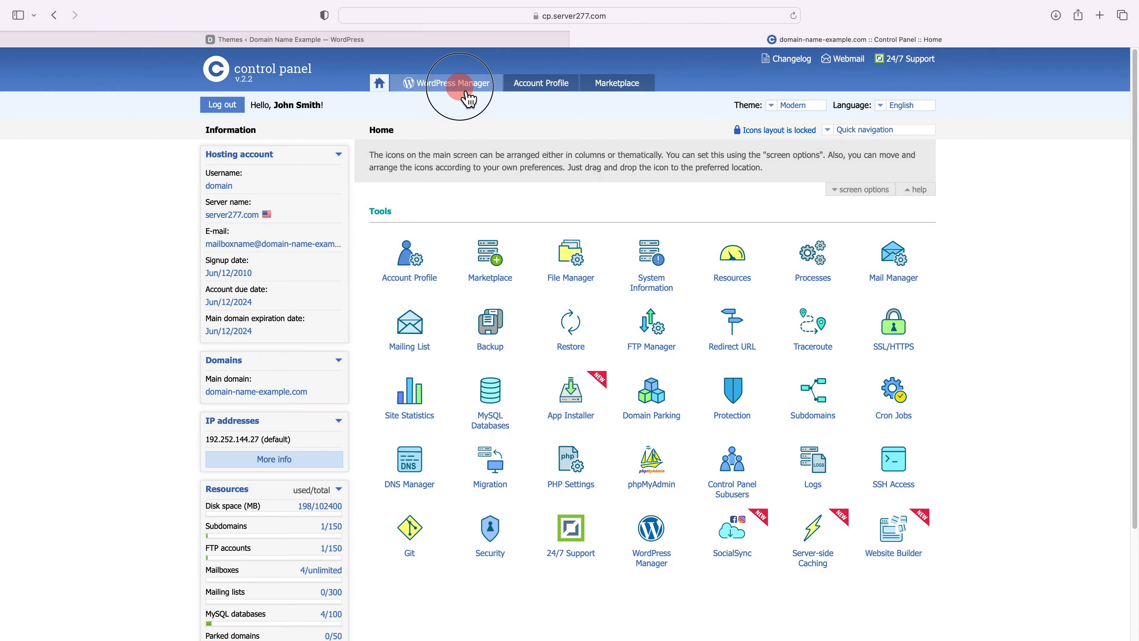
click(446, 81)
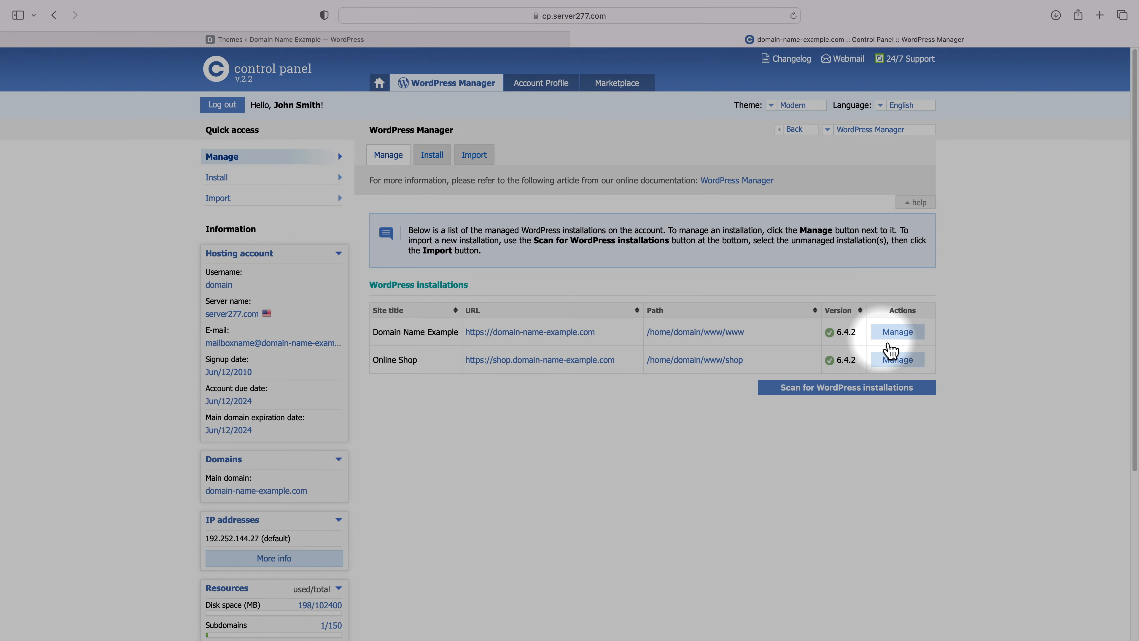
Manage the Domain Name Example installation and review its Reinstall WordPress core tool.
click(896, 331)
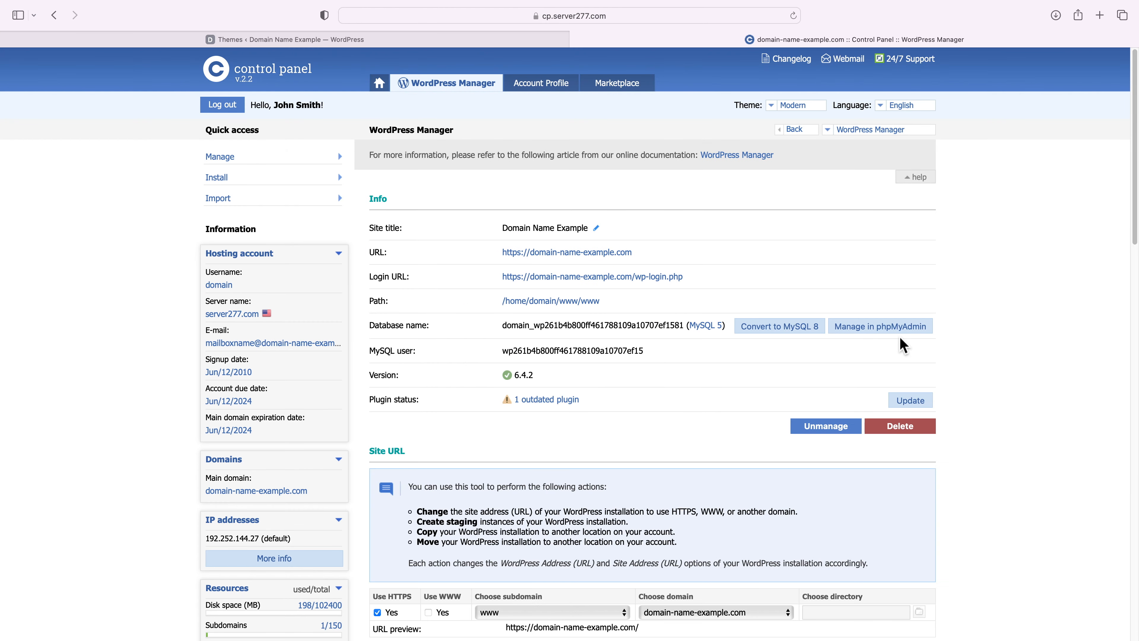
scroll(down, 3)
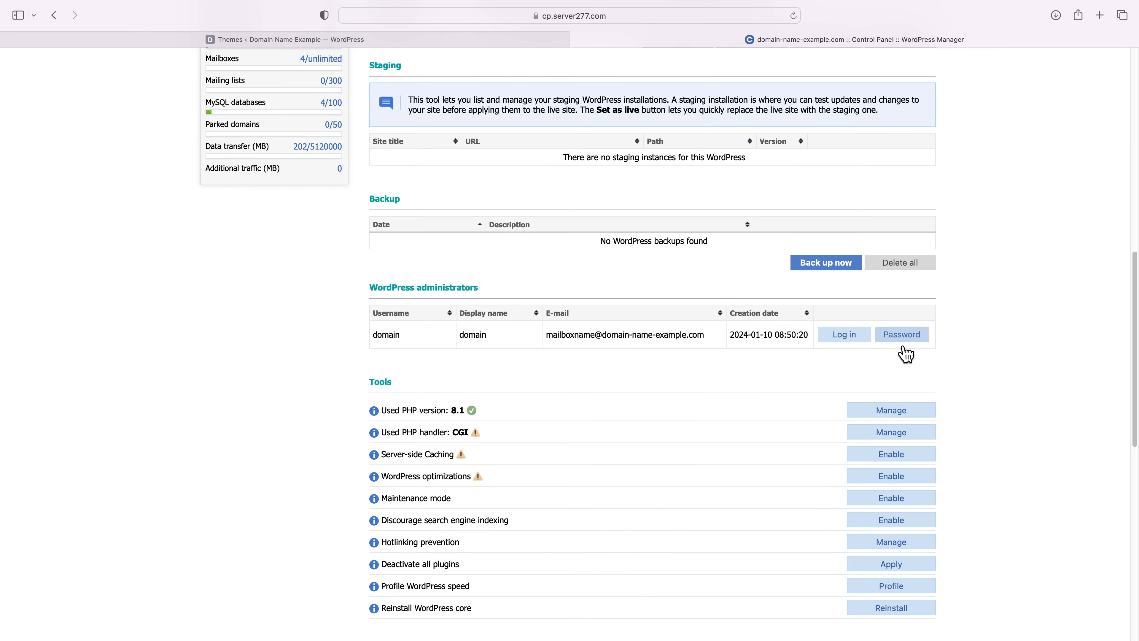
scroll(down, 3)
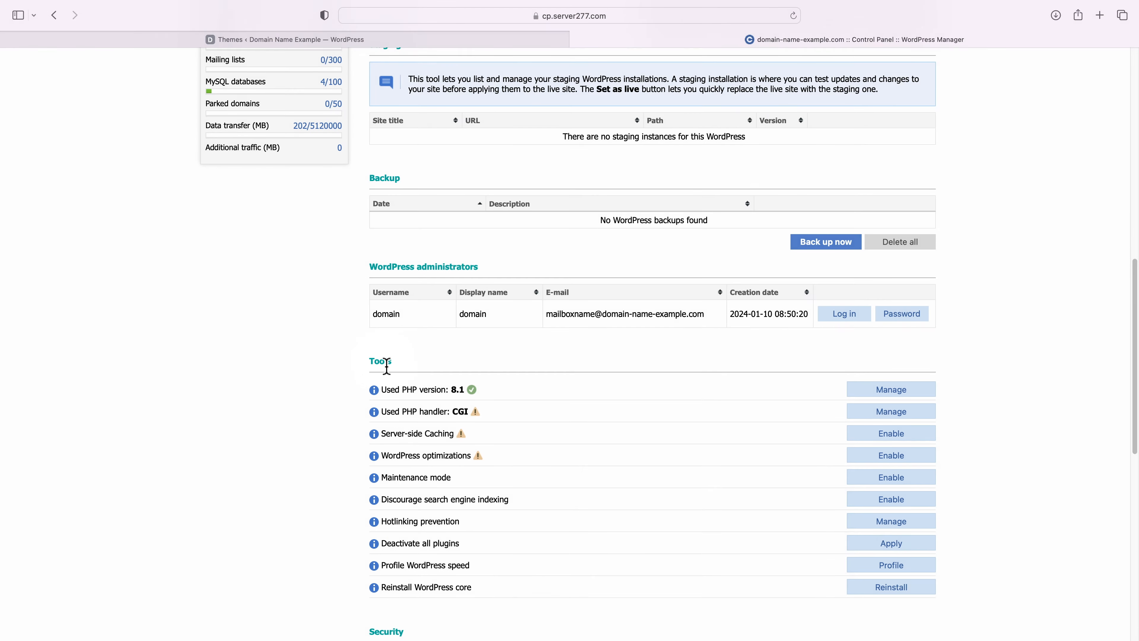
scroll(down, 3)
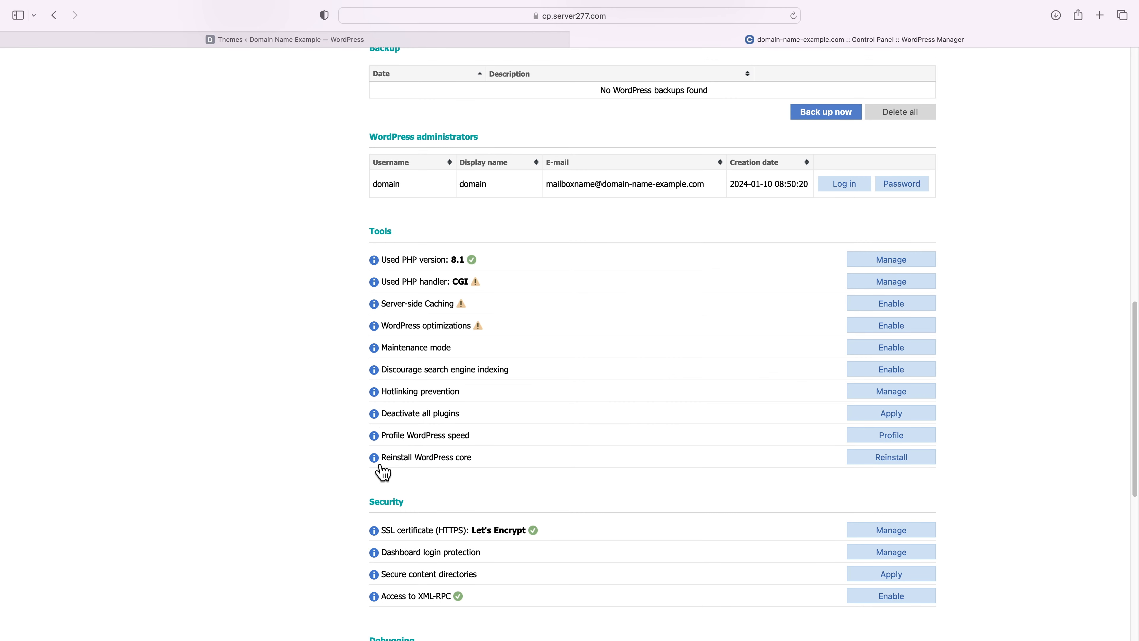
mouse_move(372, 457)
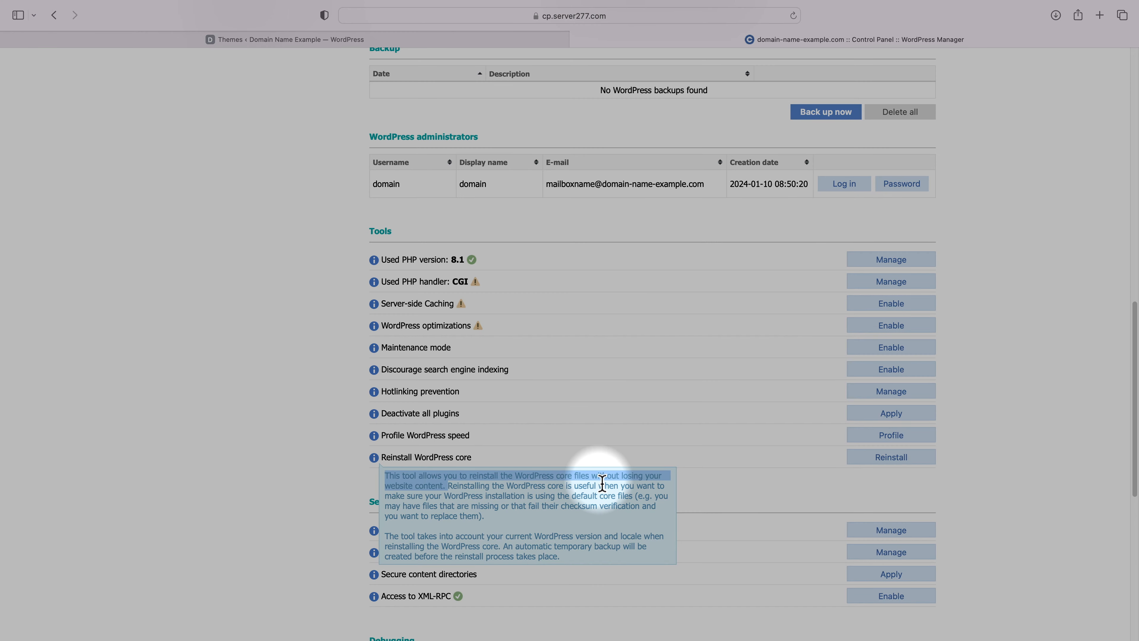
mouse_move(425, 546)
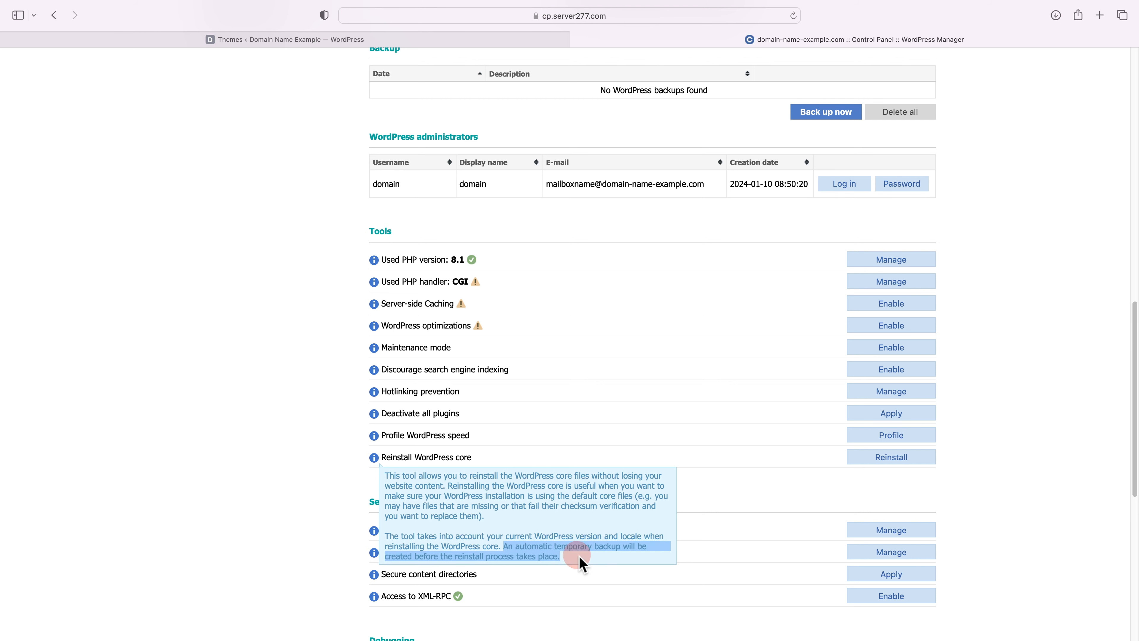
mouse_move(774, 507)
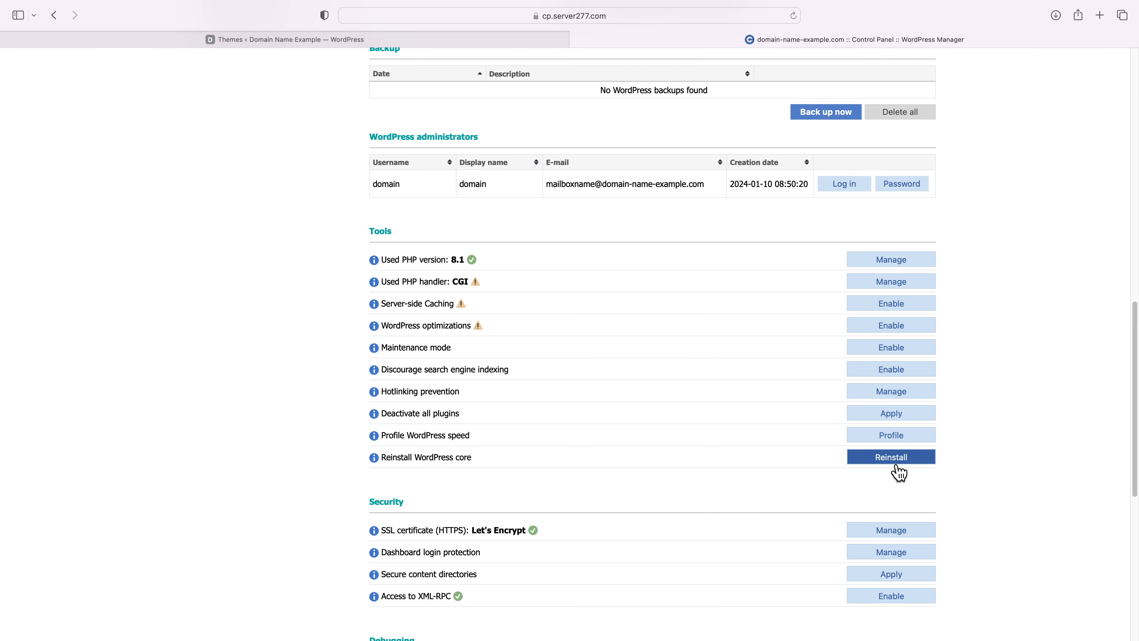
Reinstall the WordPress core for Domain Name Example and confirm with OK.
click(890, 457)
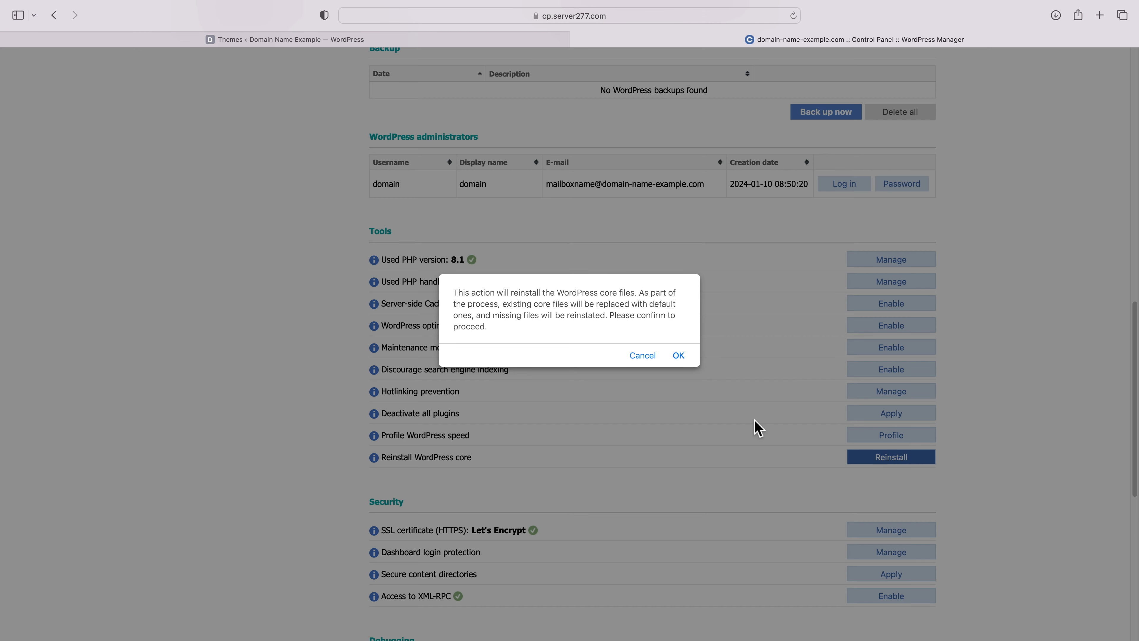
mouse_move(502, 306)
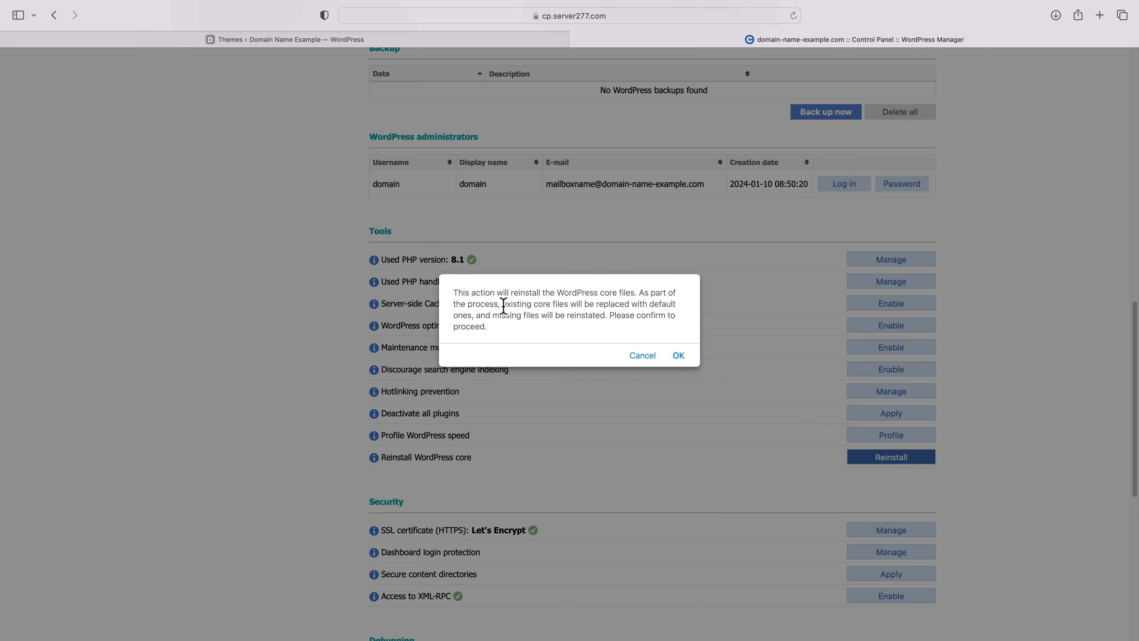
mouse_move(524, 314)
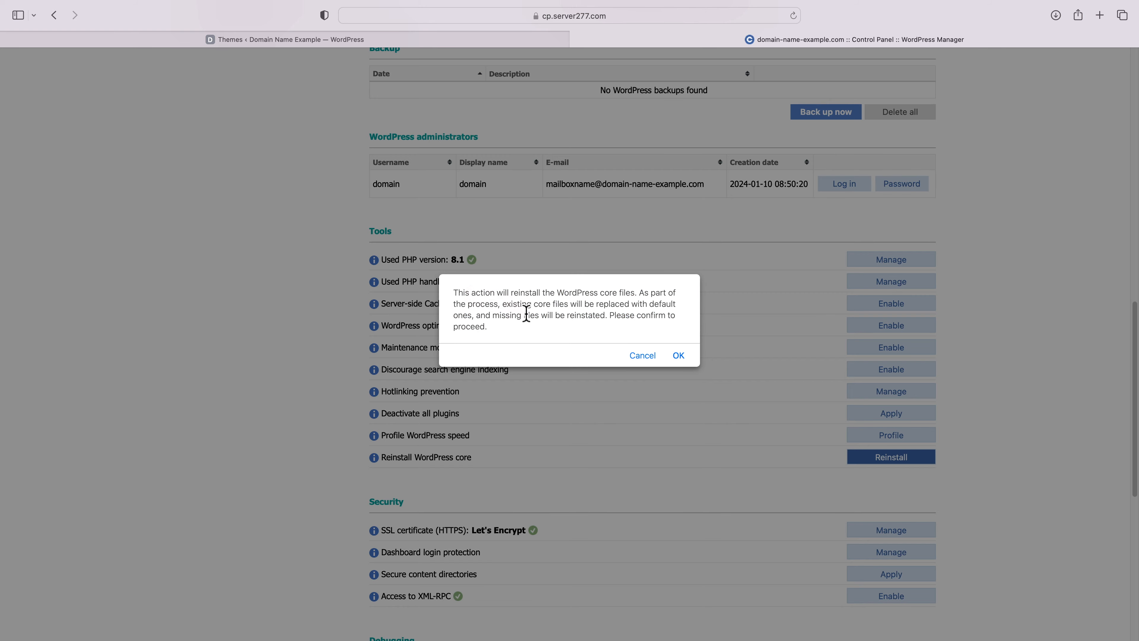
click(677, 355)
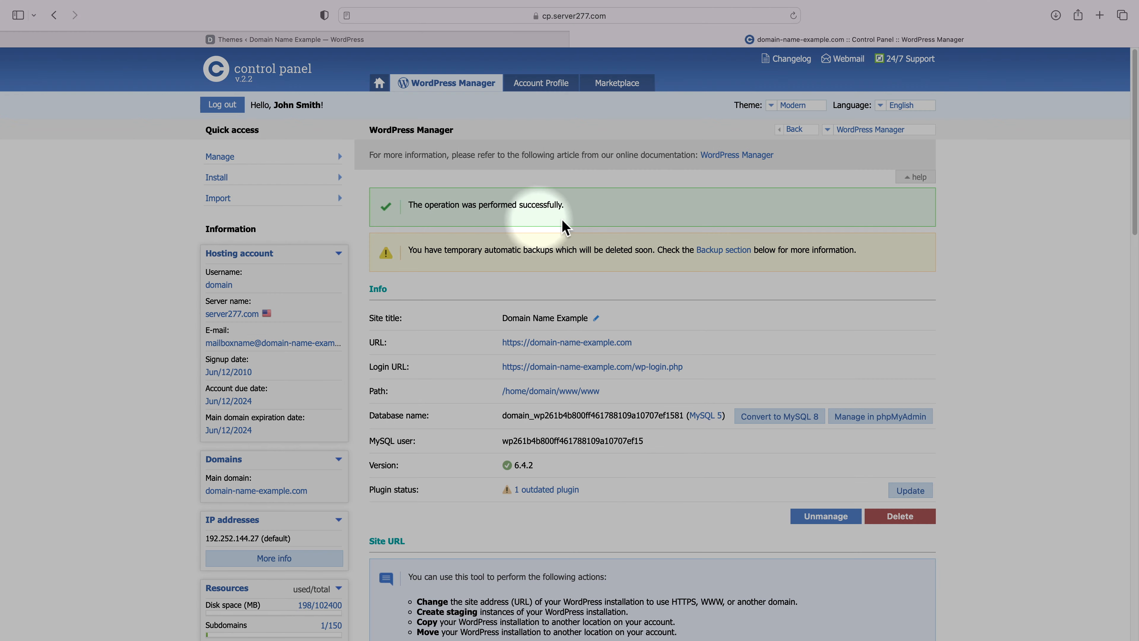
mouse_move(446, 207)
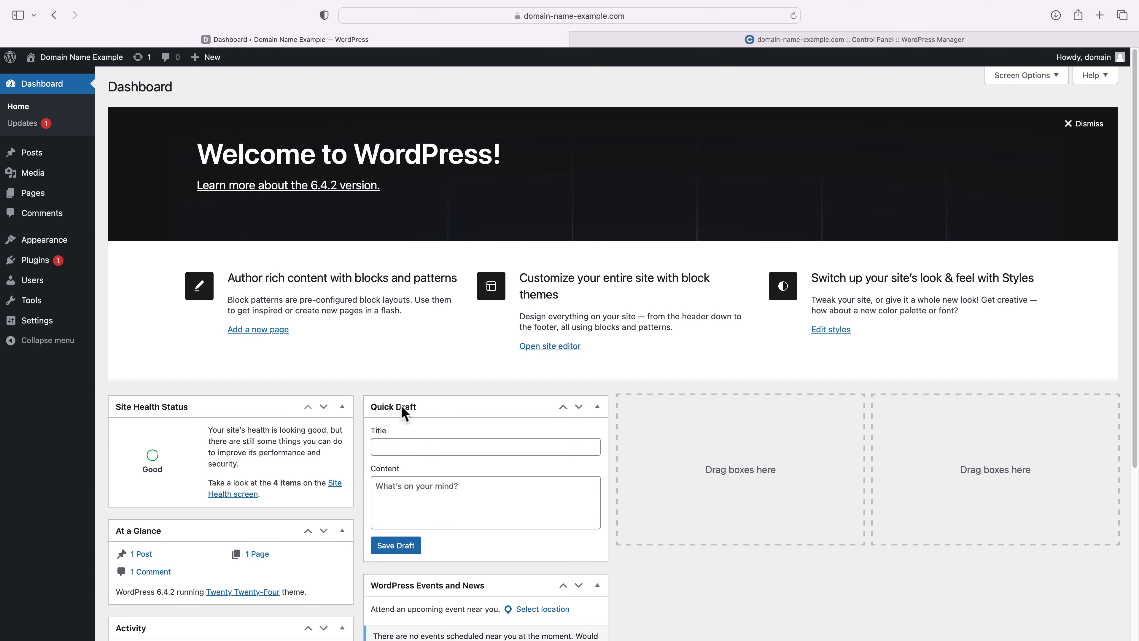
Run wp plugin install elementor multimanager-wp server-side-cache-autopurge wordpress-seo --activate.
click(38, 257)
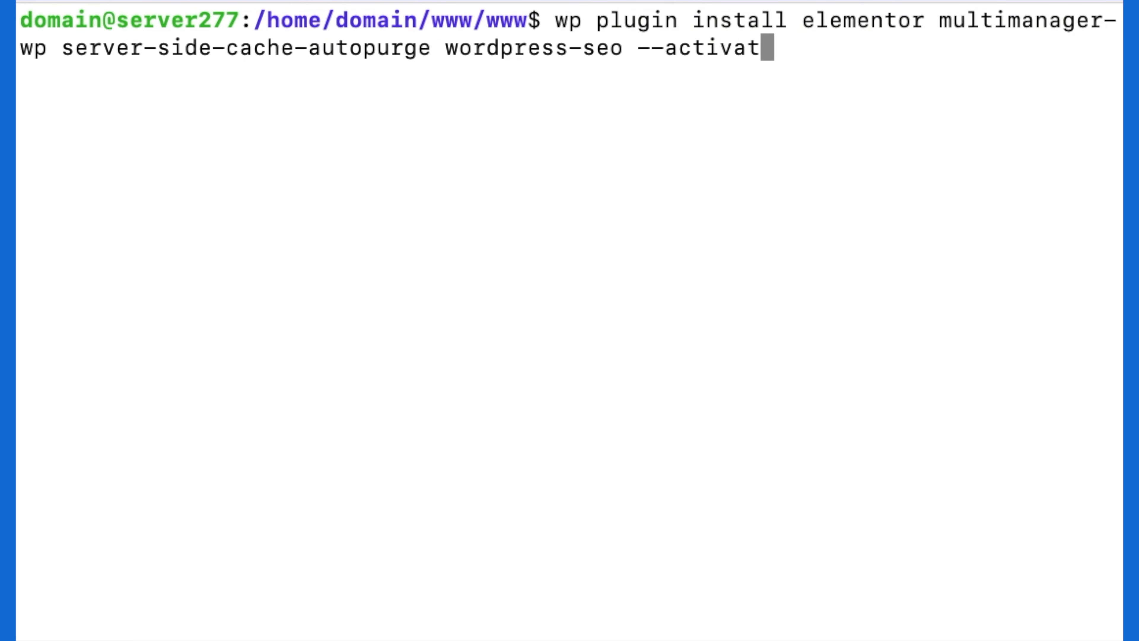
key(Return)
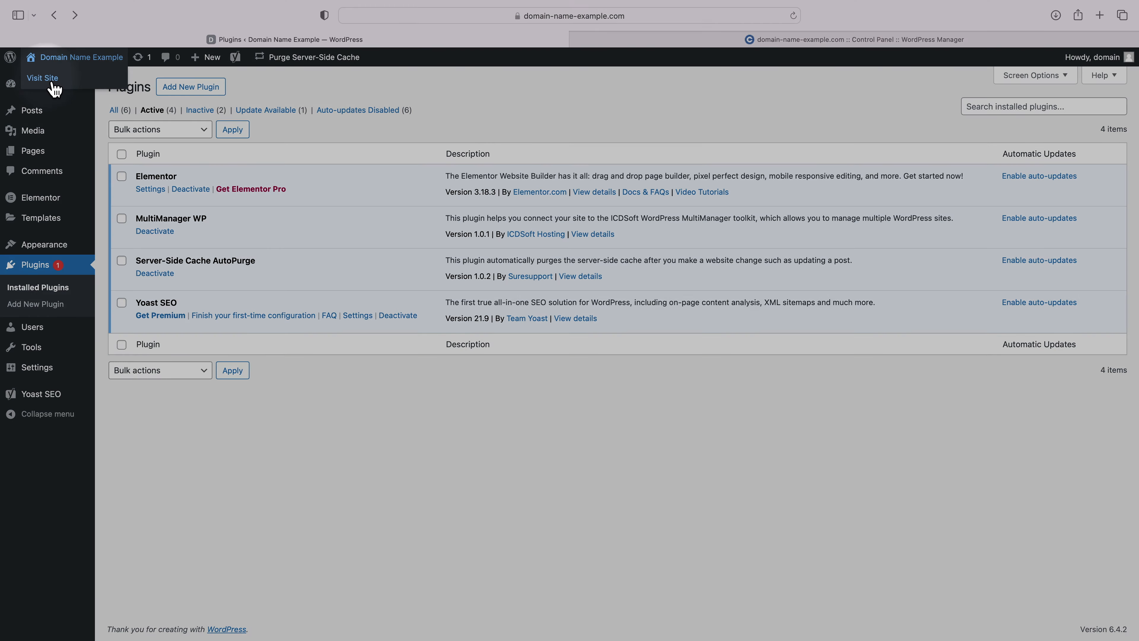
Scroll through the Domain Name Example front end before visiting icdsoft.com.
click(42, 78)
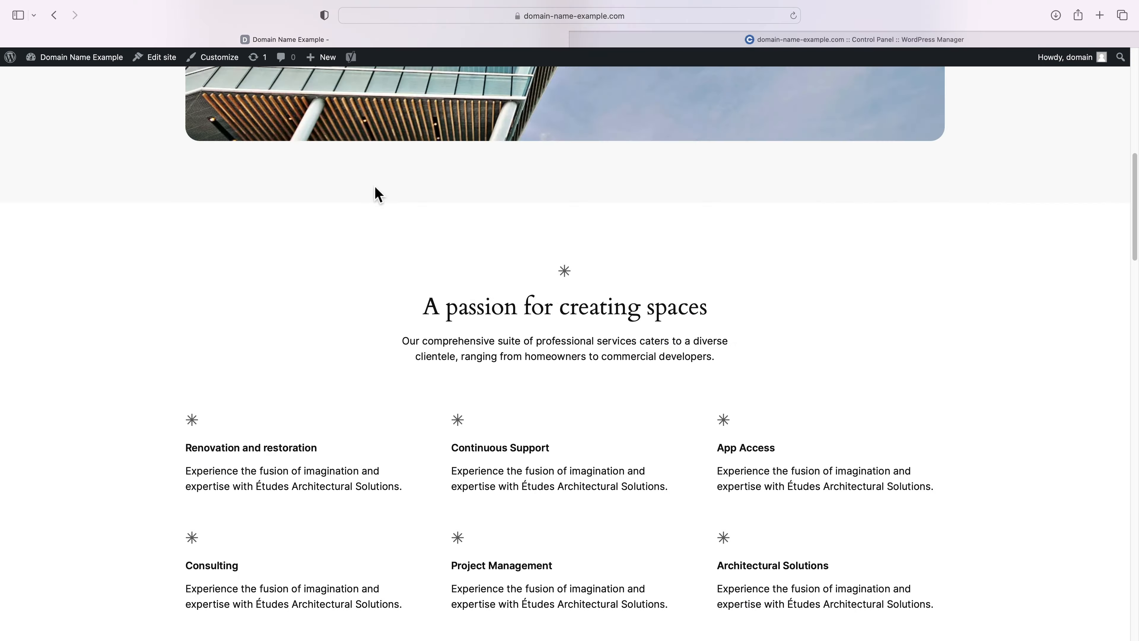
scroll(up, 3)
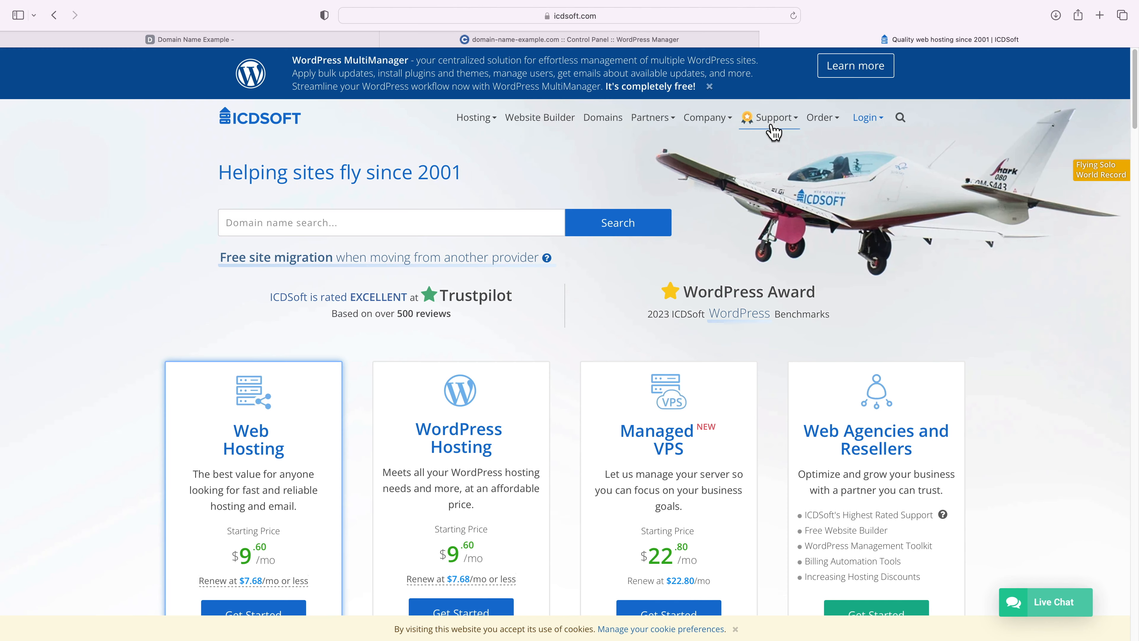
Show icdsoft.com's Support page with Email Us, Live Chat and Post Ticket options.
click(769, 118)
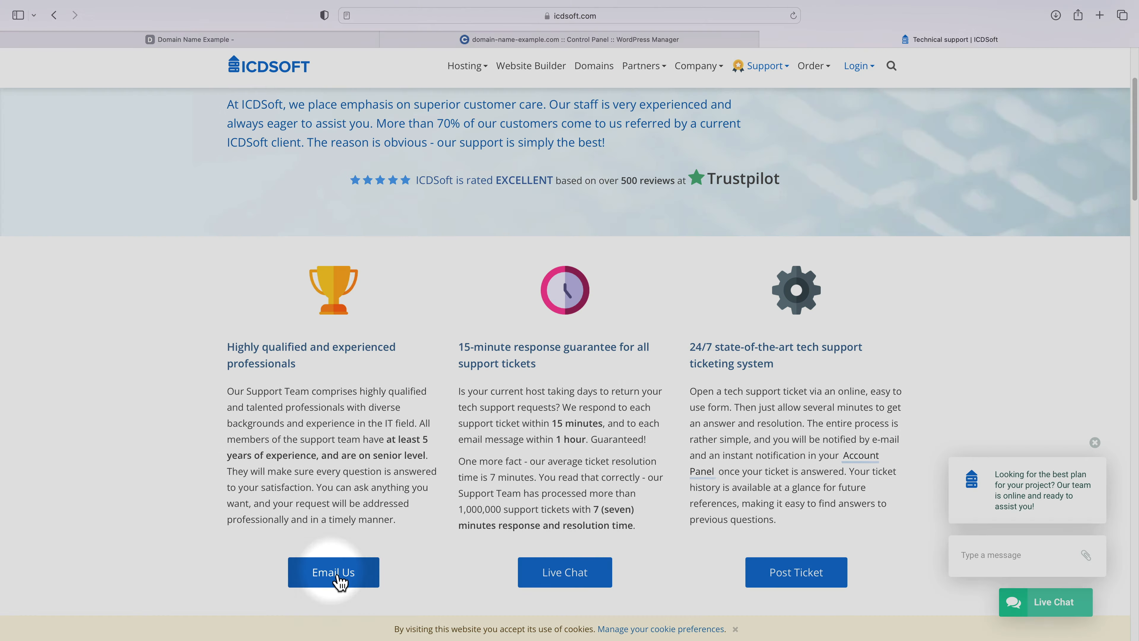
mouse_move(796, 572)
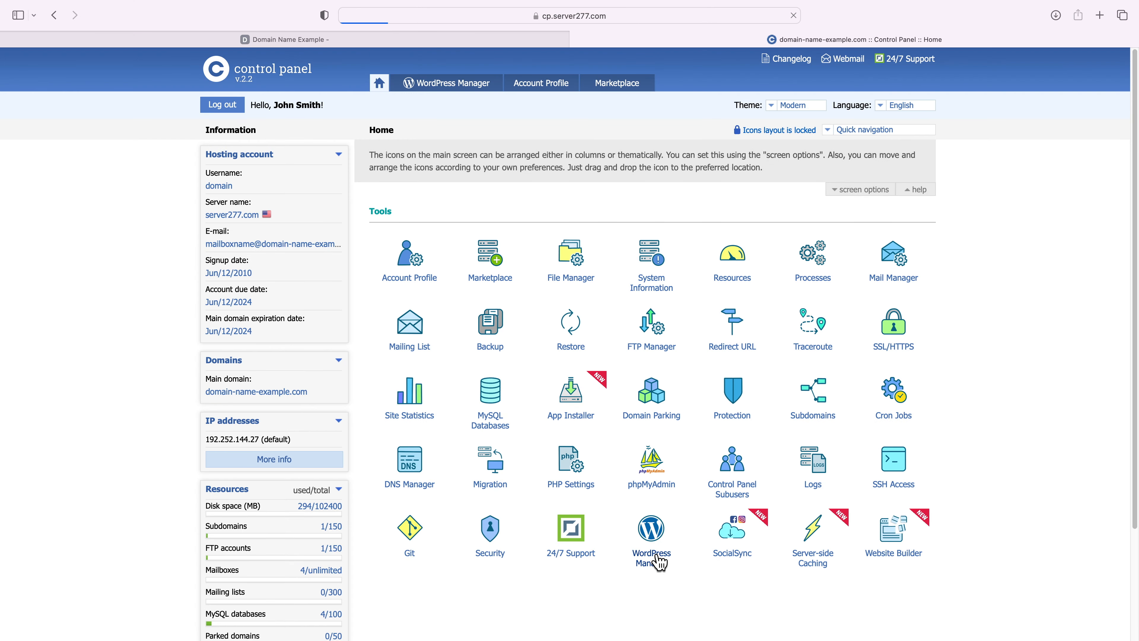
Manage Domain Name Example in WordPress Manager and log in to its dashboard.
click(650, 529)
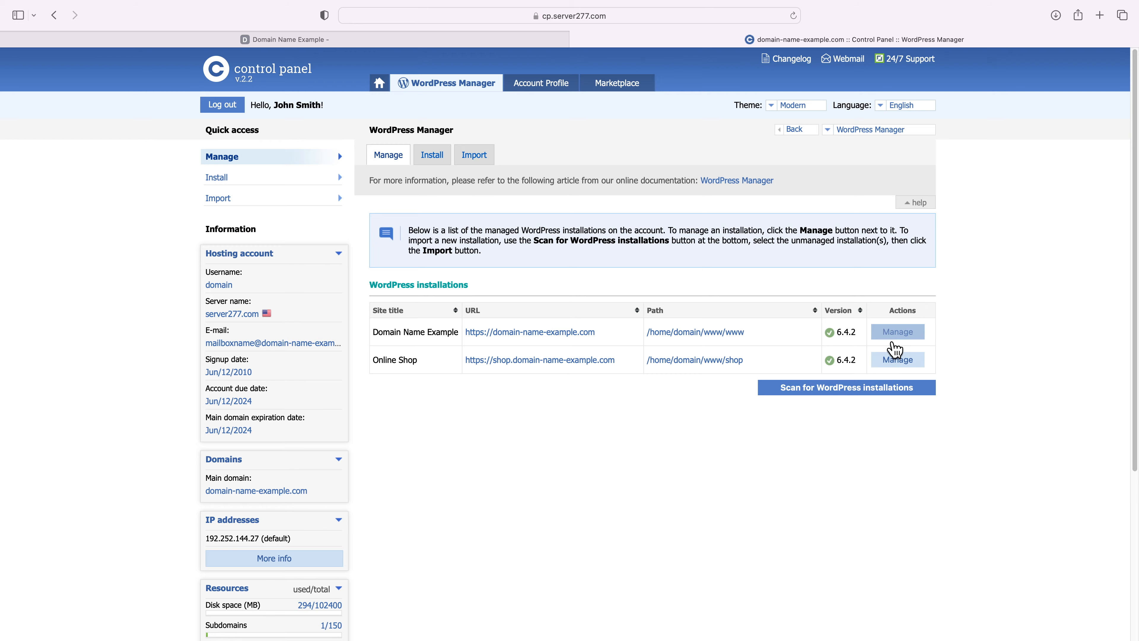
click(897, 331)
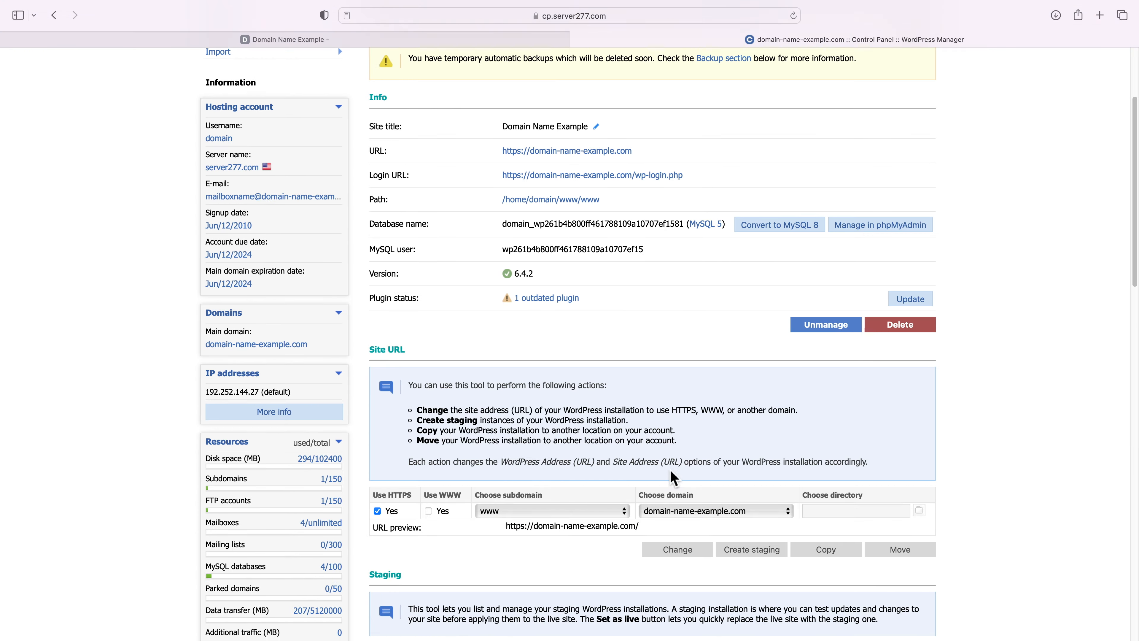
scroll(down, 3)
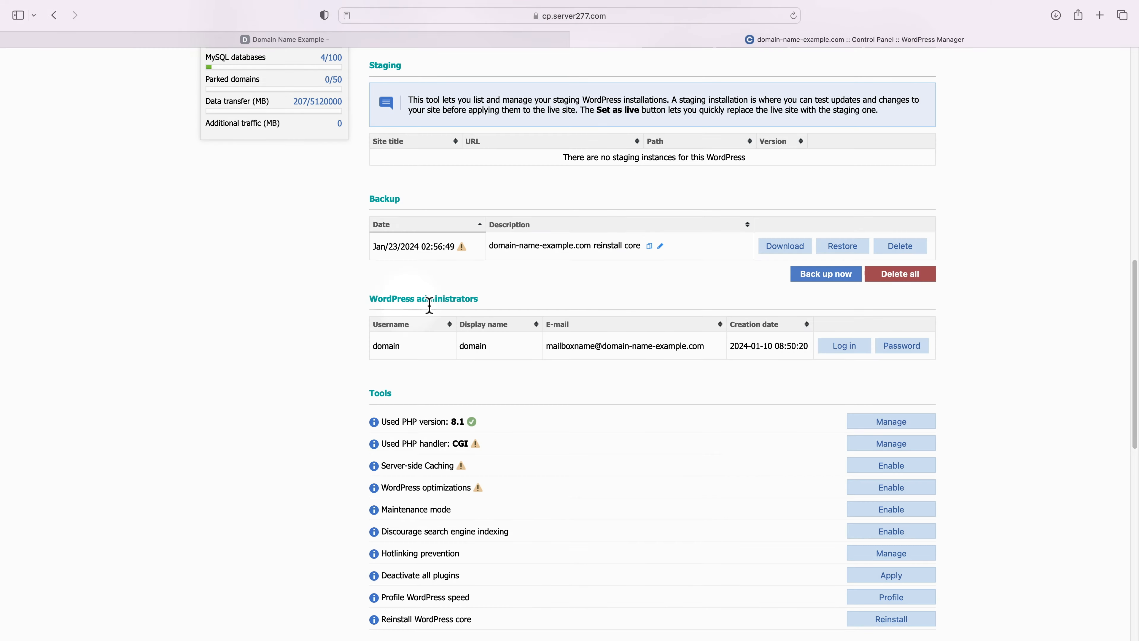
click(901, 345)
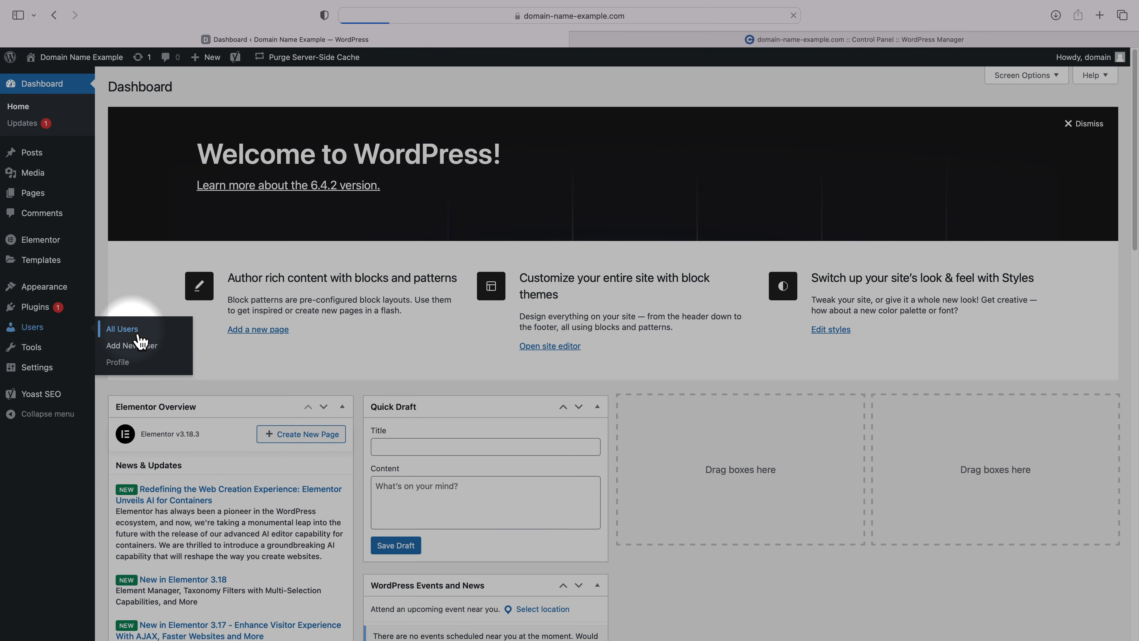
Check Users > All Users shows one administrator, then bring up 'domain' password form.
click(121, 328)
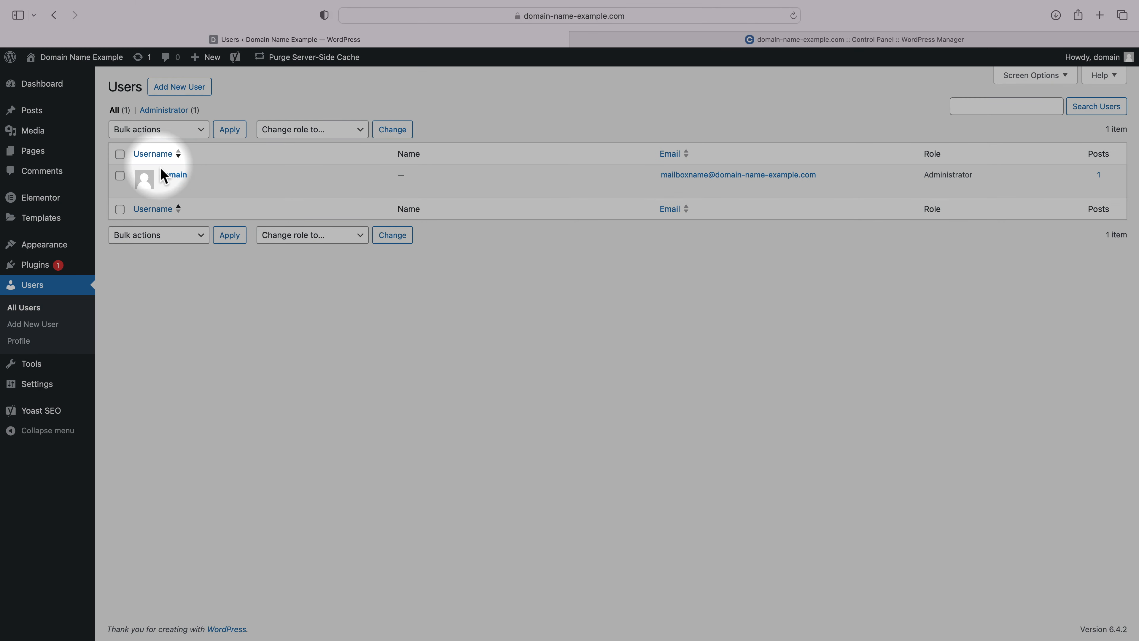
click(857, 39)
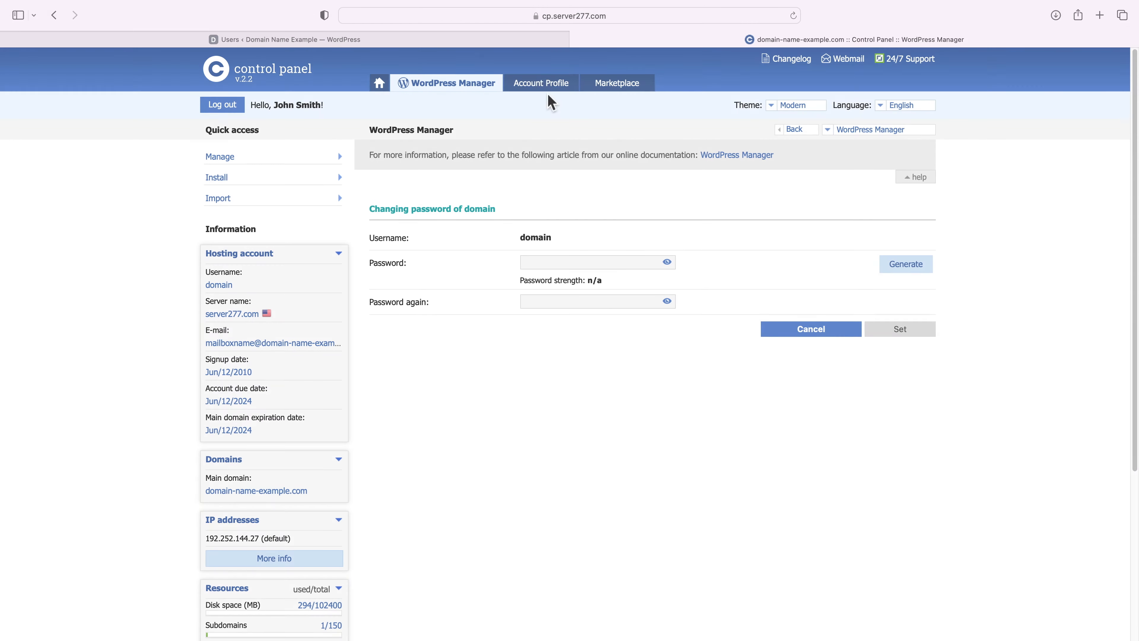
Review the hosting Account Profile password section and return to the control panel home.
click(540, 82)
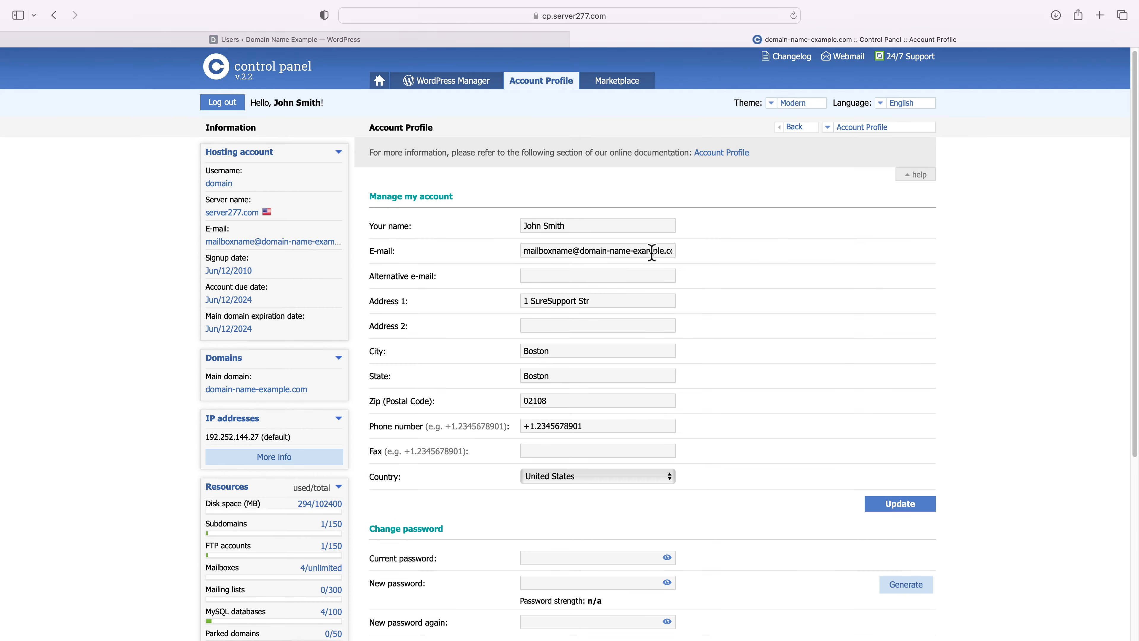
scroll(down, 3)
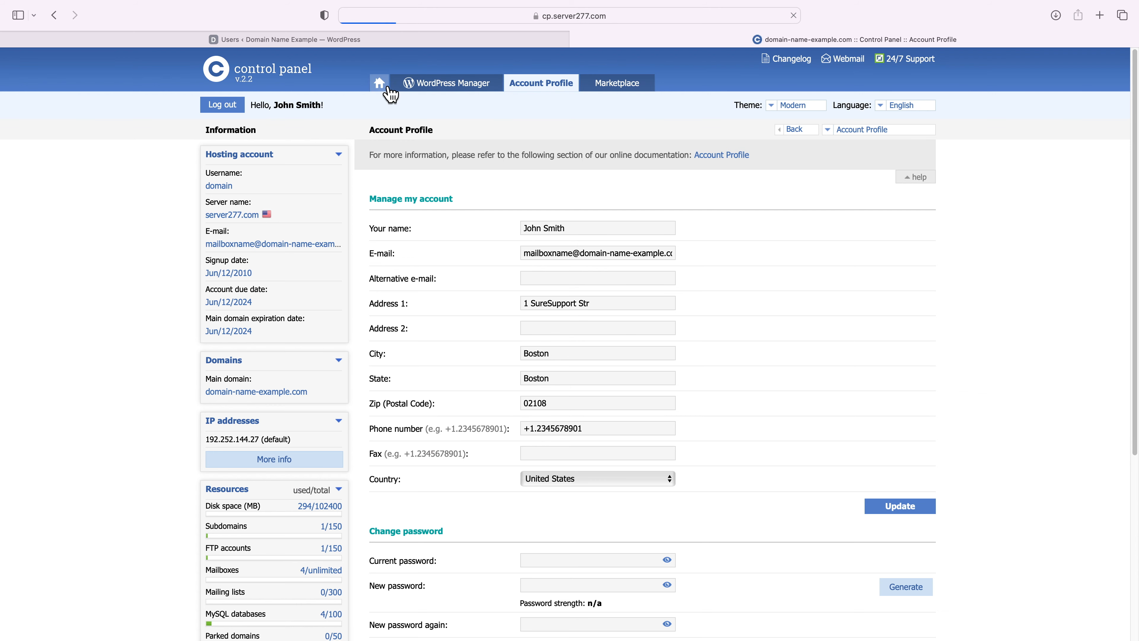
click(236, 613)
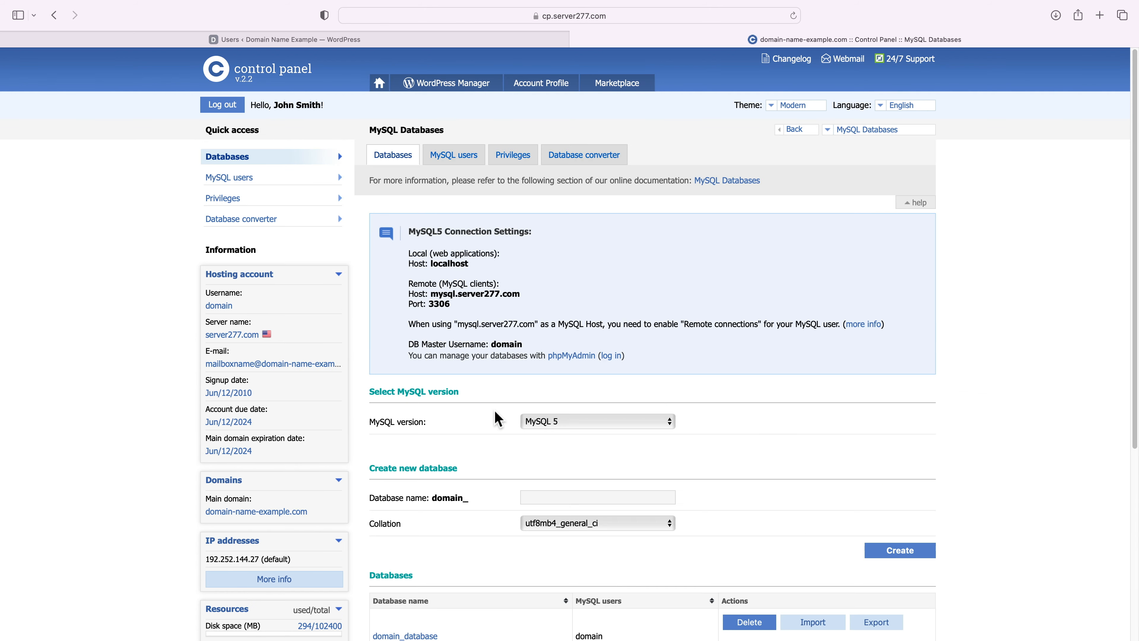
click(452, 155)
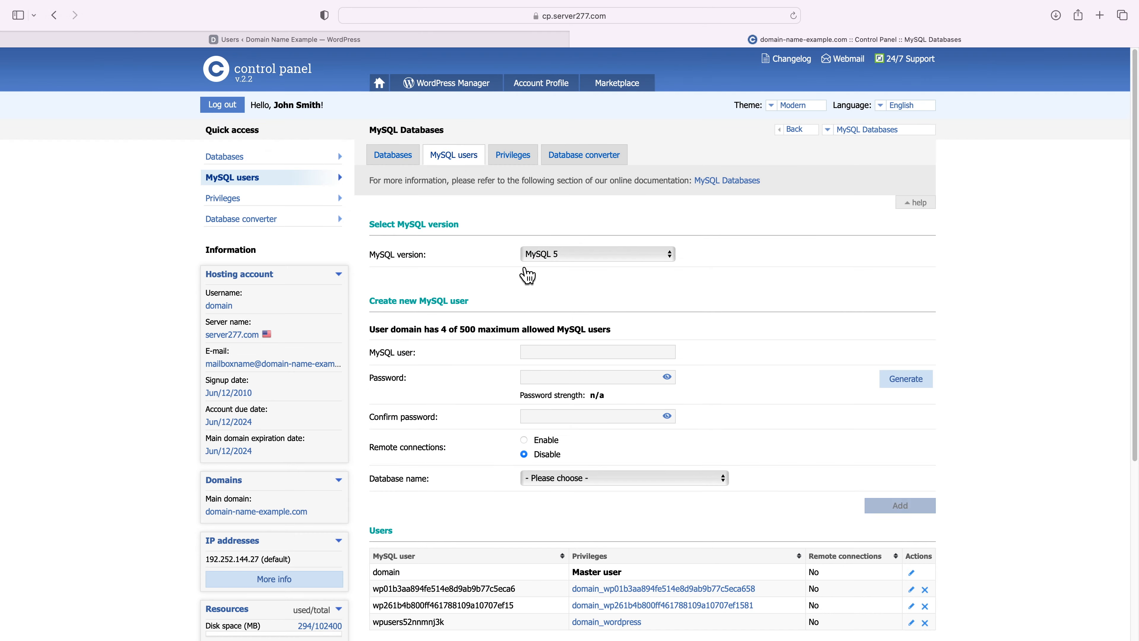
scroll(down, 3)
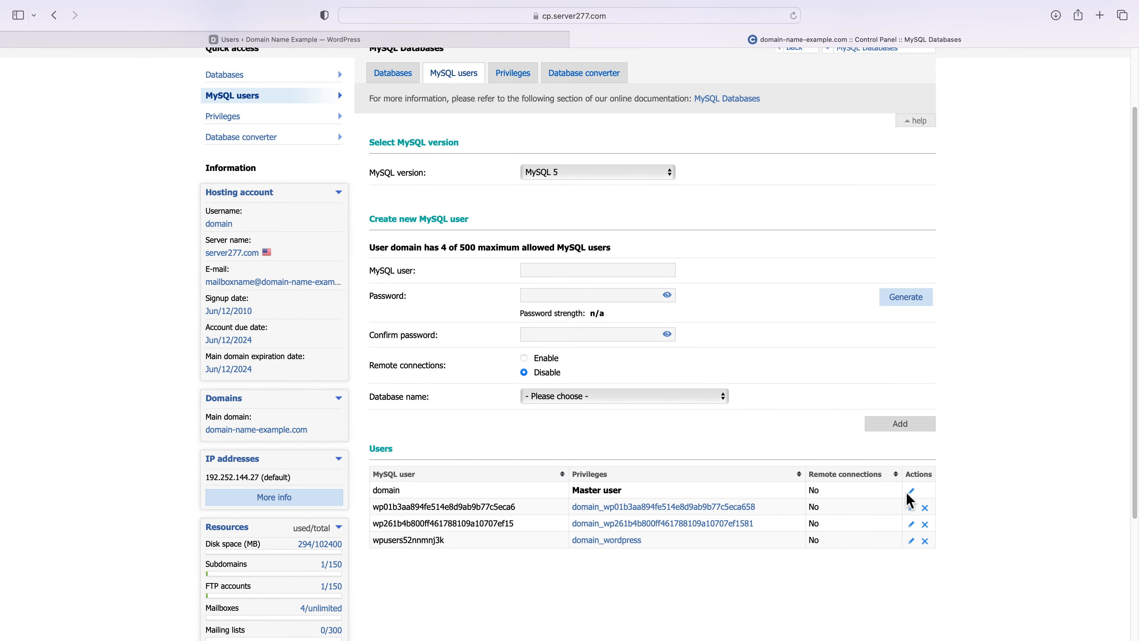
click(910, 506)
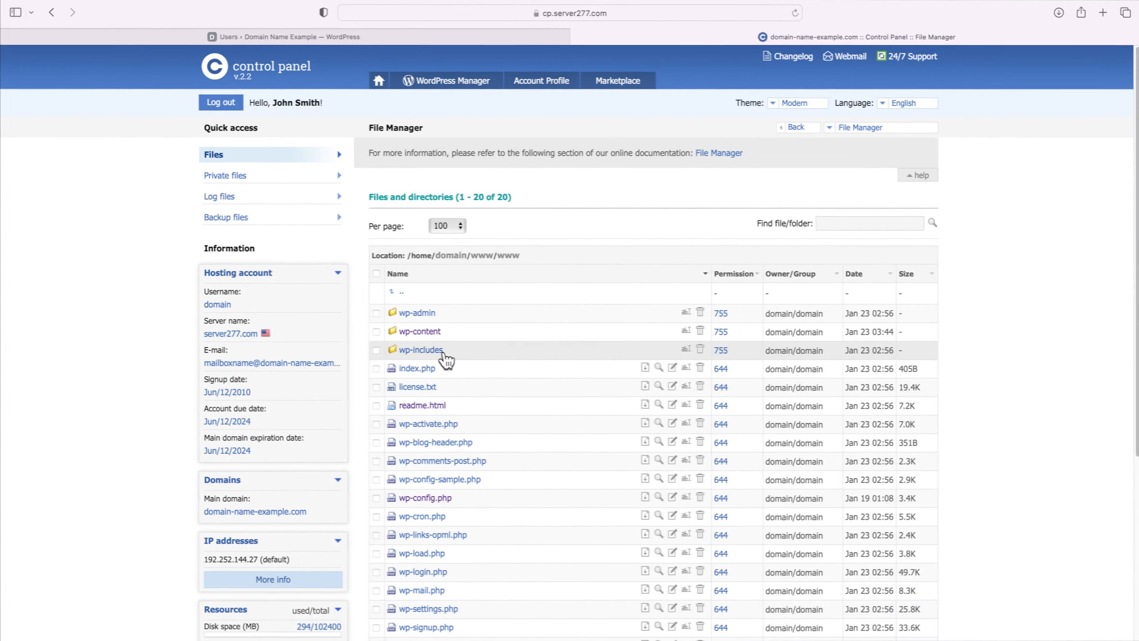
Read the database settings inside wp-config.php before moving to the Account Panel dashboard.
scroll(down, 3)
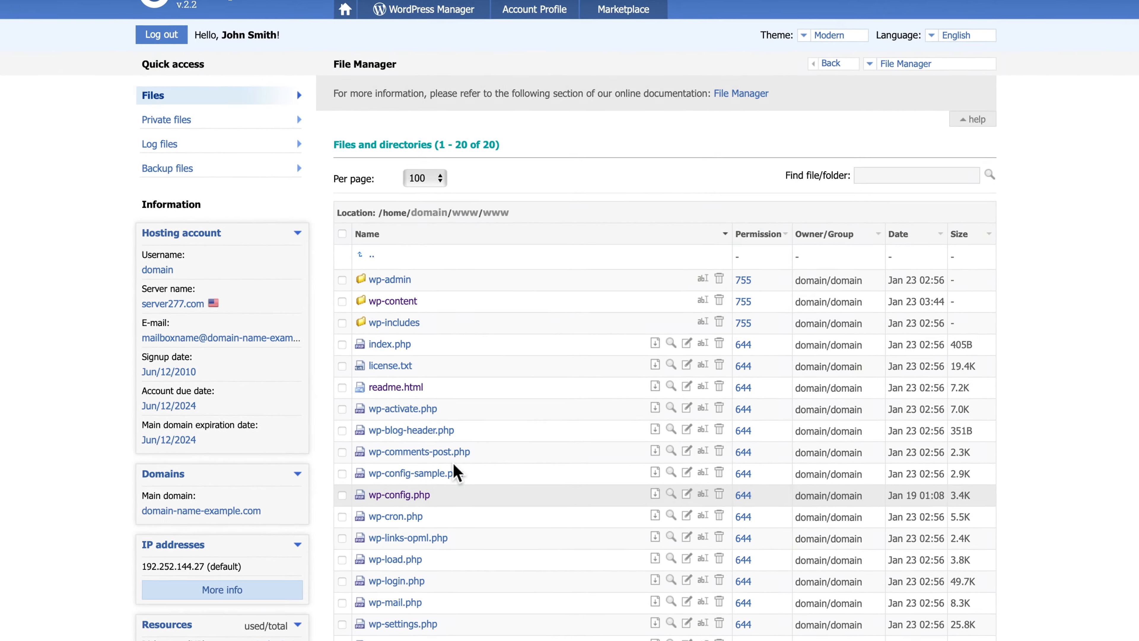
click(686, 495)
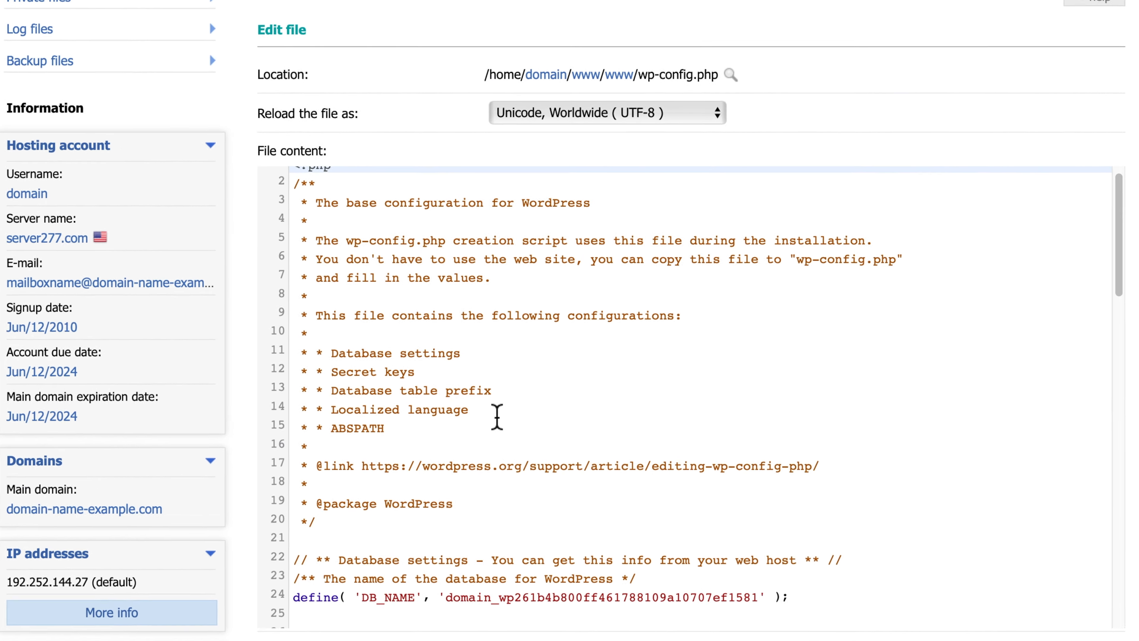
scroll(down, 3)
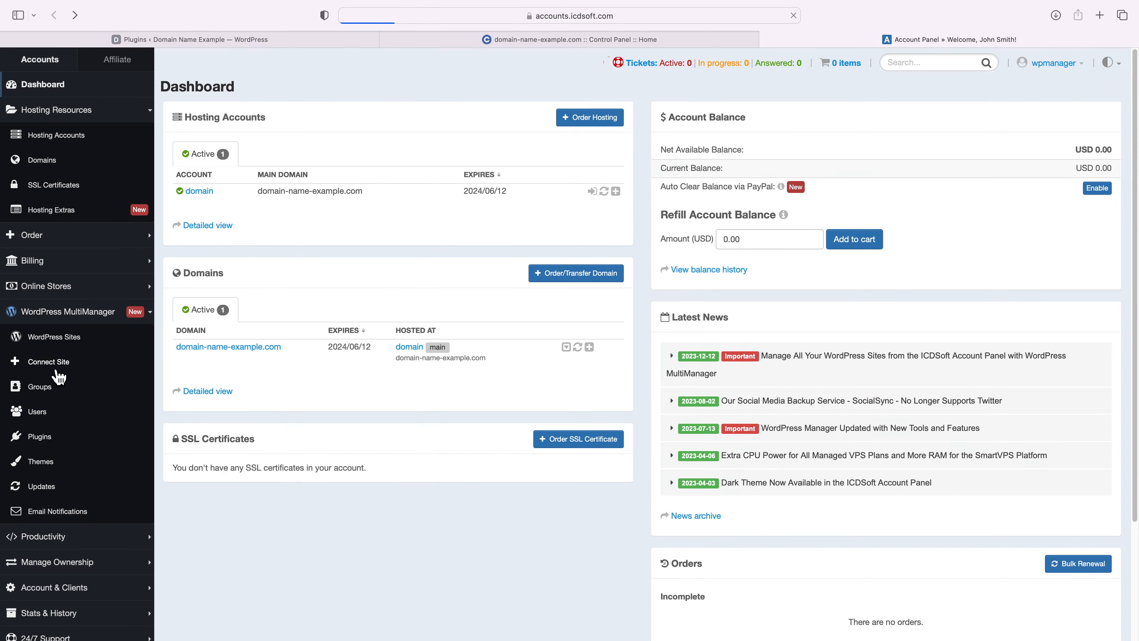
Connect domain-name-example.com to WordPress MultiManager with Email Notifications Yes and view the plugin-updates email.
click(46, 361)
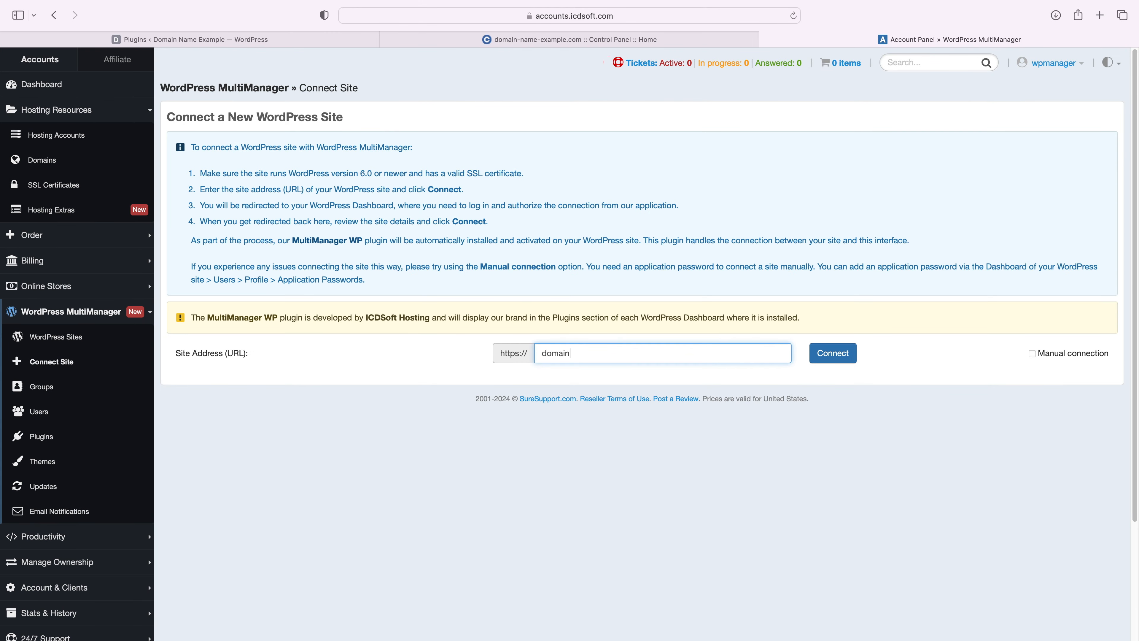
click(832, 353)
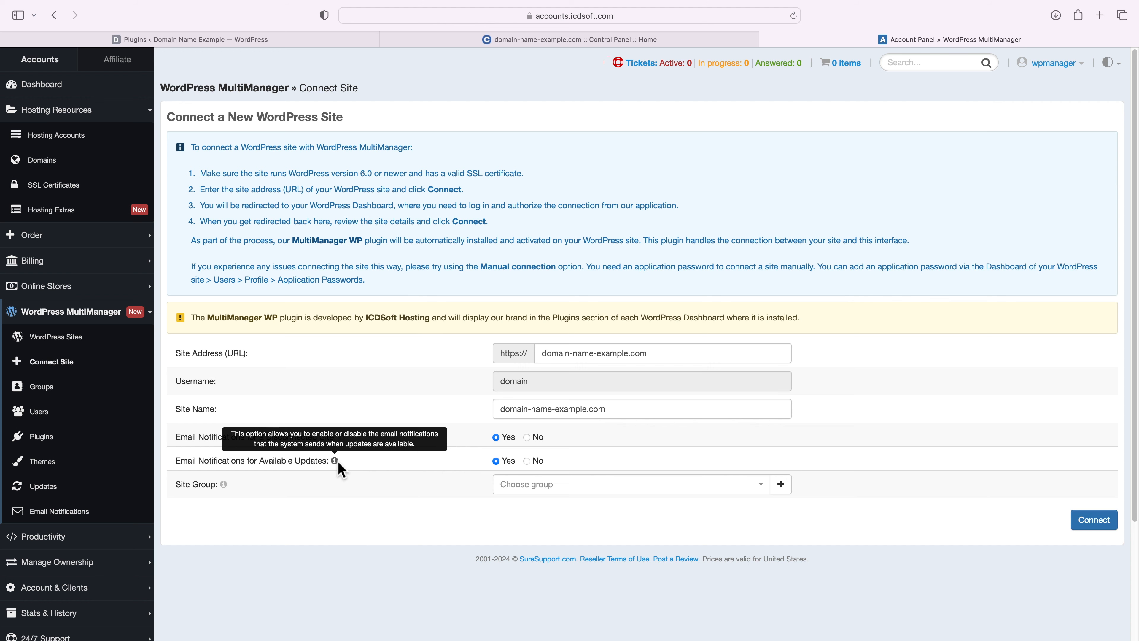
click(1092, 519)
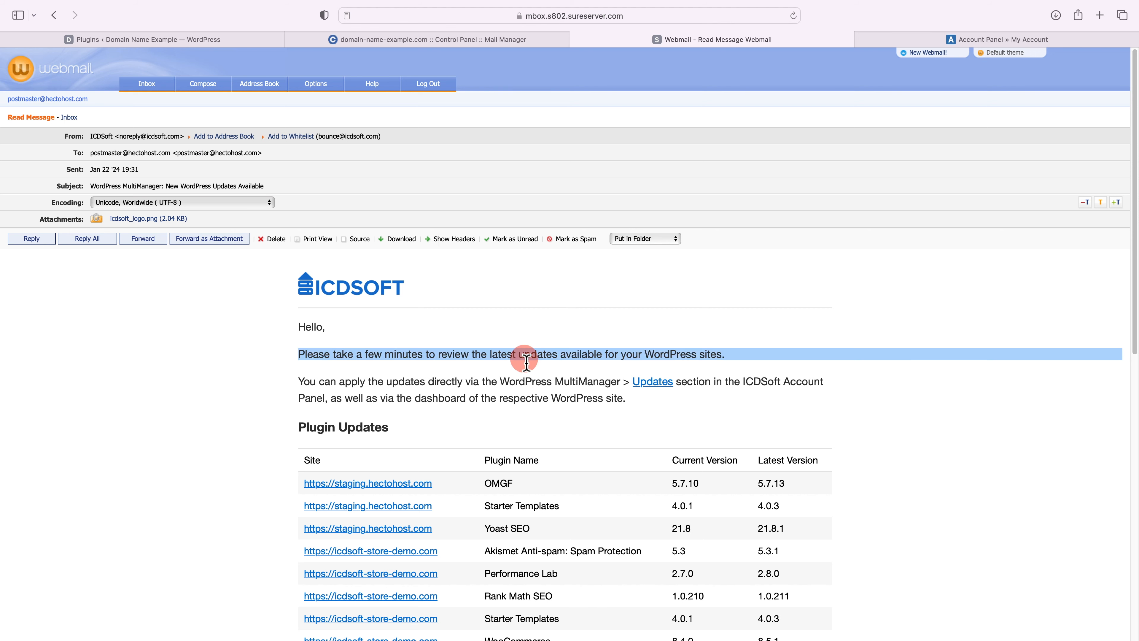
scroll(down, 3)
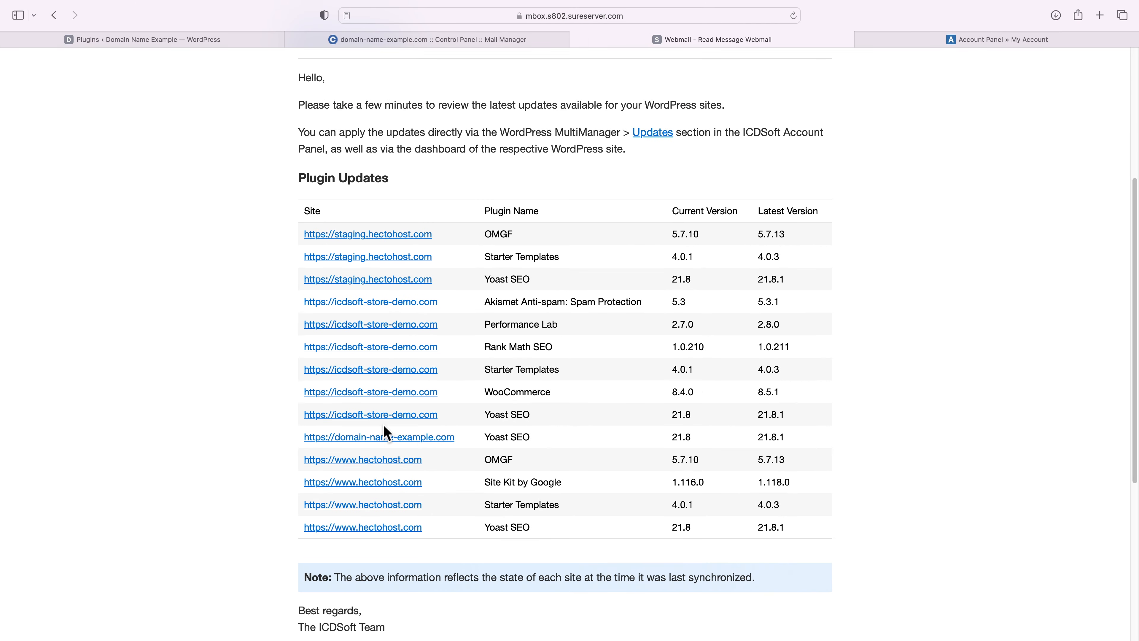
mouse_move(648, 445)
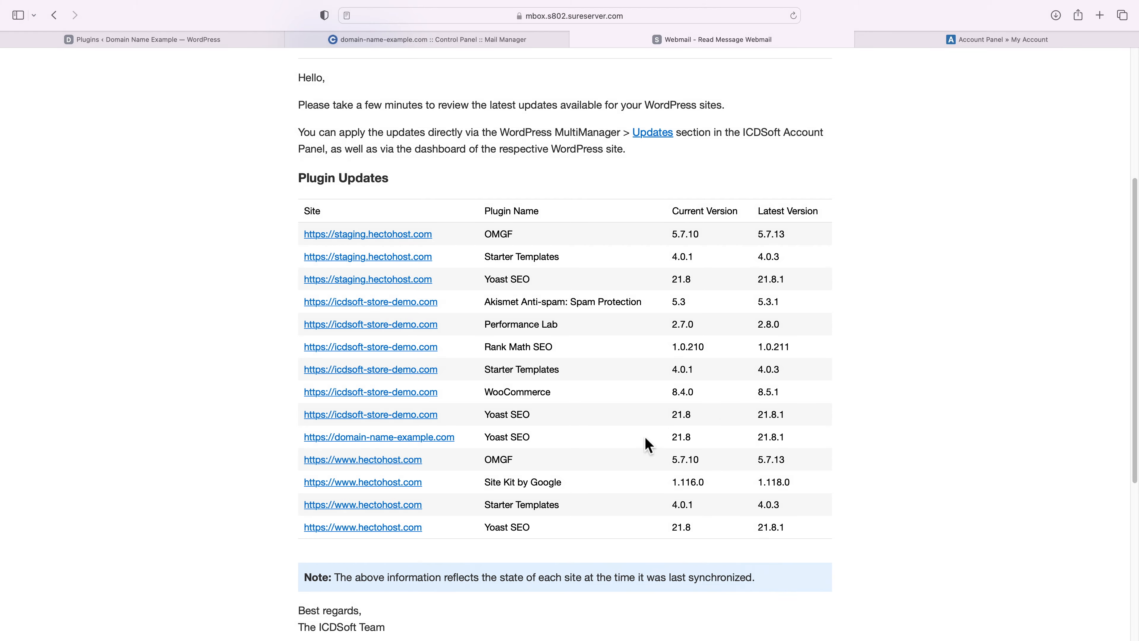